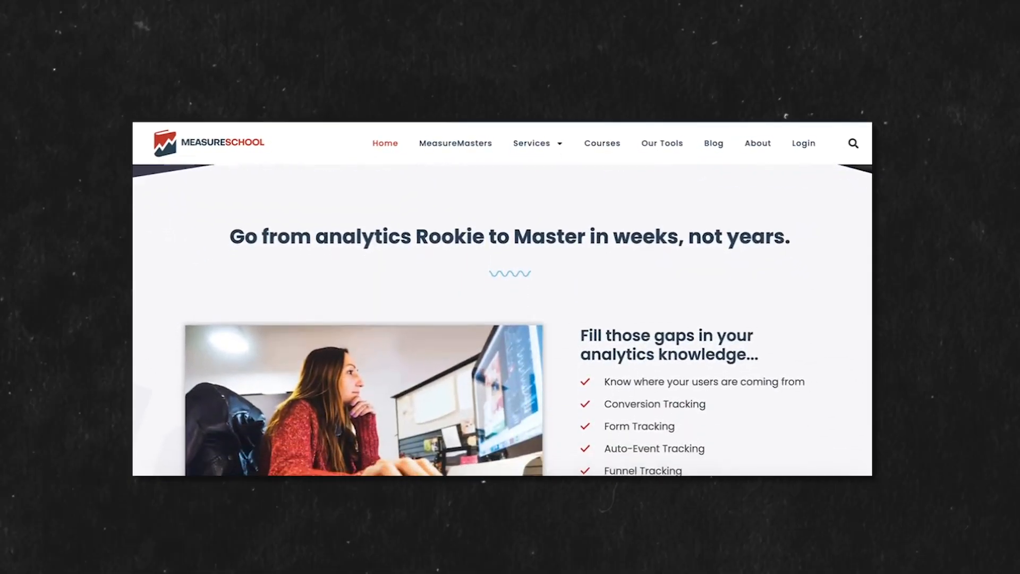
Open Reports and expand Monetisation under Life cycle to reveal User purchase journey.
scroll(down, 3)
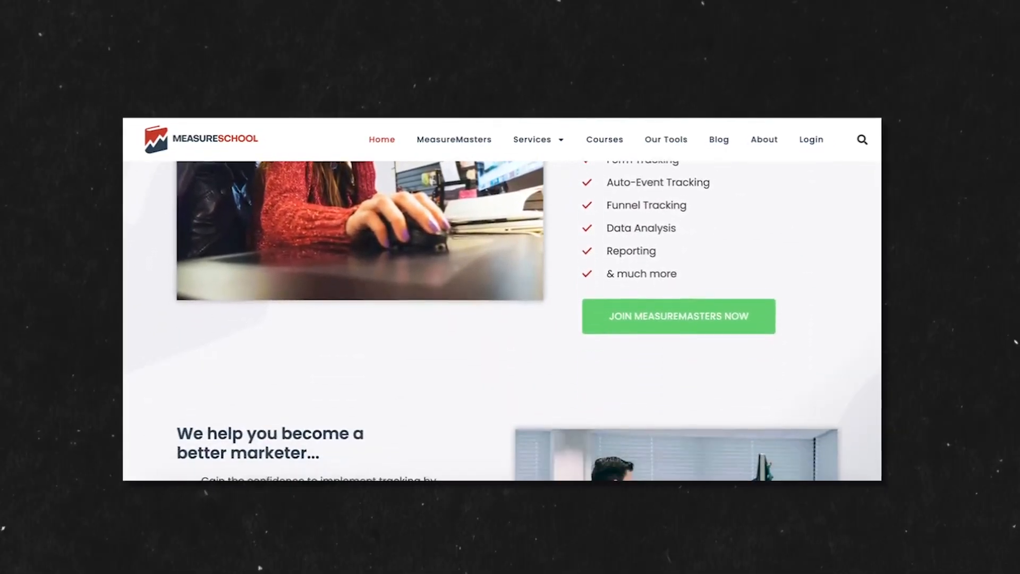
scroll(down, 3)
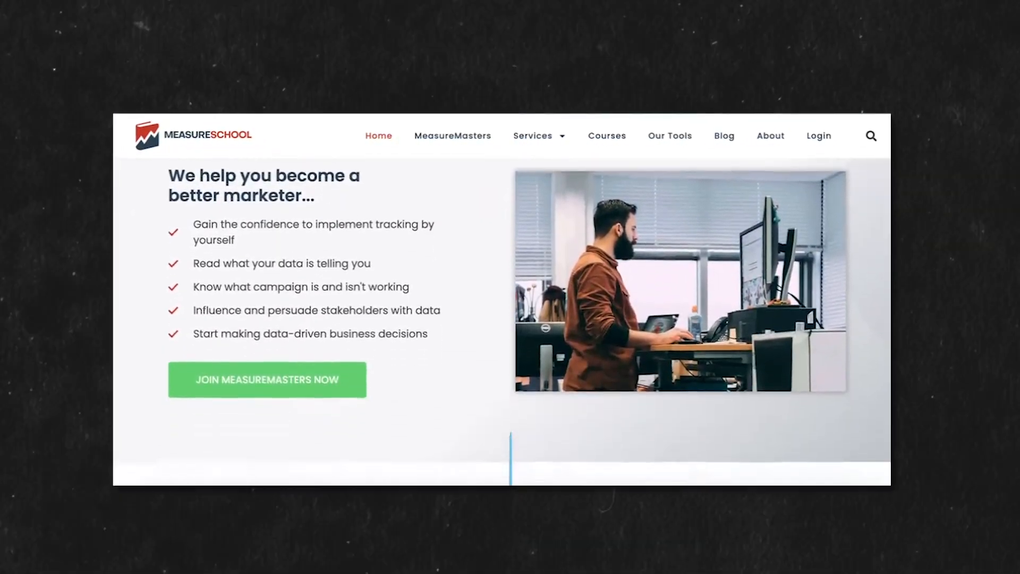
scroll(down, 3)
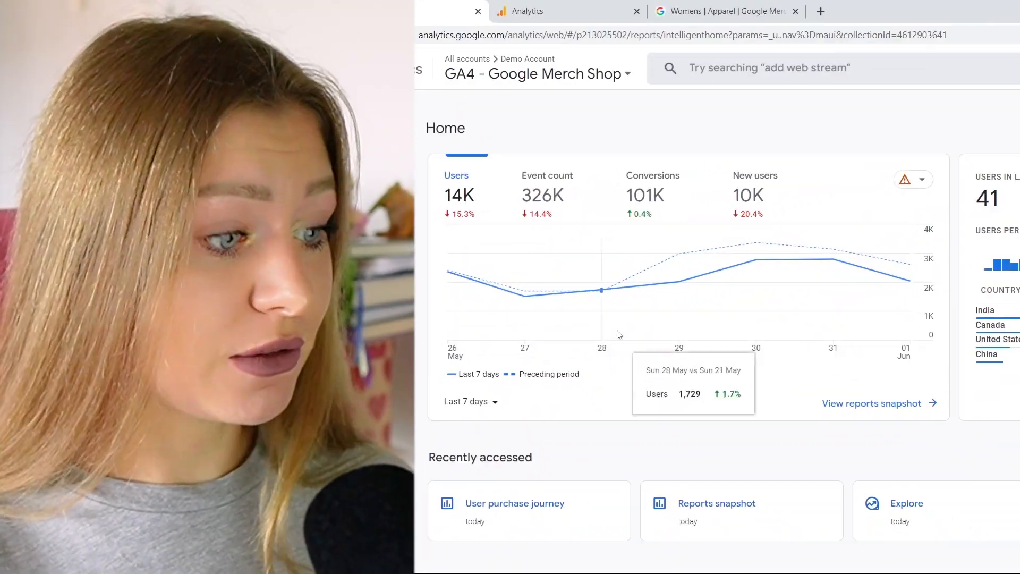
mouse_move(604, 273)
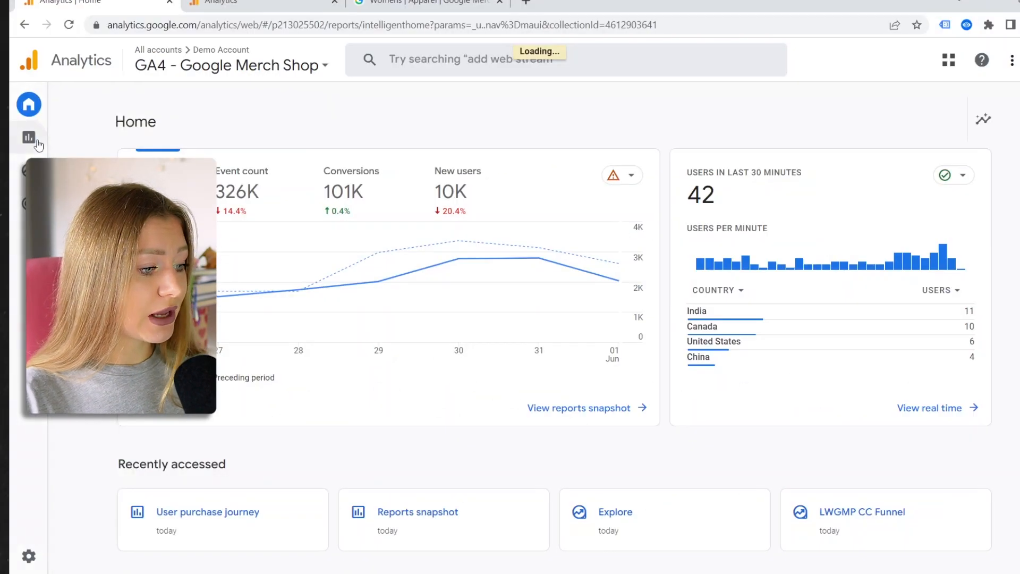
click(29, 138)
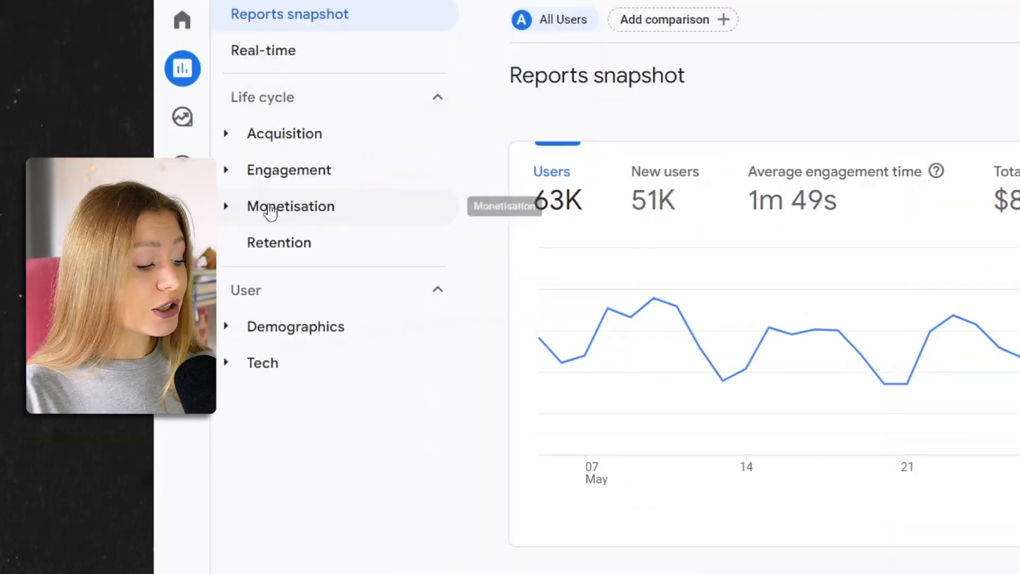
click(291, 206)
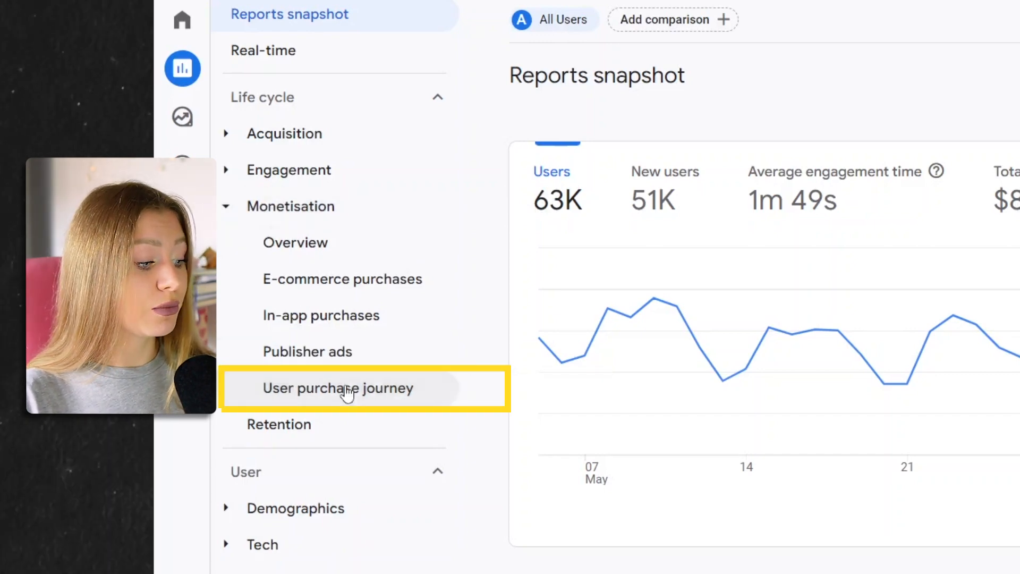
Open the User purchase journey report and change its breakdown from Device category to Country.
click(337, 388)
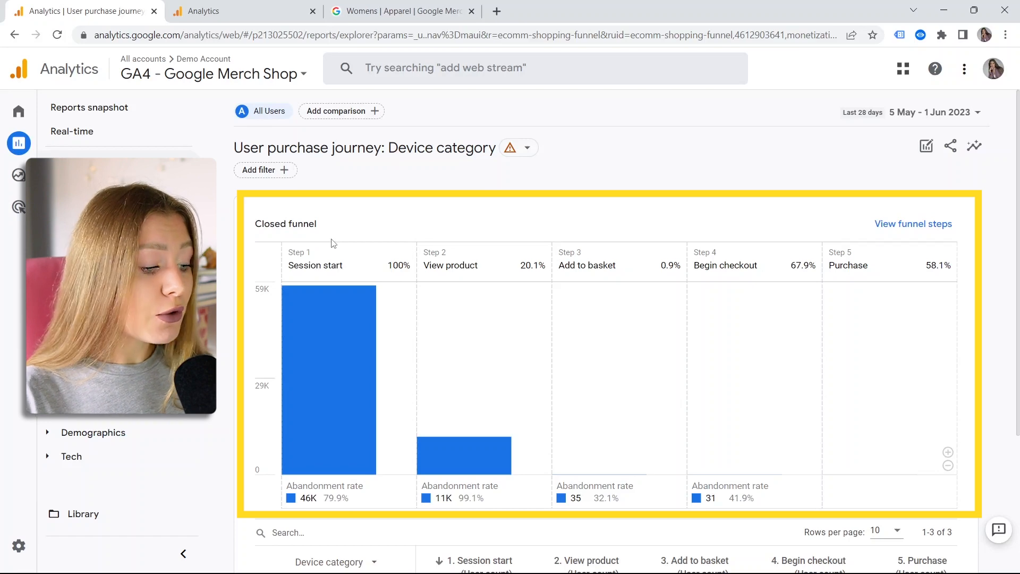
mouse_move(328, 252)
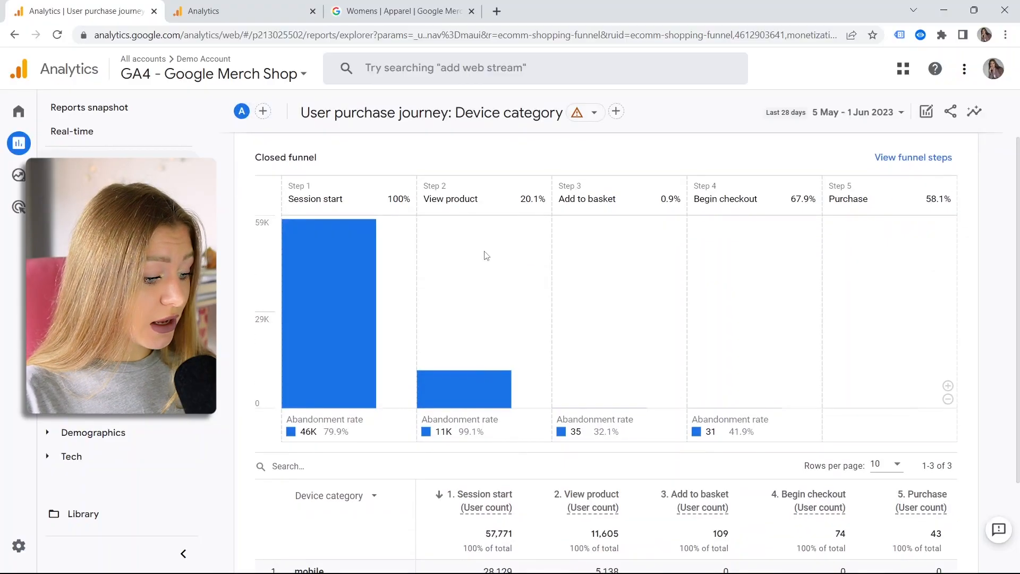
scroll(down, 3)
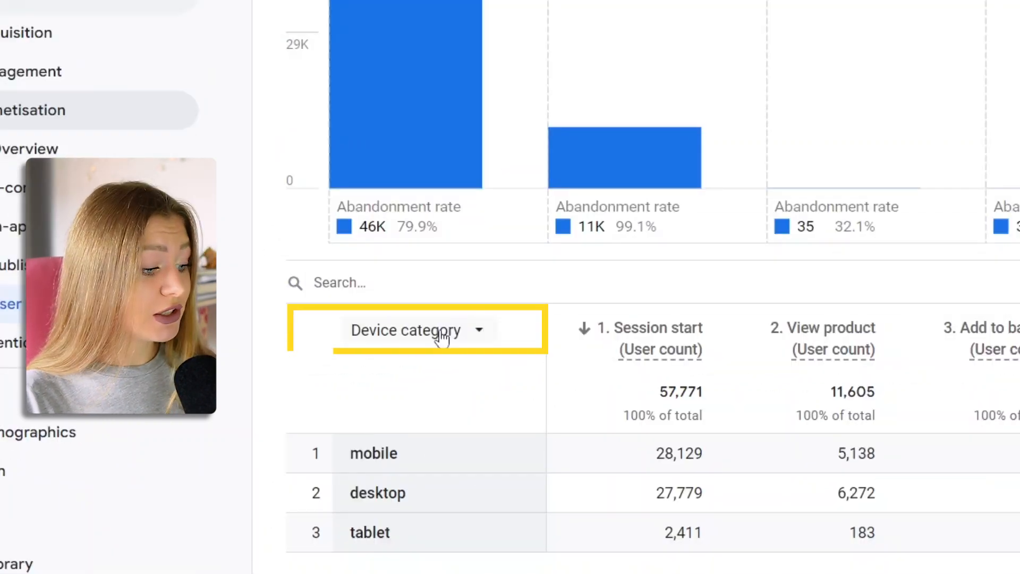
click(417, 330)
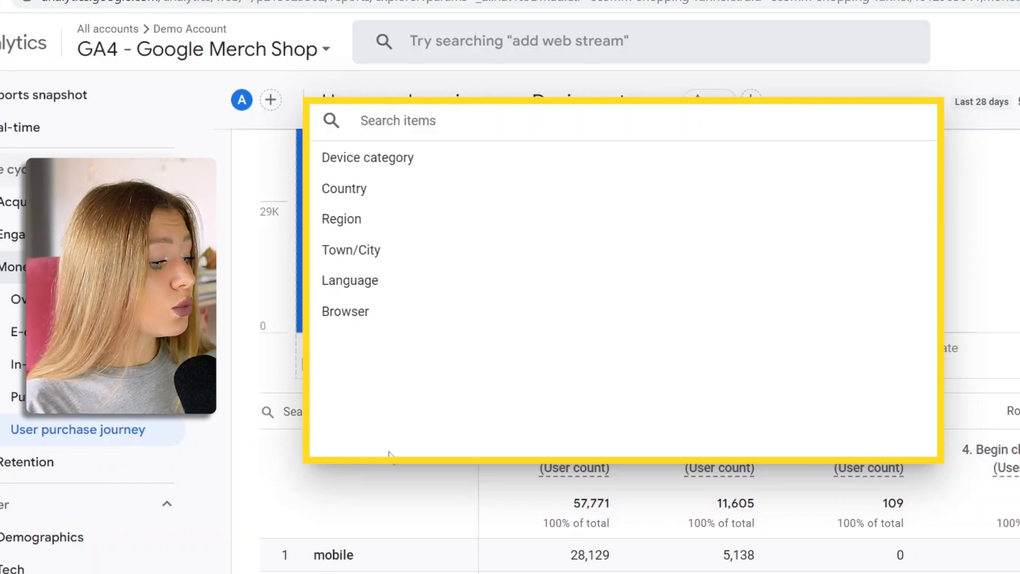
mouse_move(391, 189)
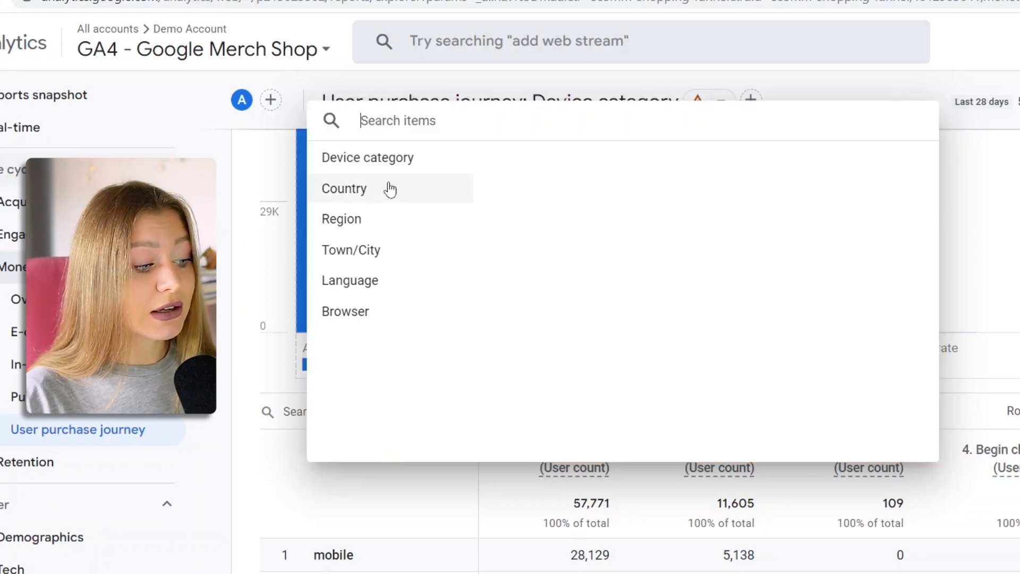
click(344, 188)
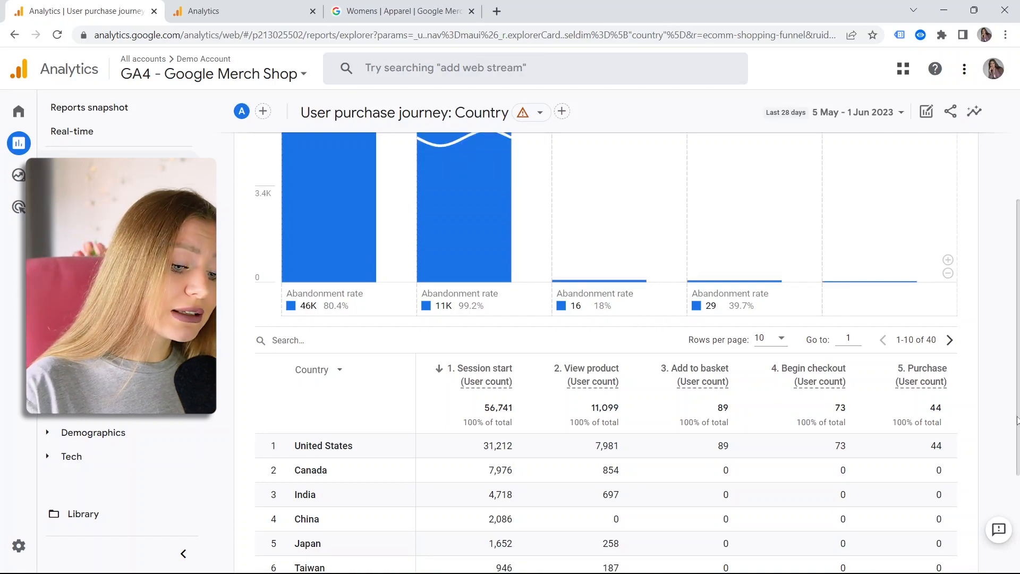
scroll(up, 3)
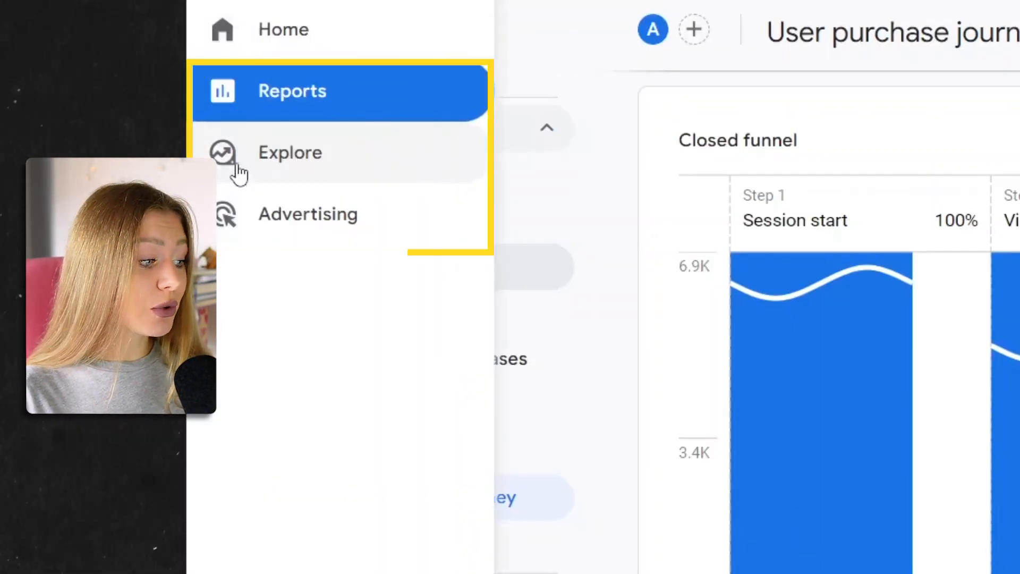
Create a blank exploration and set its technique to Funnel exploration.
click(289, 153)
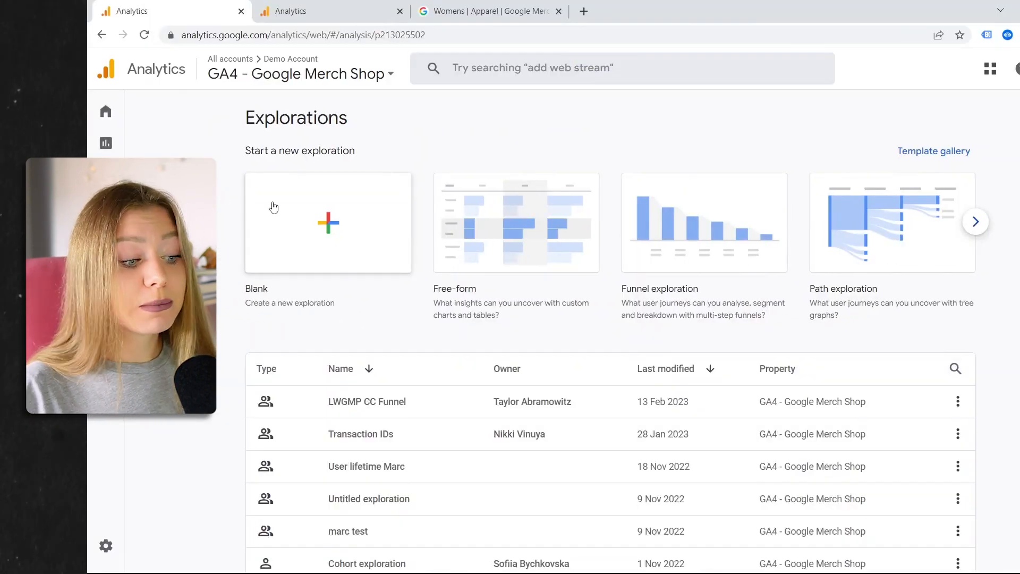
mouse_move(275, 209)
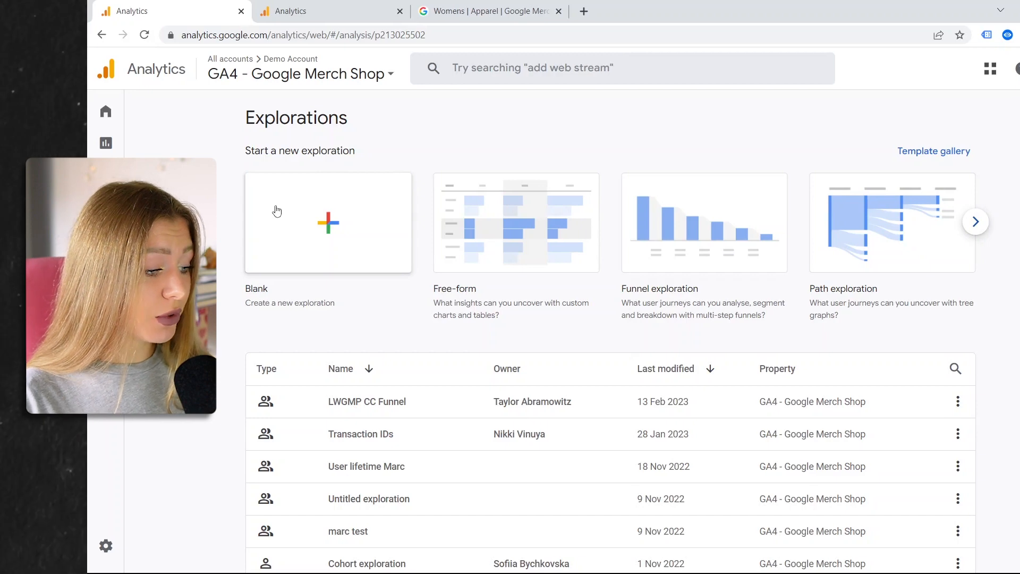
mouse_move(318, 254)
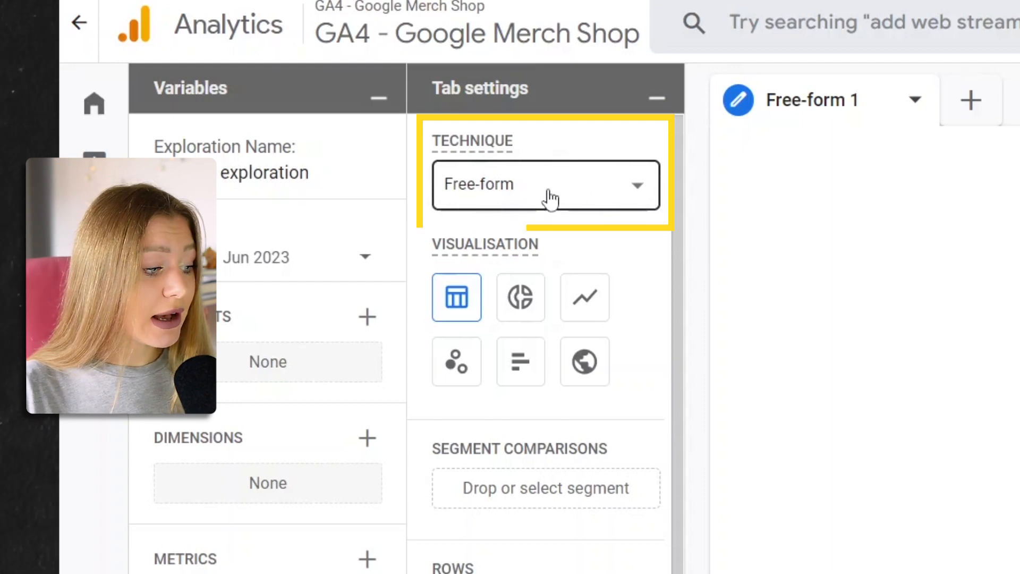
click(546, 184)
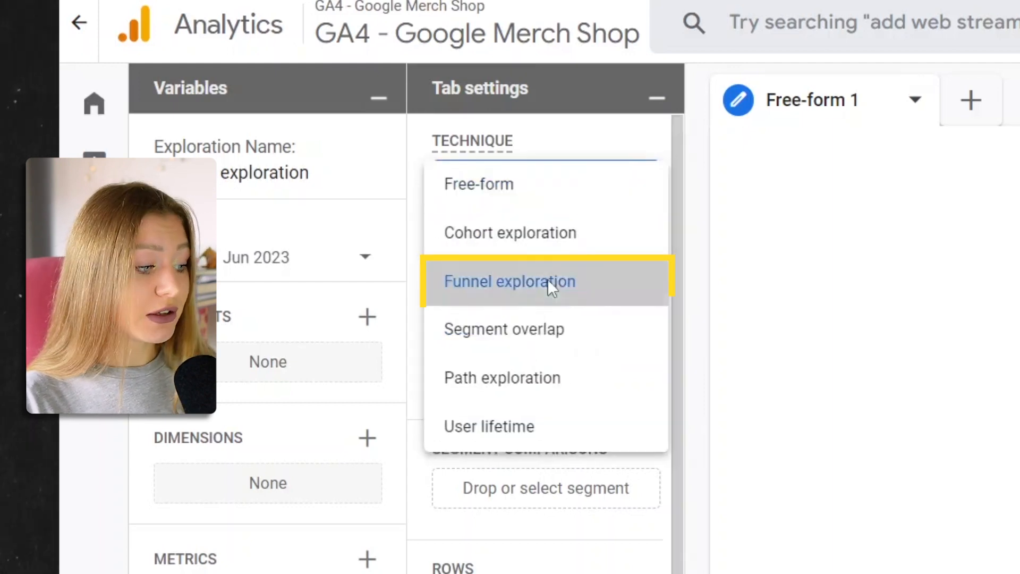
click(510, 281)
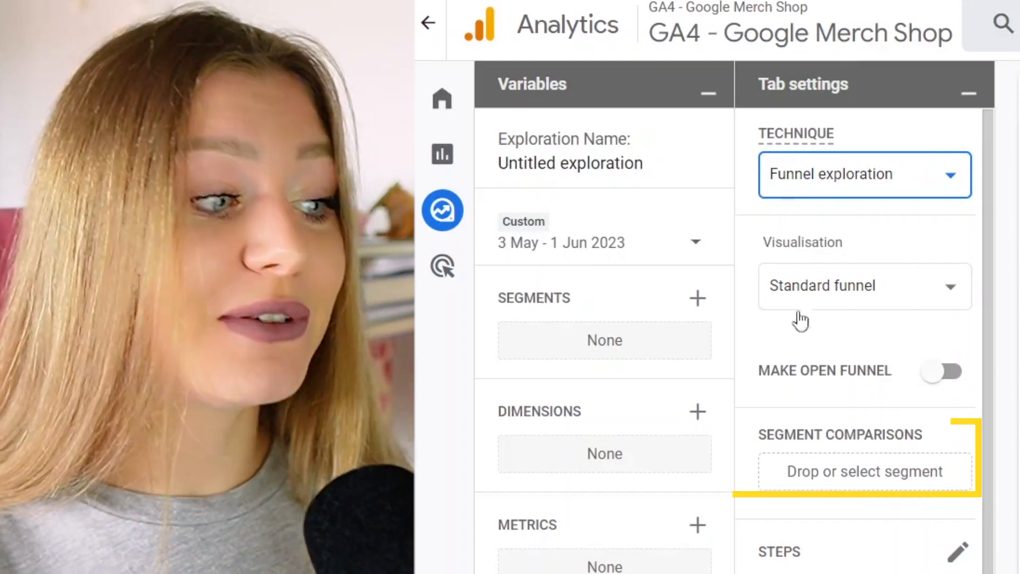
mouse_move(866, 472)
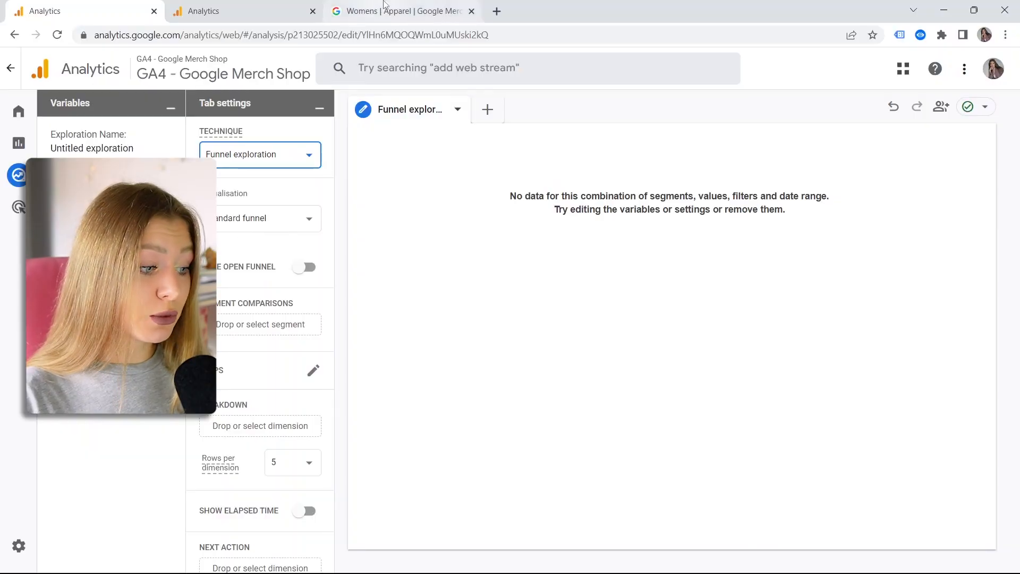
Add ten XS Google Garment Washed Kauai Green Tees to the store cart and view the cart.
click(402, 11)
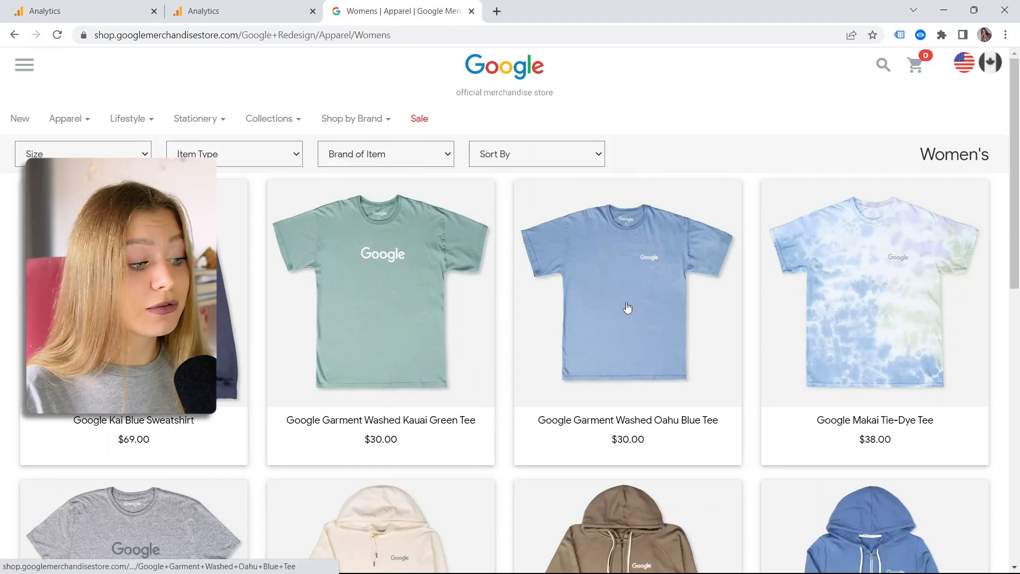
mouse_move(484, 276)
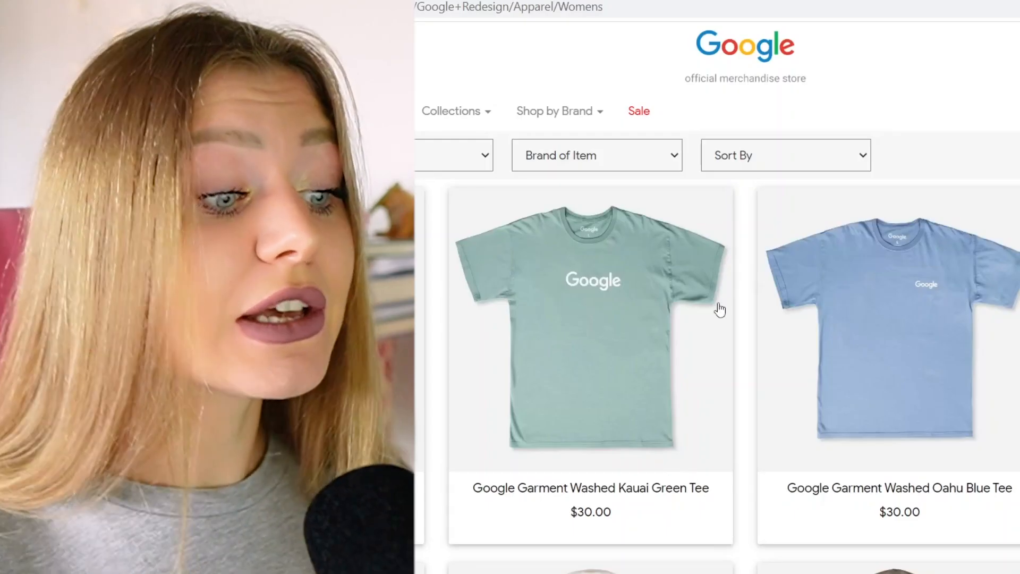
mouse_move(640, 307)
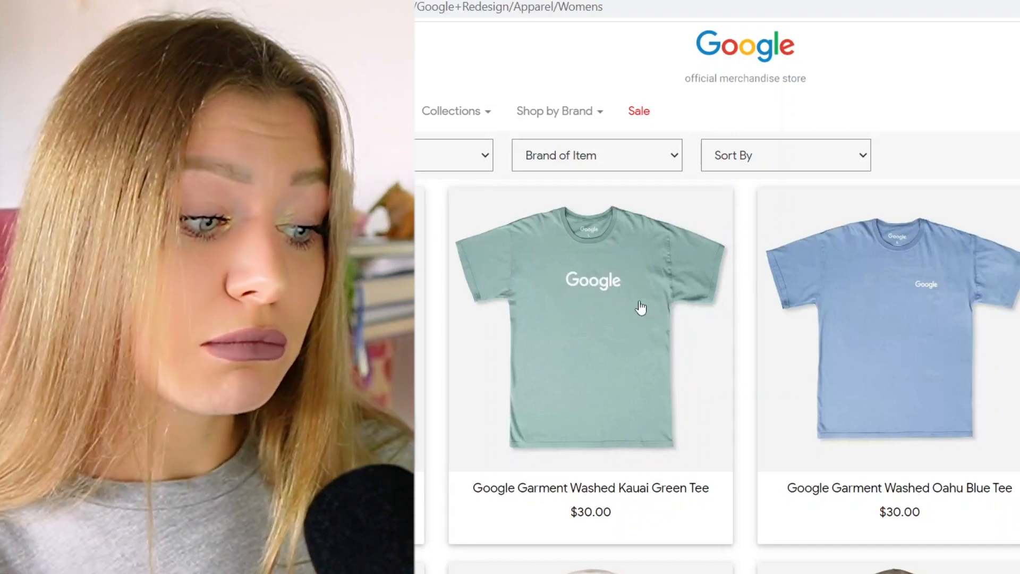
mouse_move(580, 299)
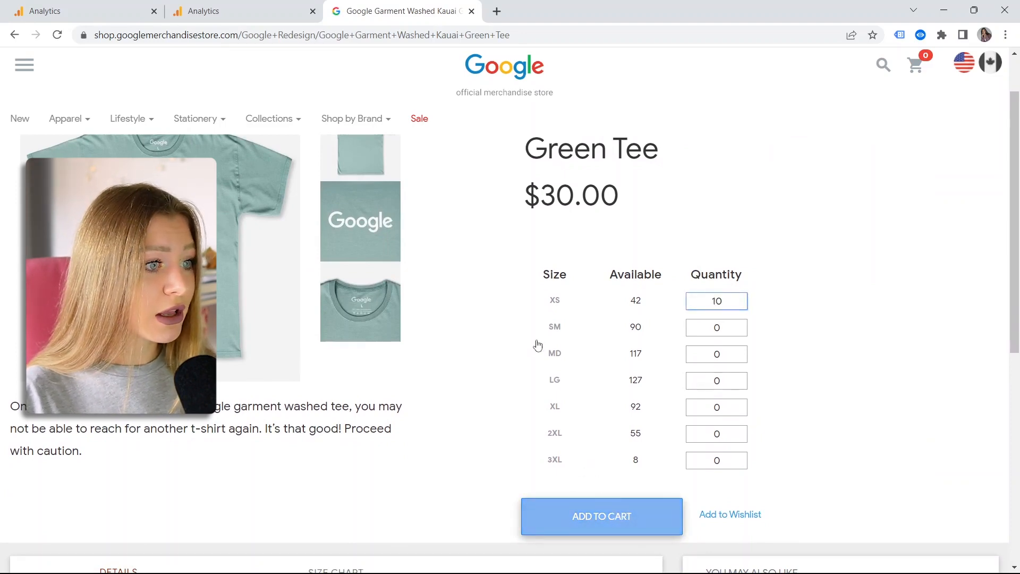
click(601, 516)
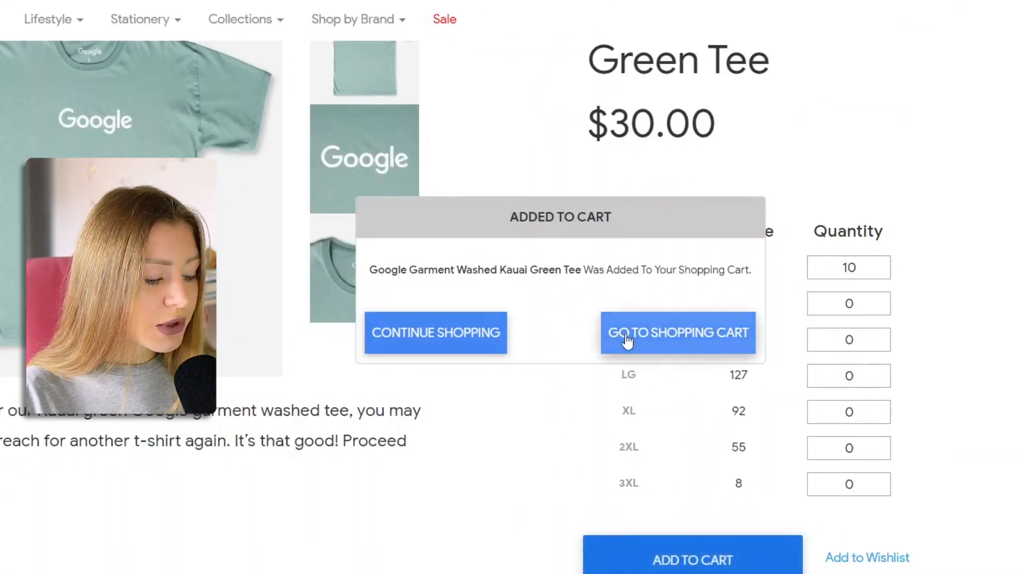
click(352, 19)
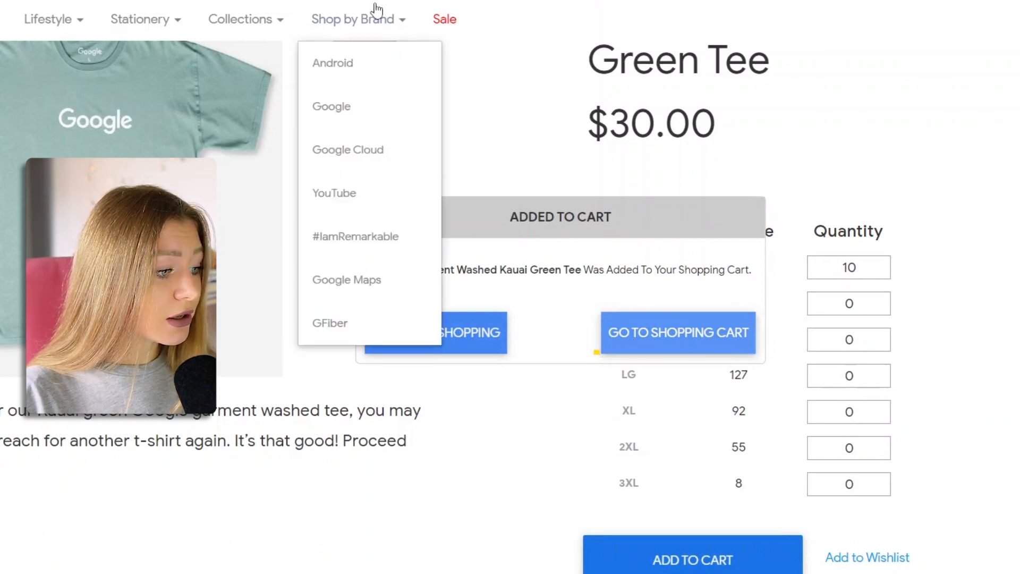
click(678, 333)
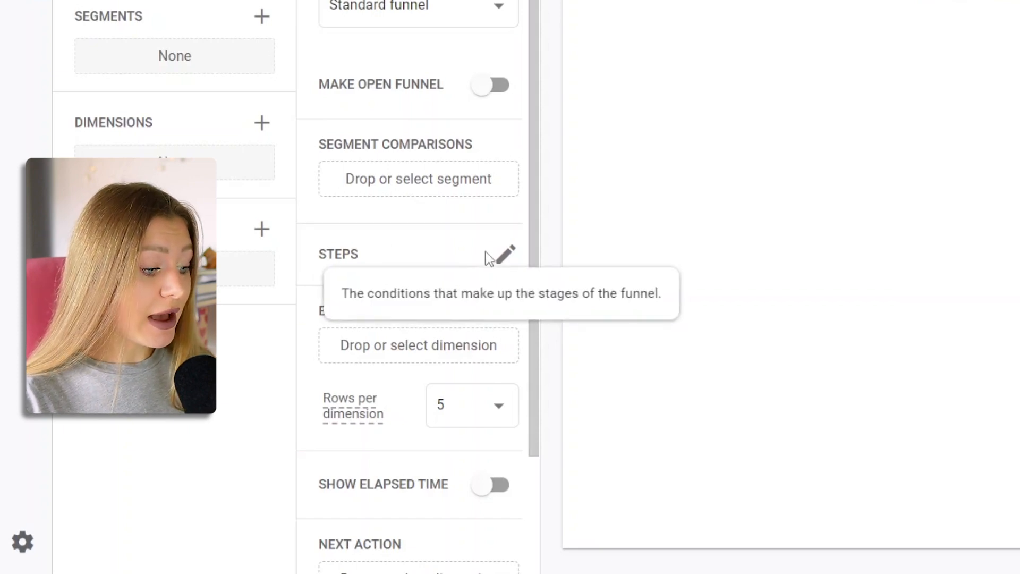
Open the Edit funnel steps editor for the funnel exploration.
click(501, 254)
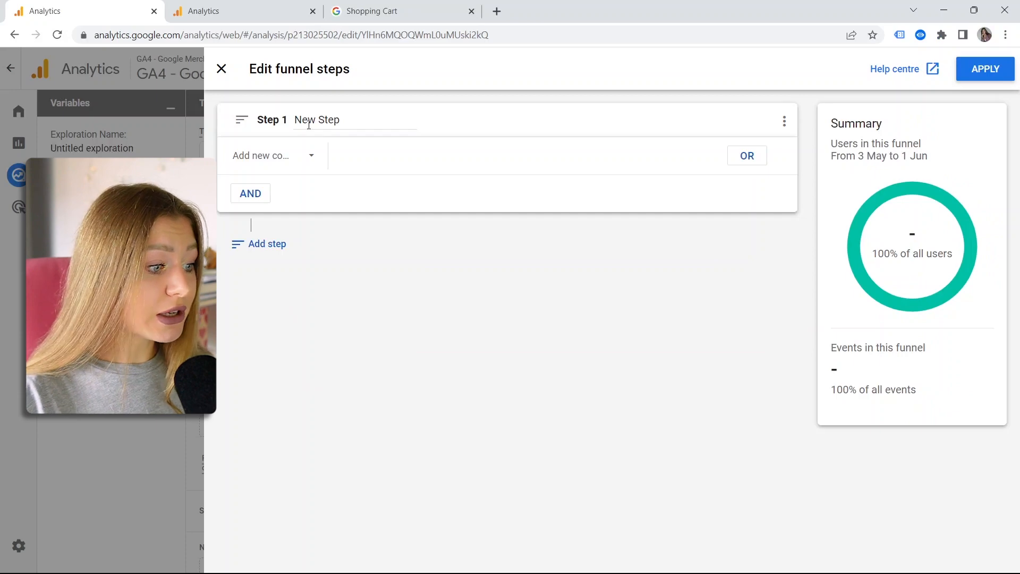
Name funnel step 1 'Cart' with a page_location contains basket.html condition.
click(373, 12)
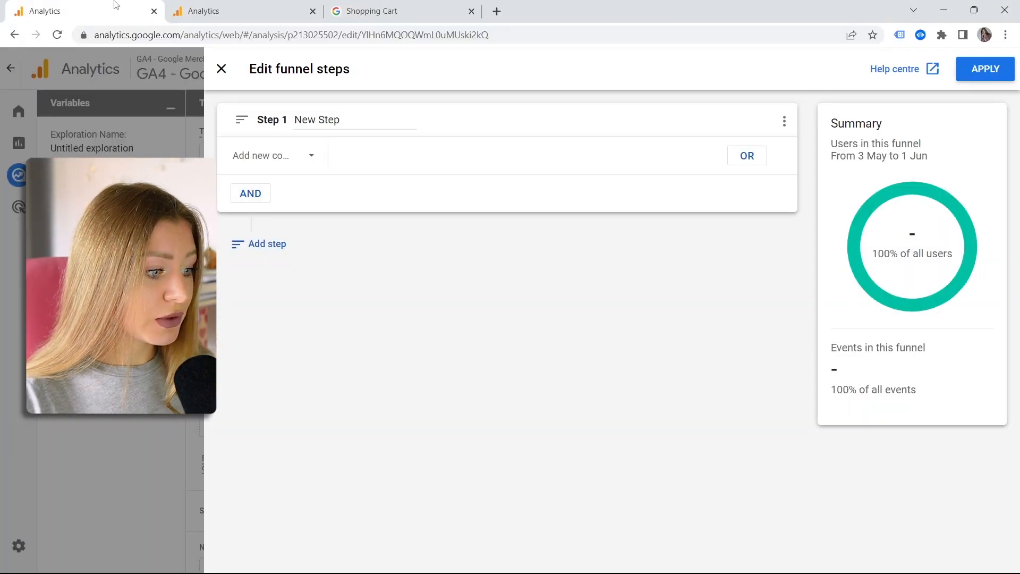
click(272, 155)
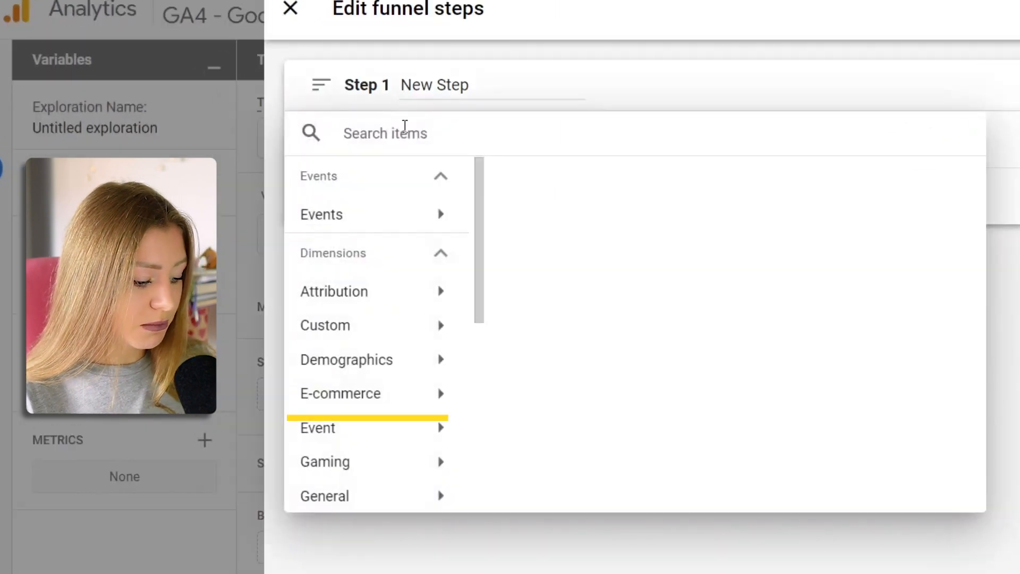
text(pa)
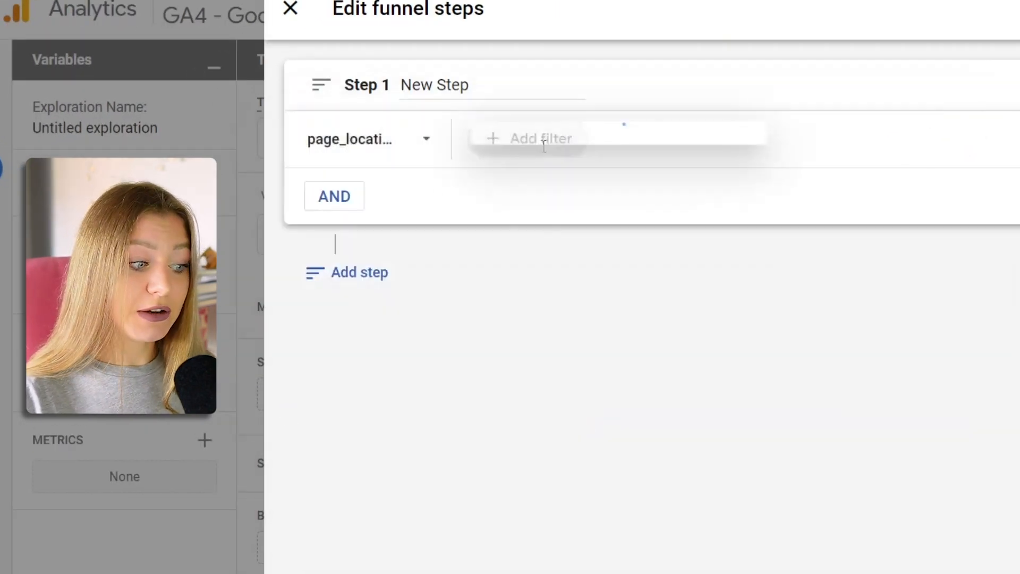
click(537, 138)
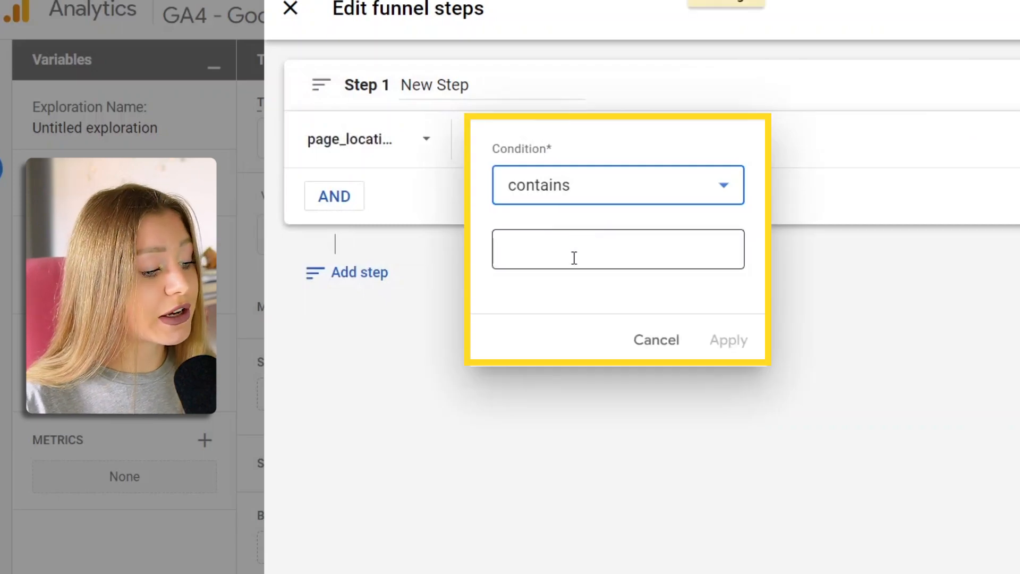
click(617, 249)
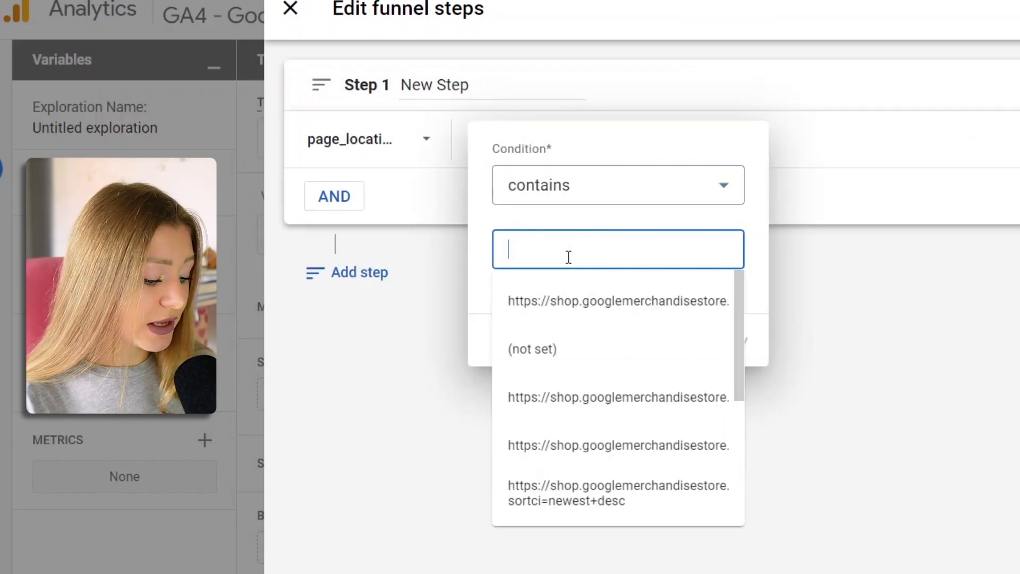
text(basket.html)
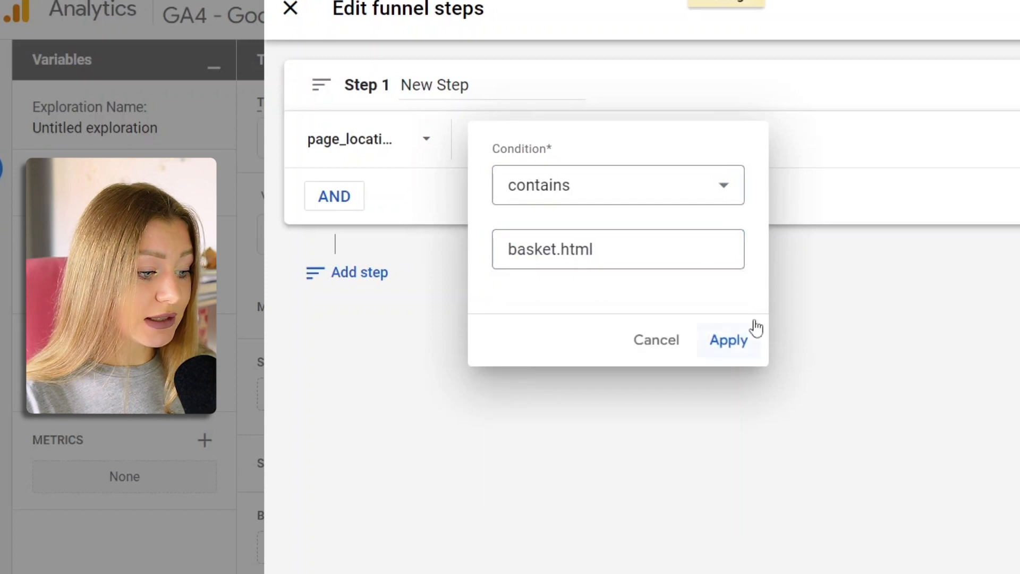
click(728, 340)
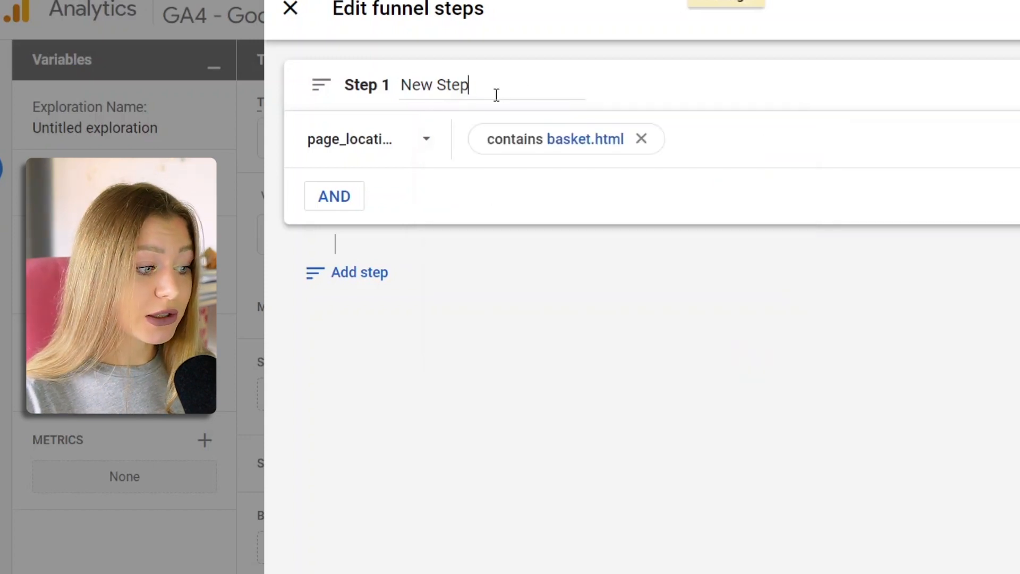
triple_click(434, 85)
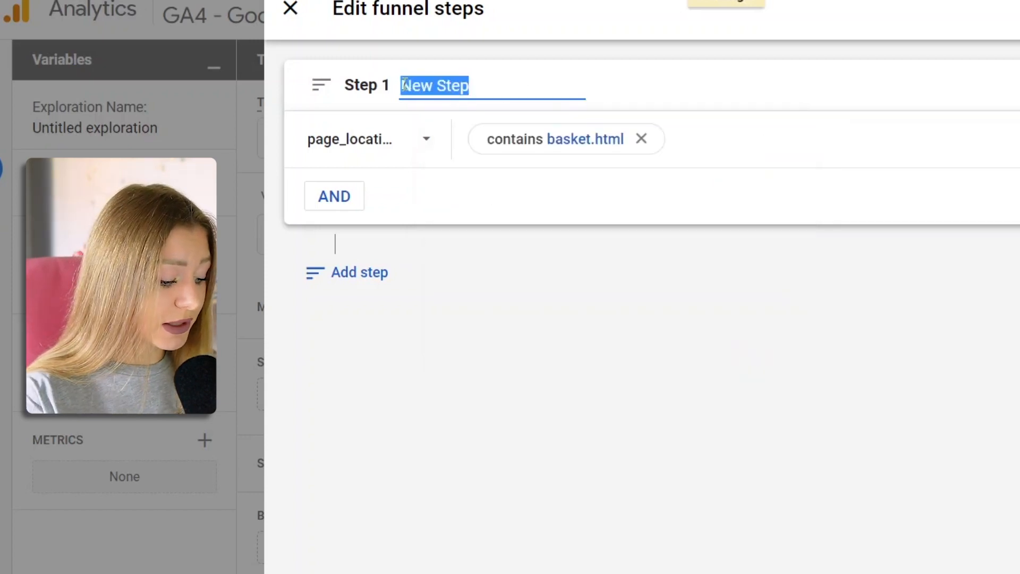
text(Ca)
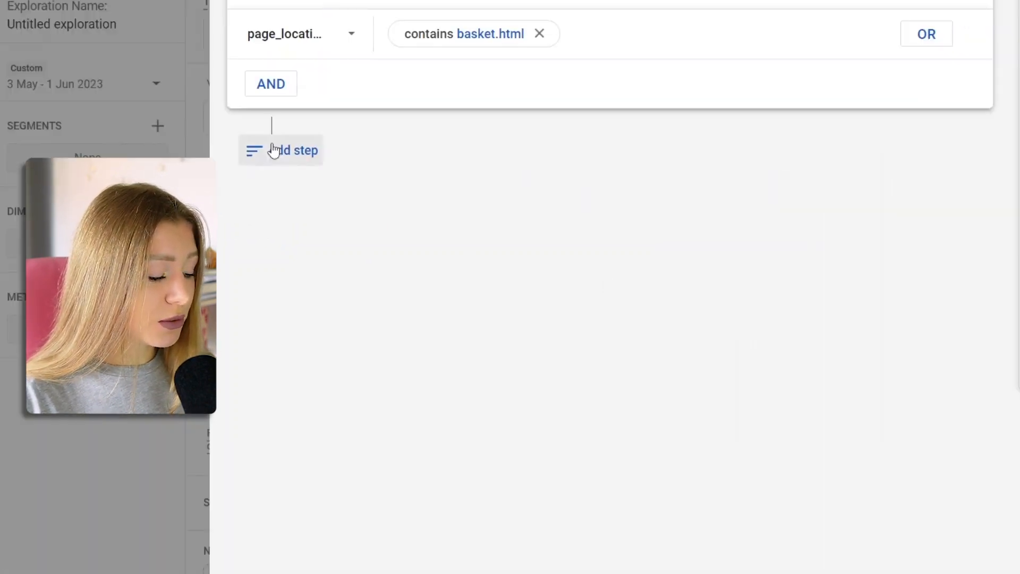
Add step 2 'Info' matching page_location containing yourinfo.html, plus an empty third step.
click(281, 150)
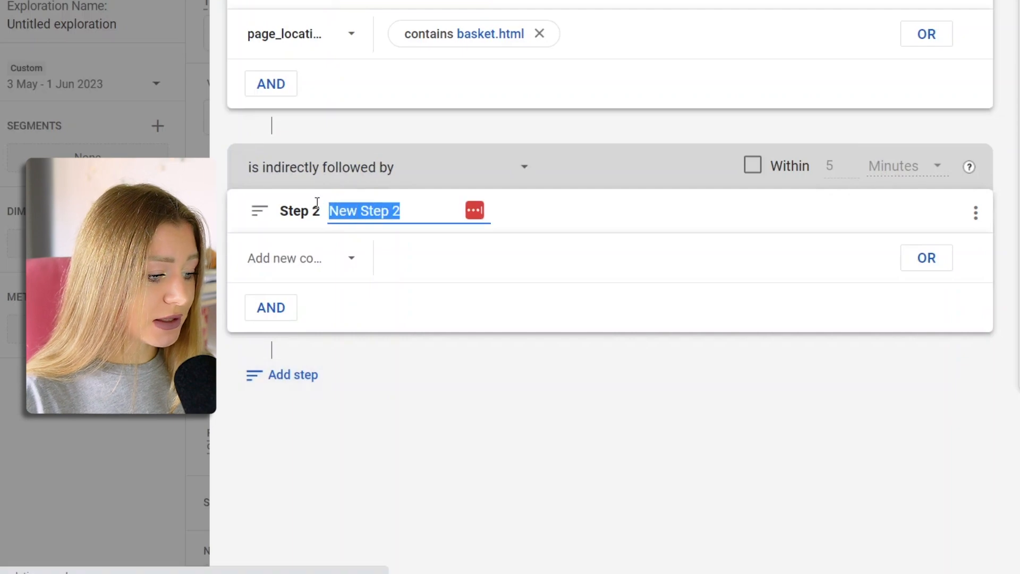
text(In)
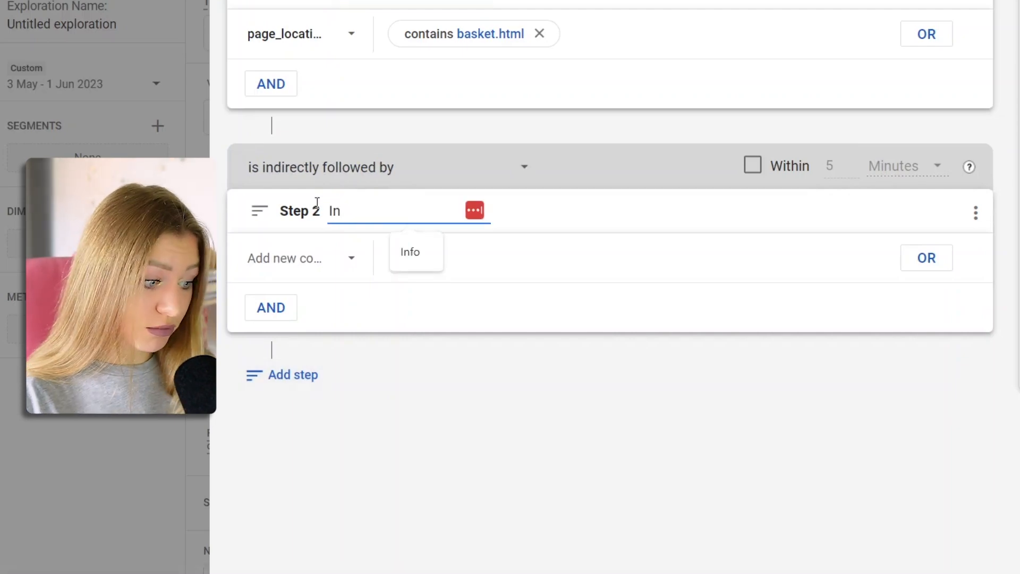
click(409, 252)
text(p)
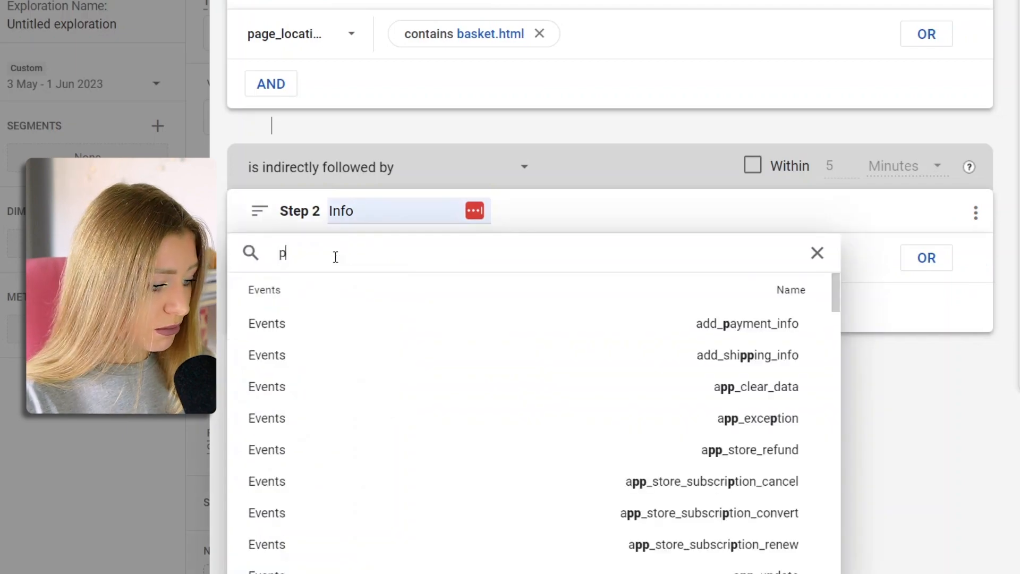
text(a)
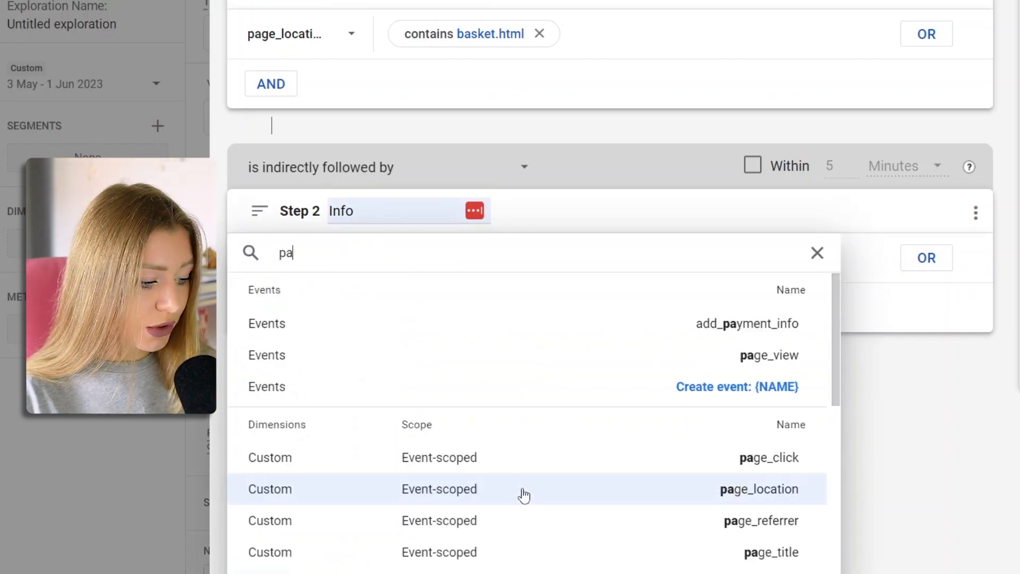
click(759, 489)
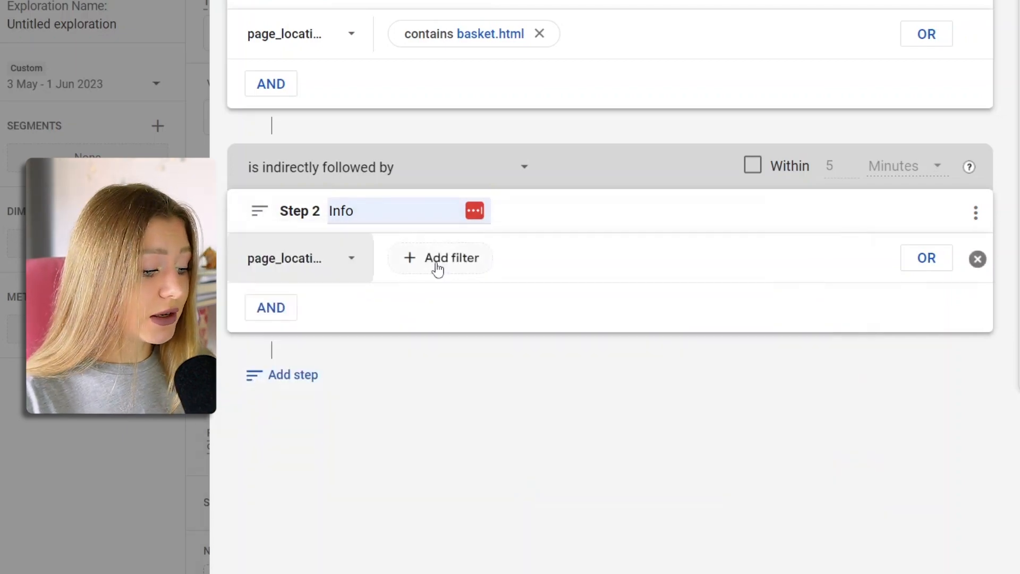
click(449, 258)
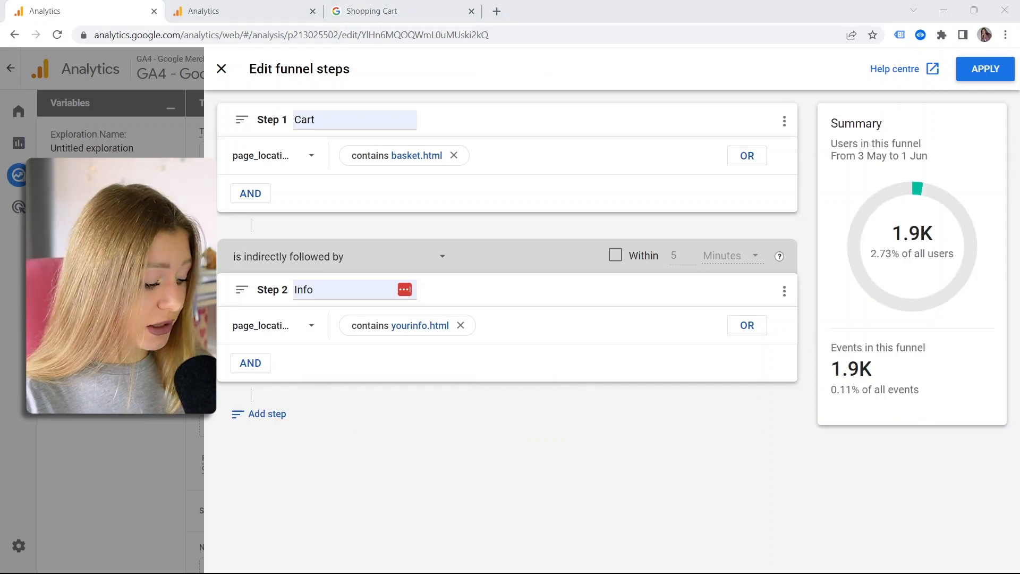
click(266, 413)
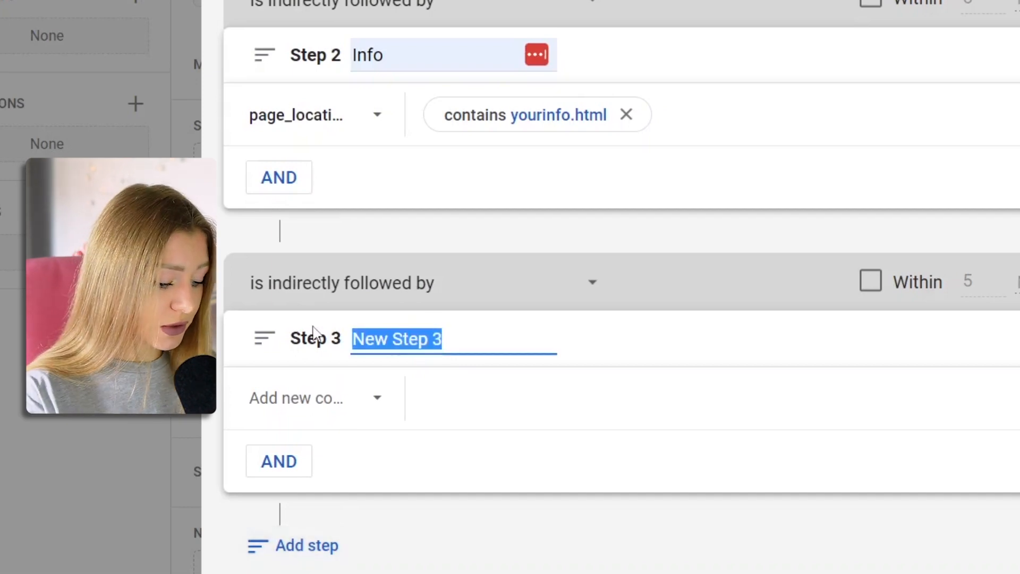
Name step 3 'Payment' with a page_location contains payment.html condition.
text(Payment)
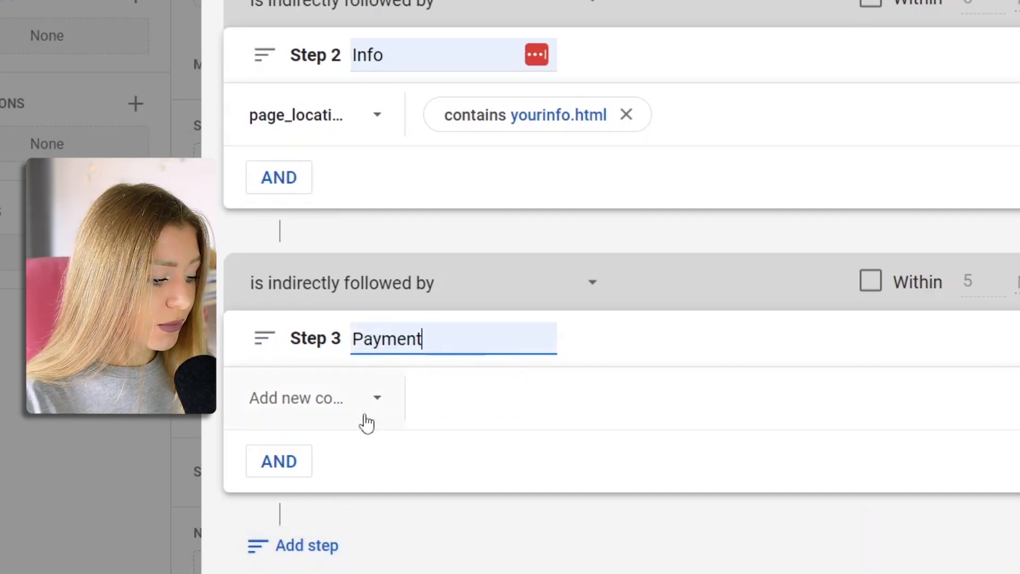
click(315, 397)
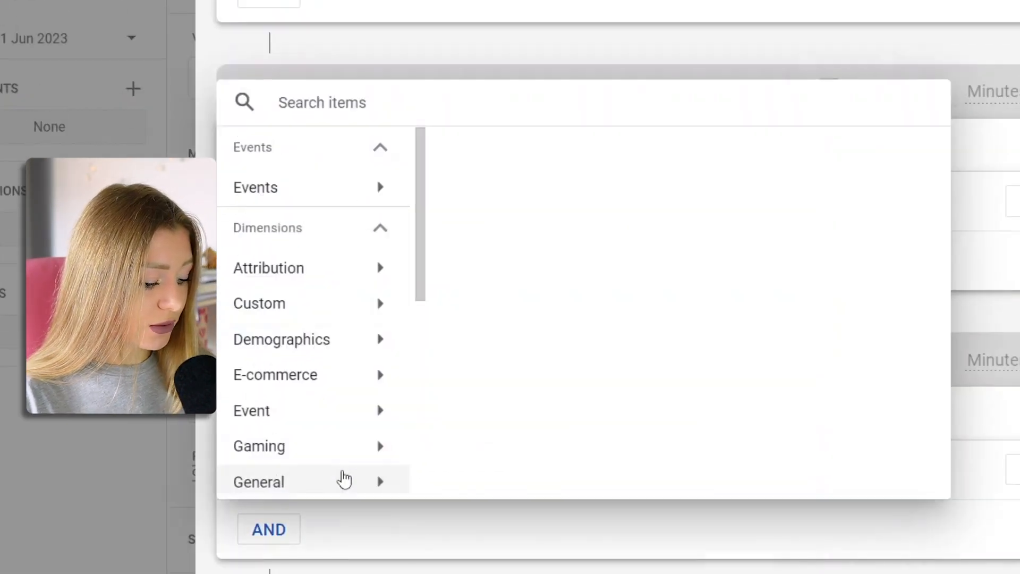
text(p)
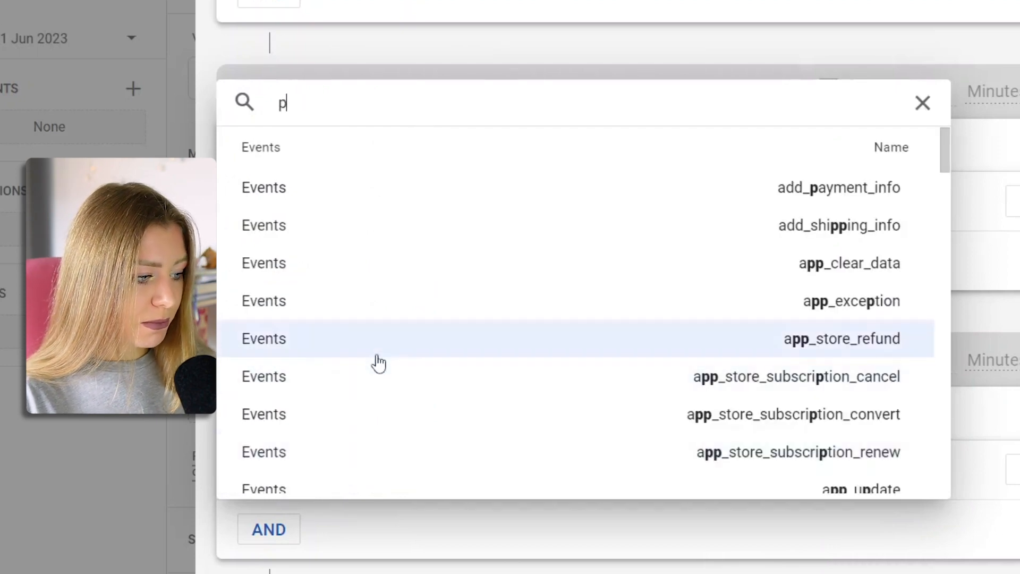
text(ag)
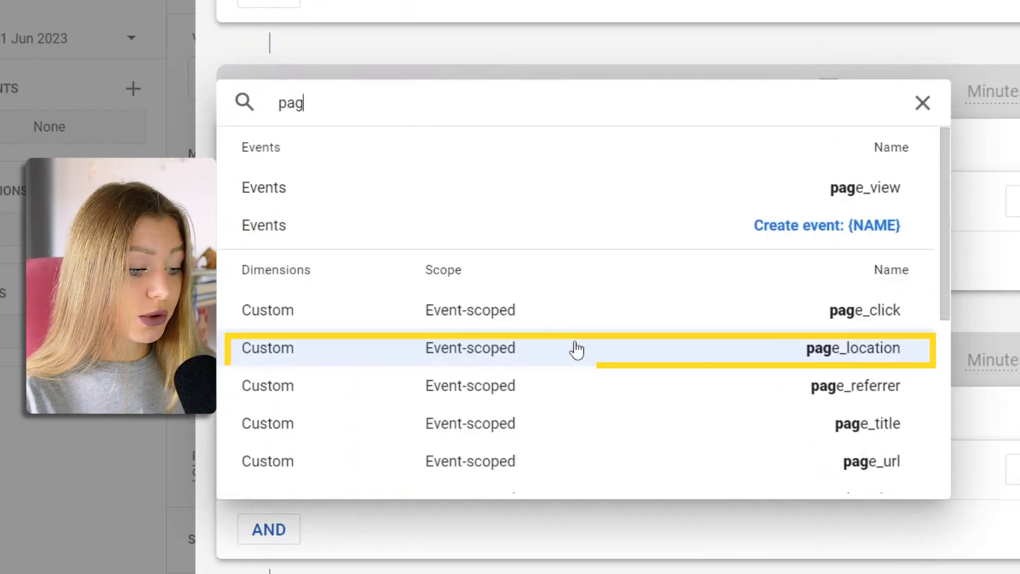
click(577, 347)
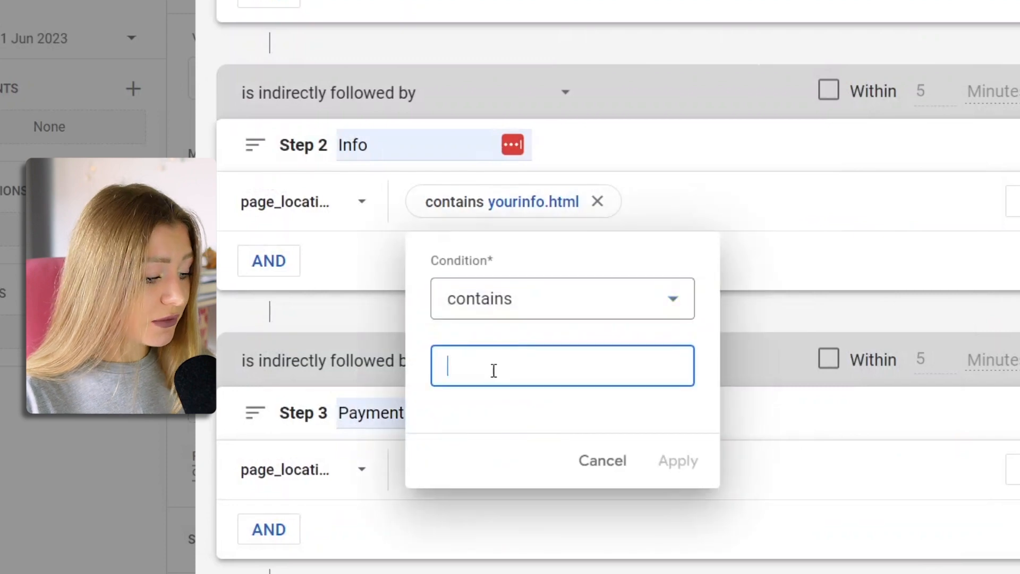
click(677, 461)
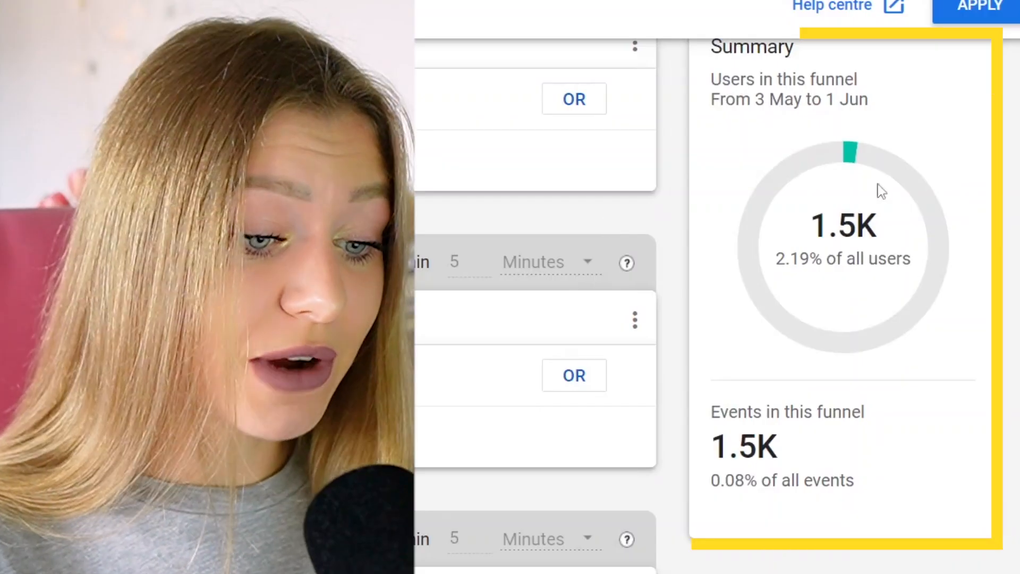
mouse_move(774, 320)
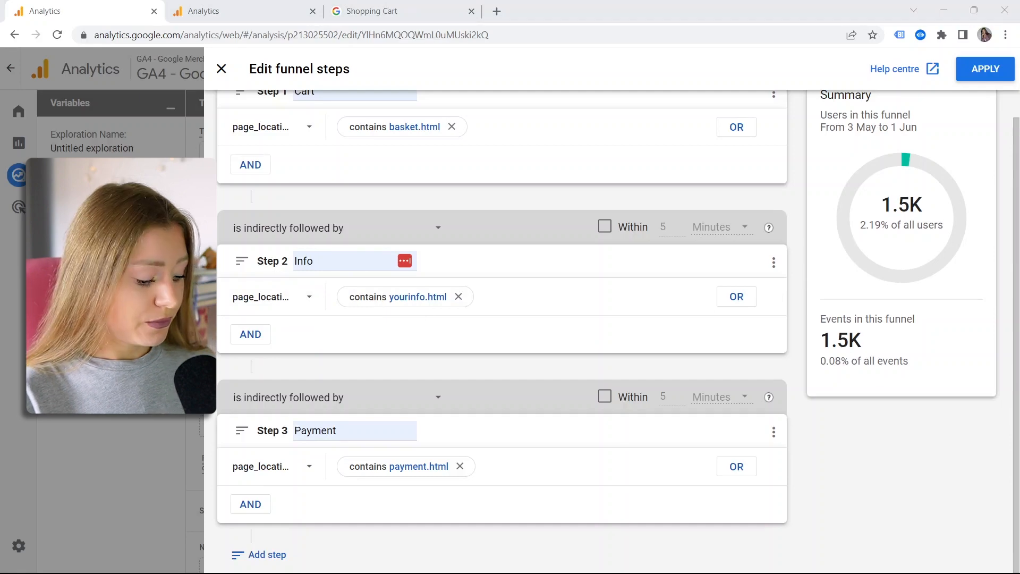
Add step 4 'Order Review' for revieworder.html and a fifth step using page_location.
click(266, 555)
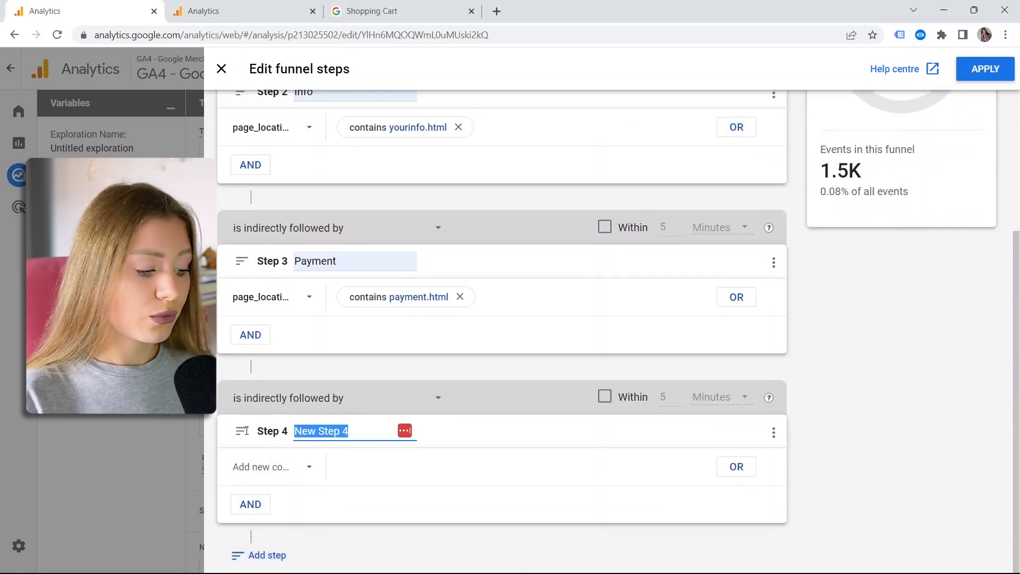
click(271, 467)
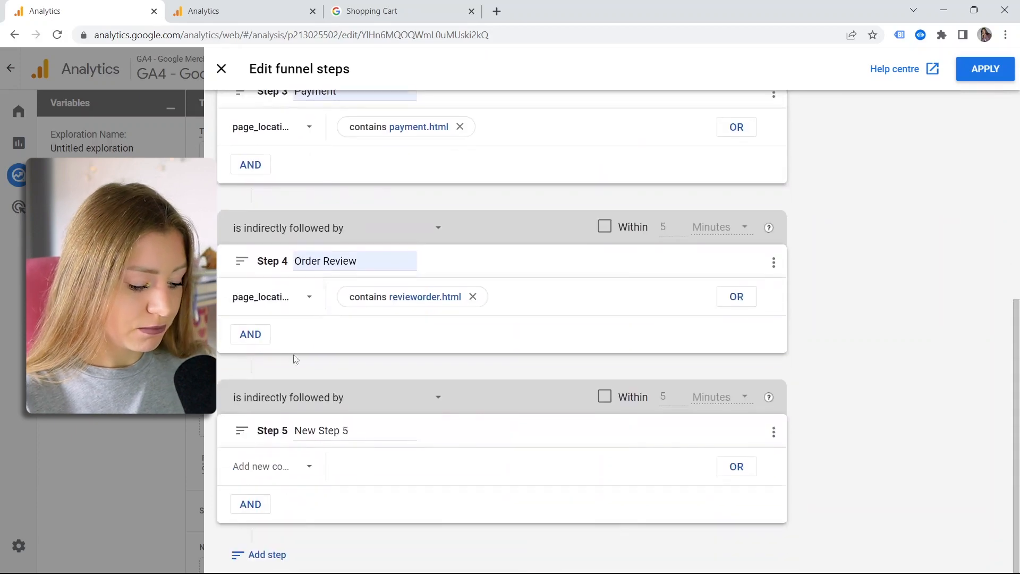
text(O)
text(pag)
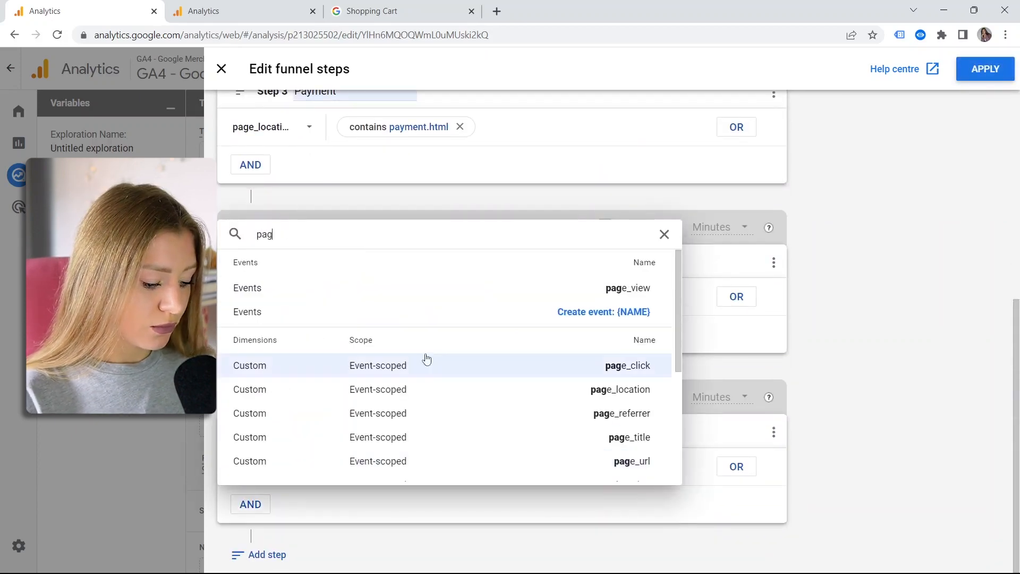
click(620, 389)
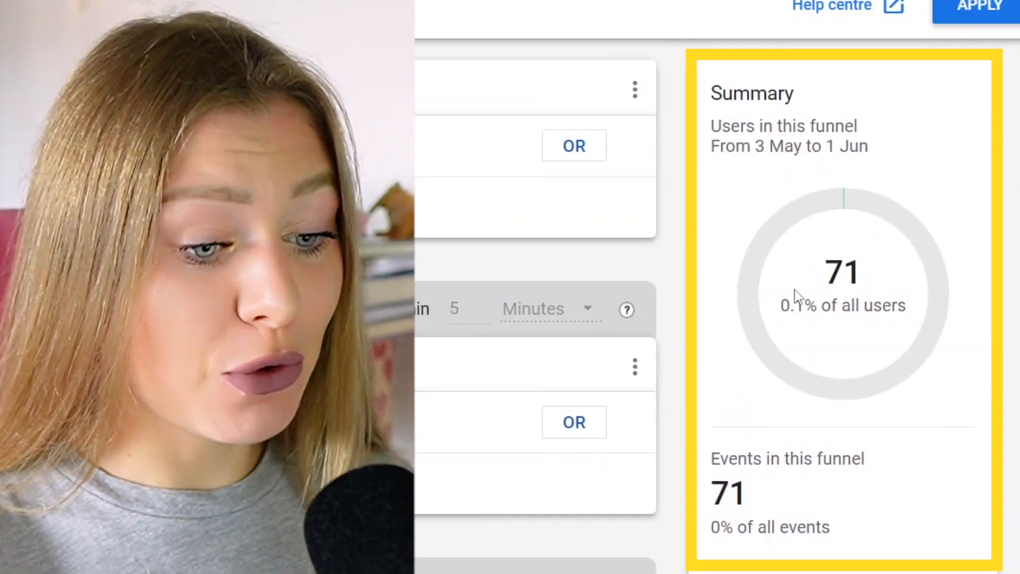
mouse_move(779, 285)
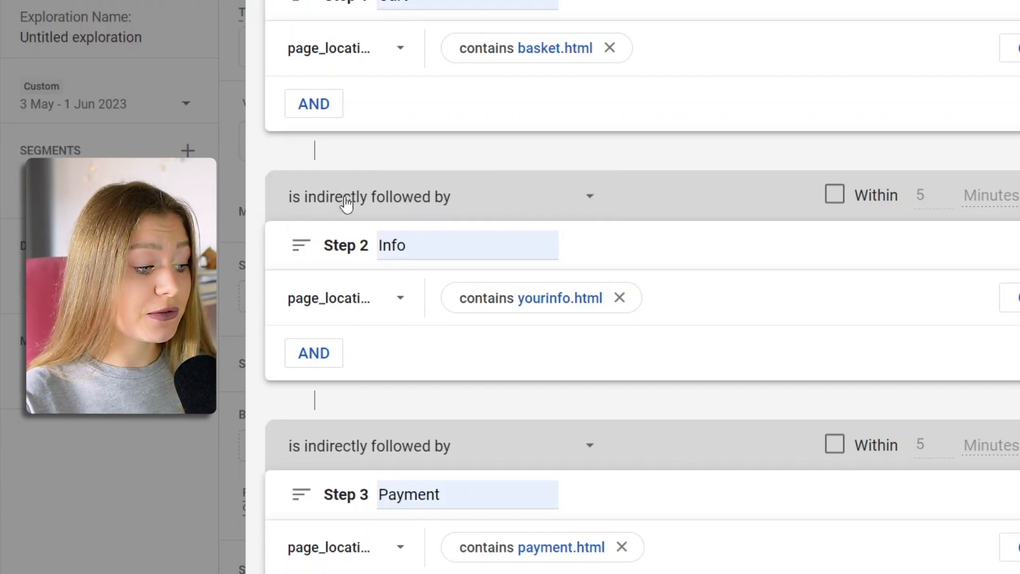
click(369, 196)
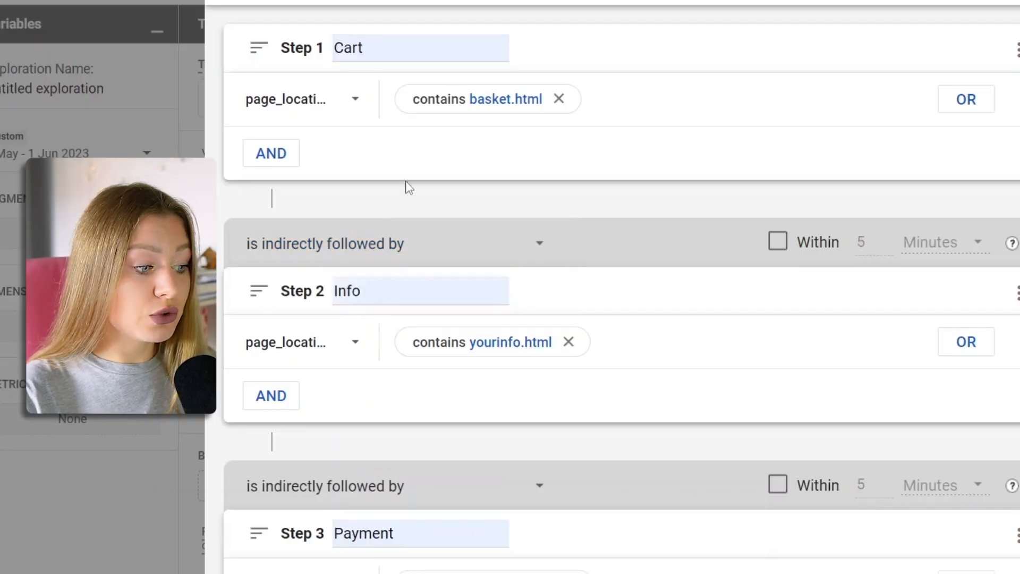
mouse_move(383, 209)
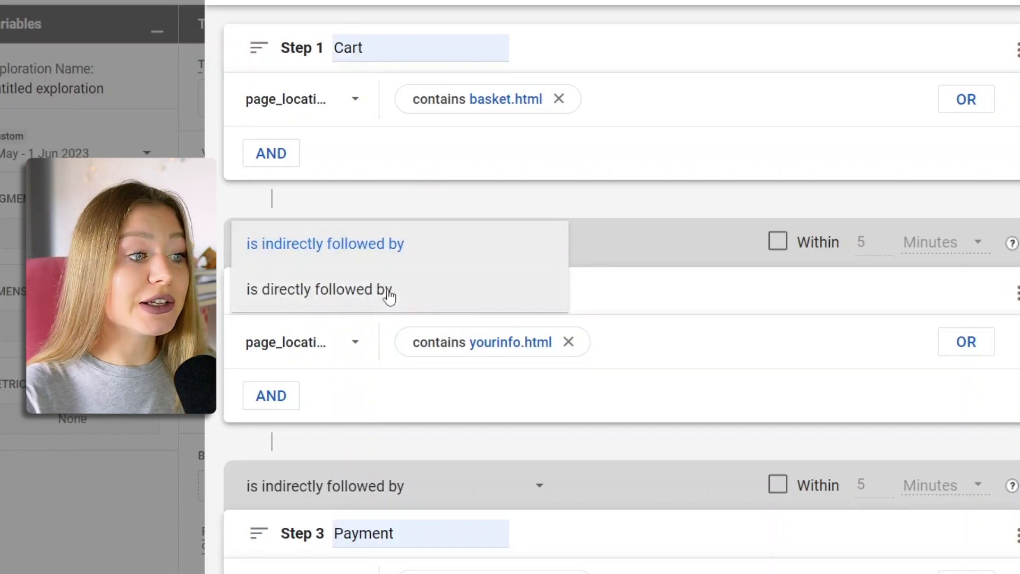
click(325, 244)
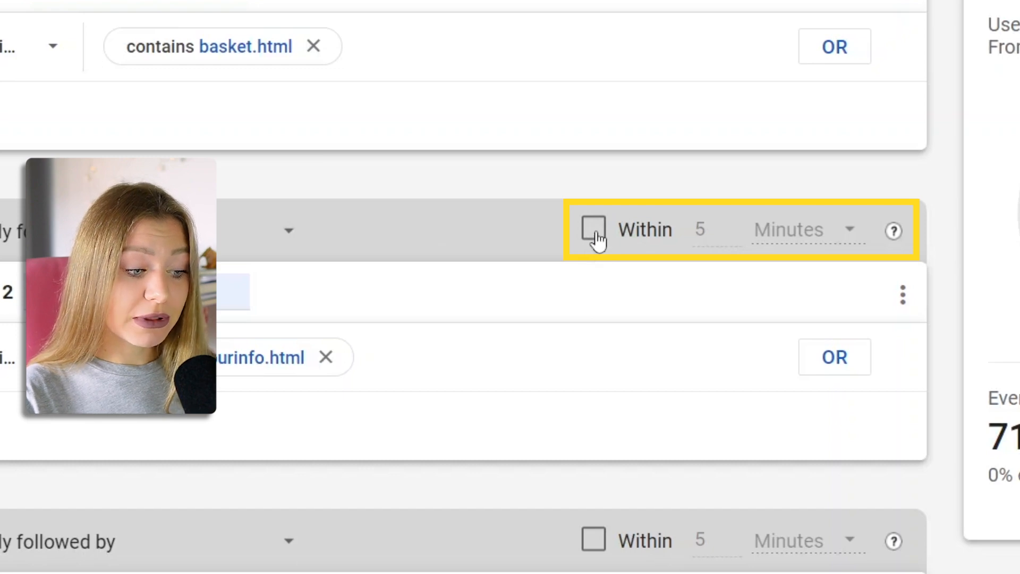
click(593, 229)
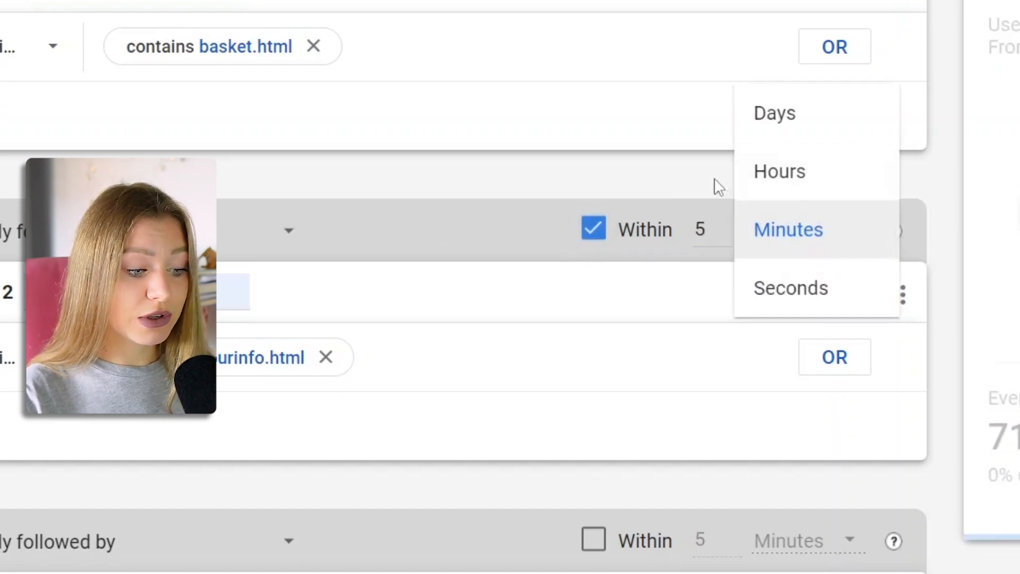
click(788, 229)
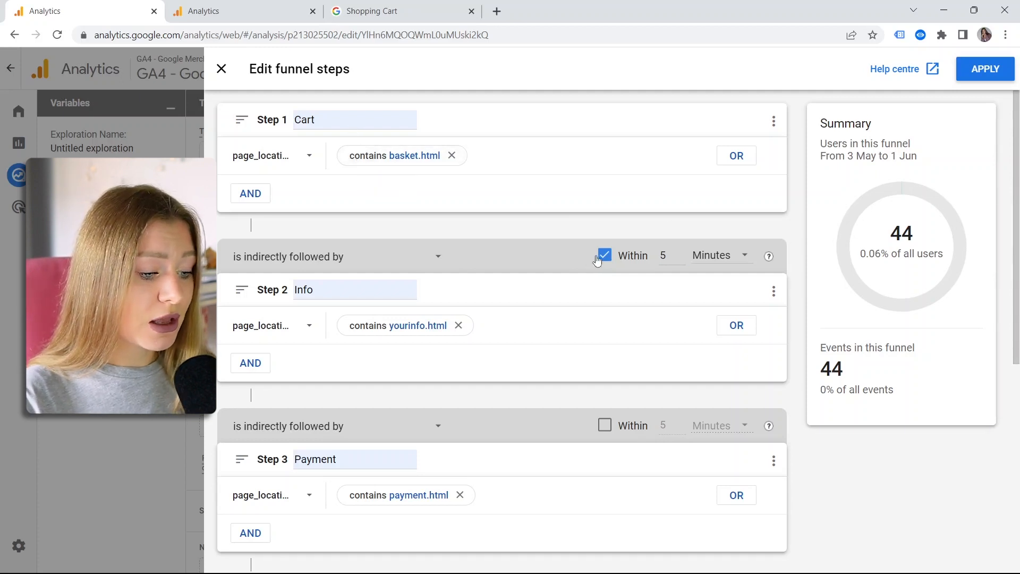
click(604, 255)
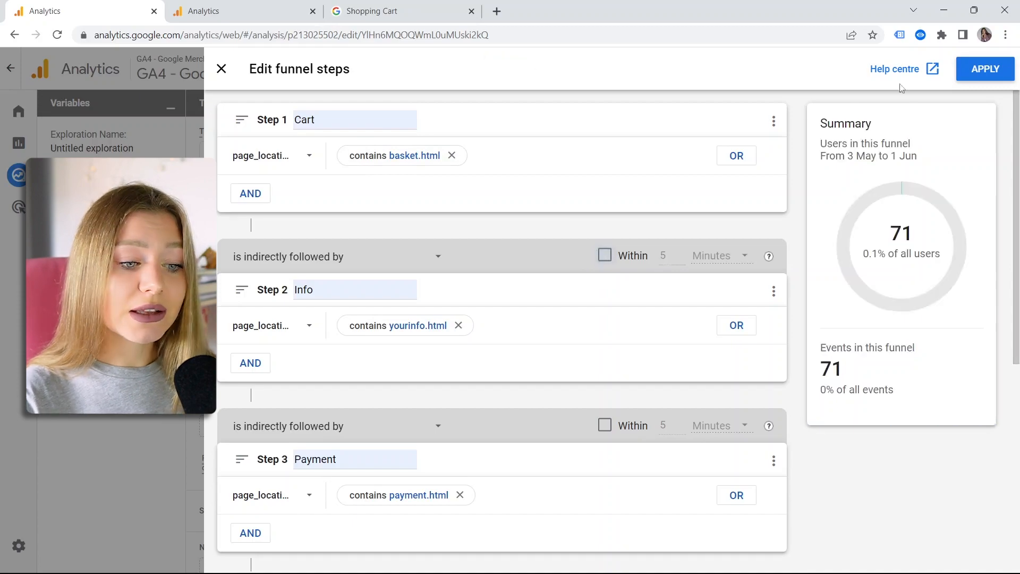
click(984, 68)
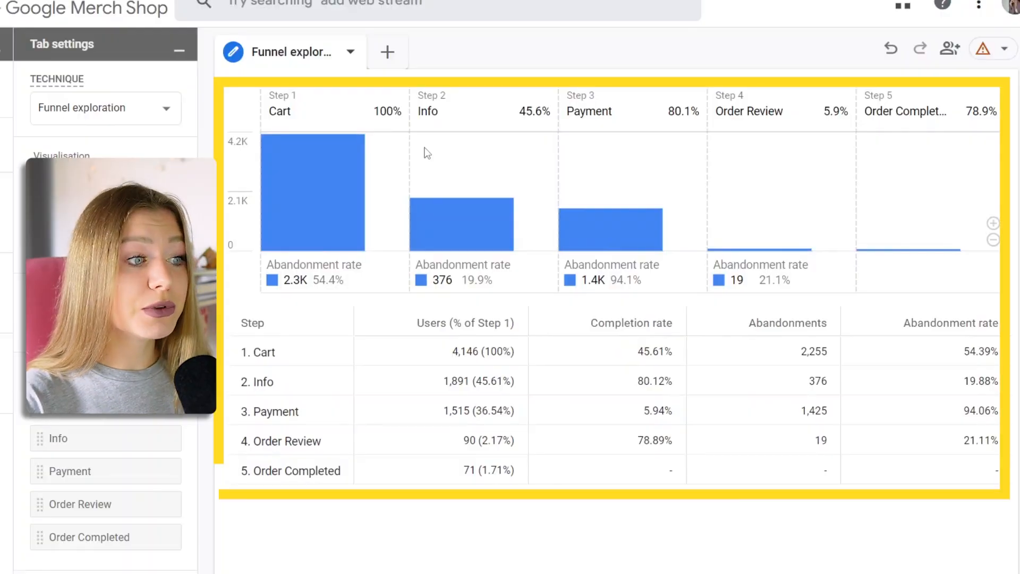
mouse_move(328, 181)
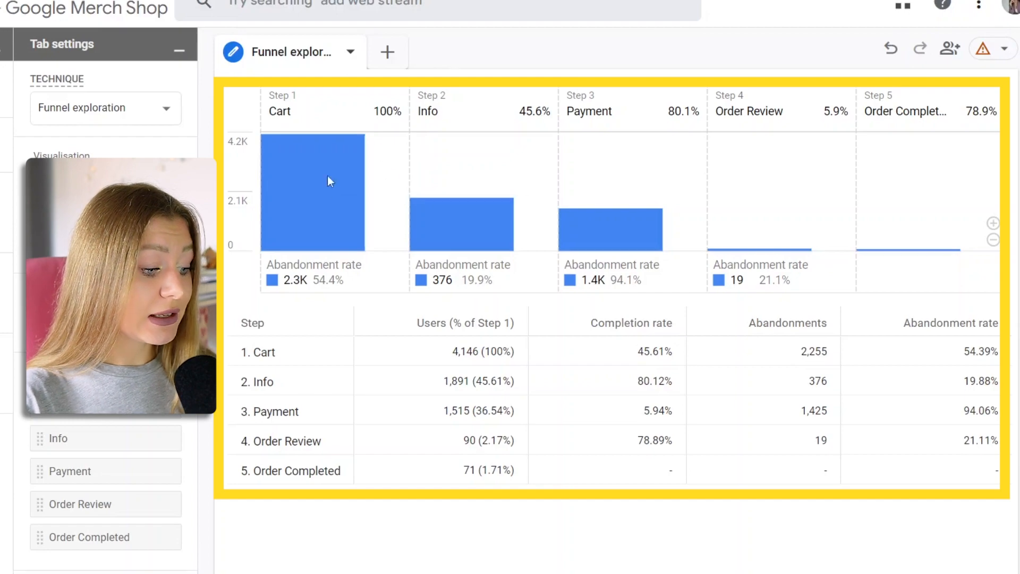
mouse_move(524, 195)
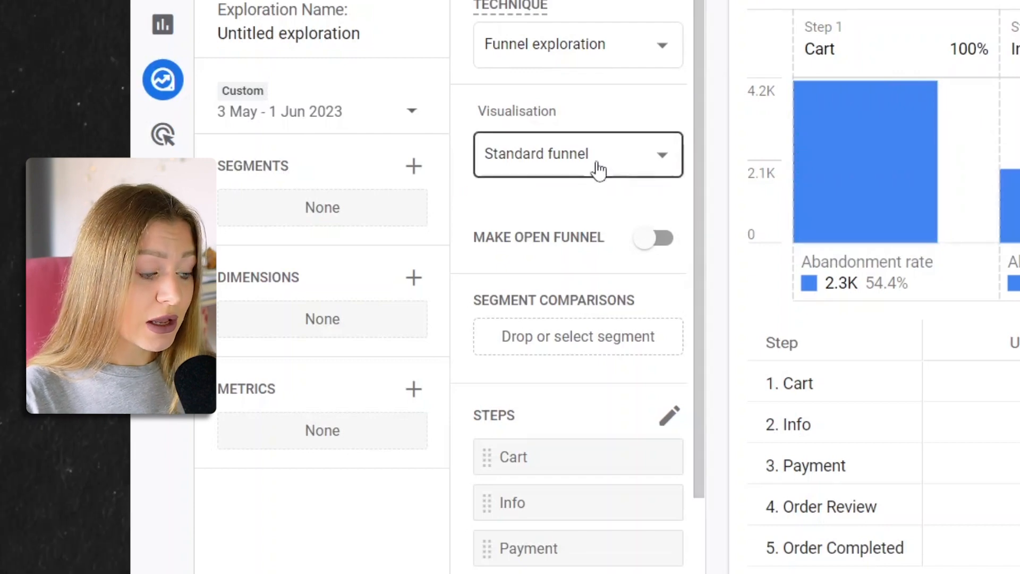
click(577, 155)
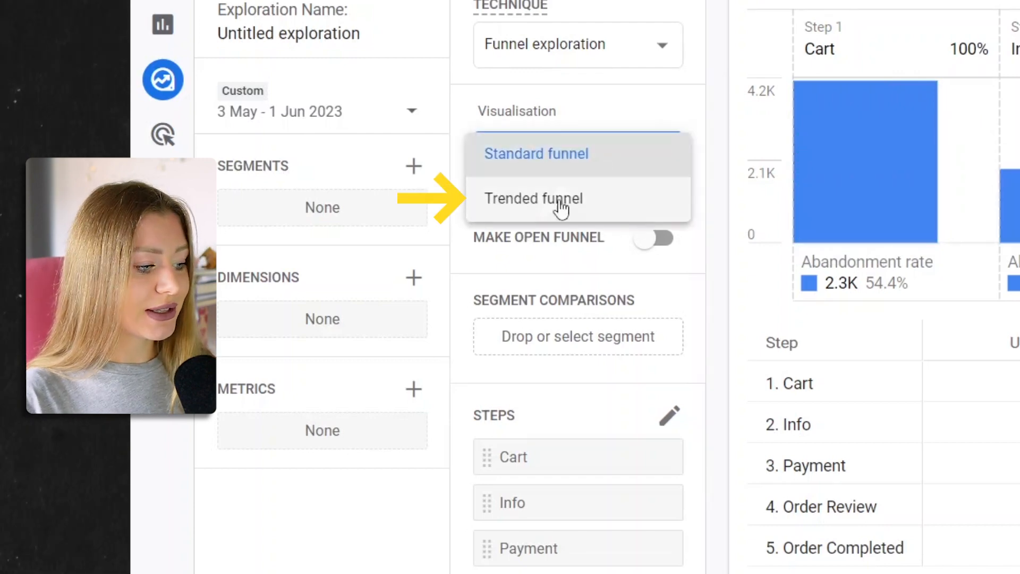
click(533, 199)
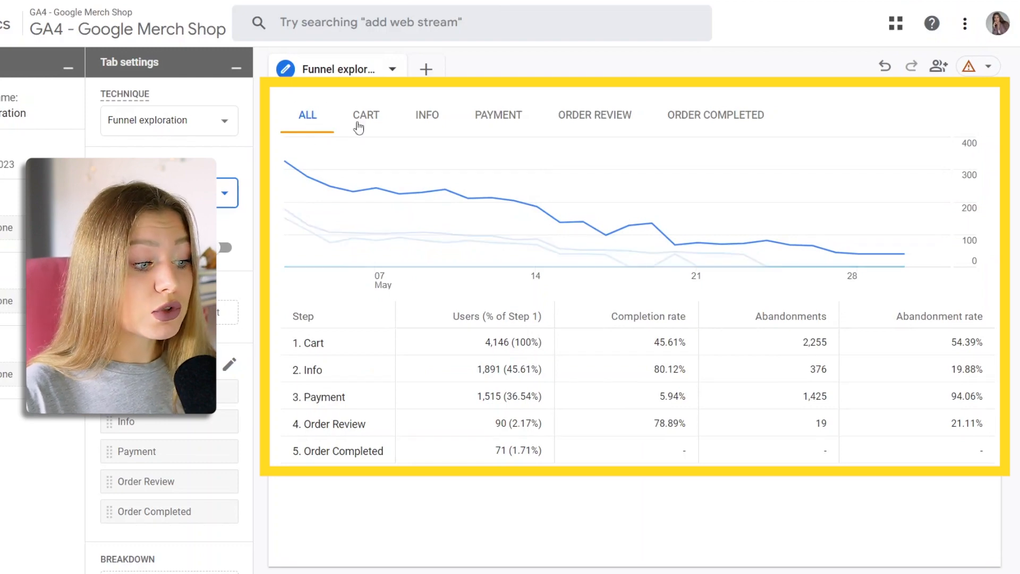
click(365, 115)
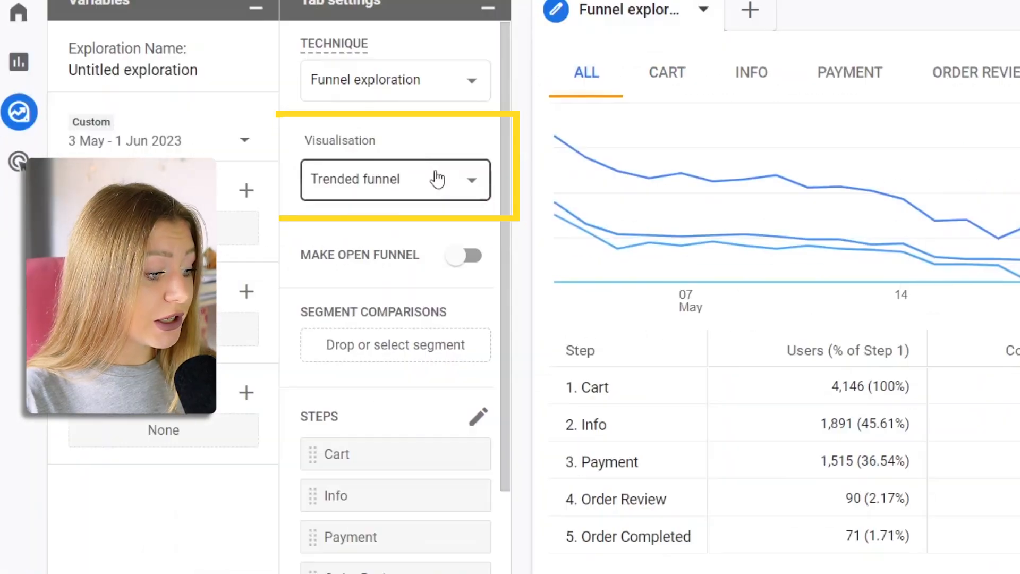
click(394, 180)
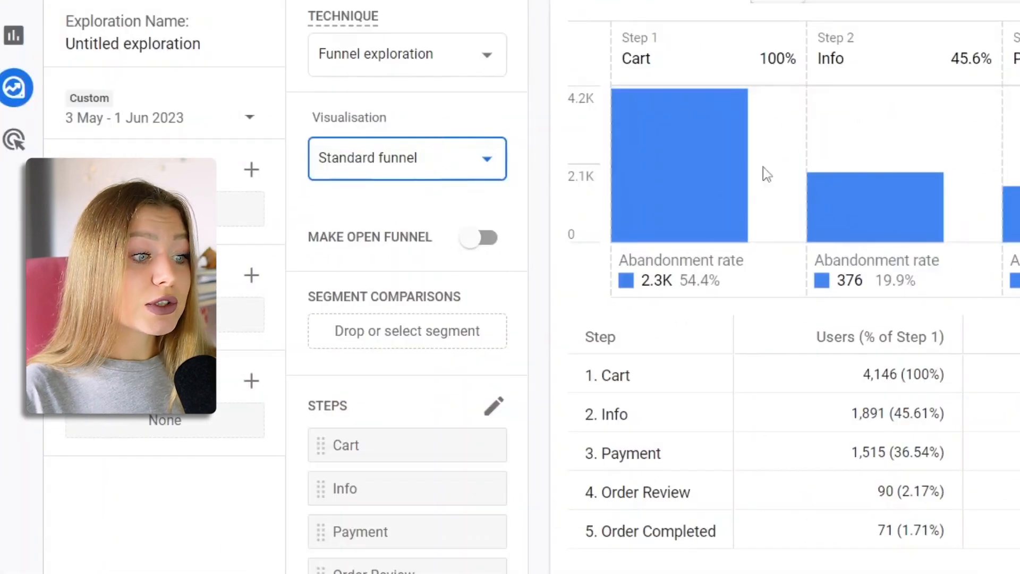
click(478, 237)
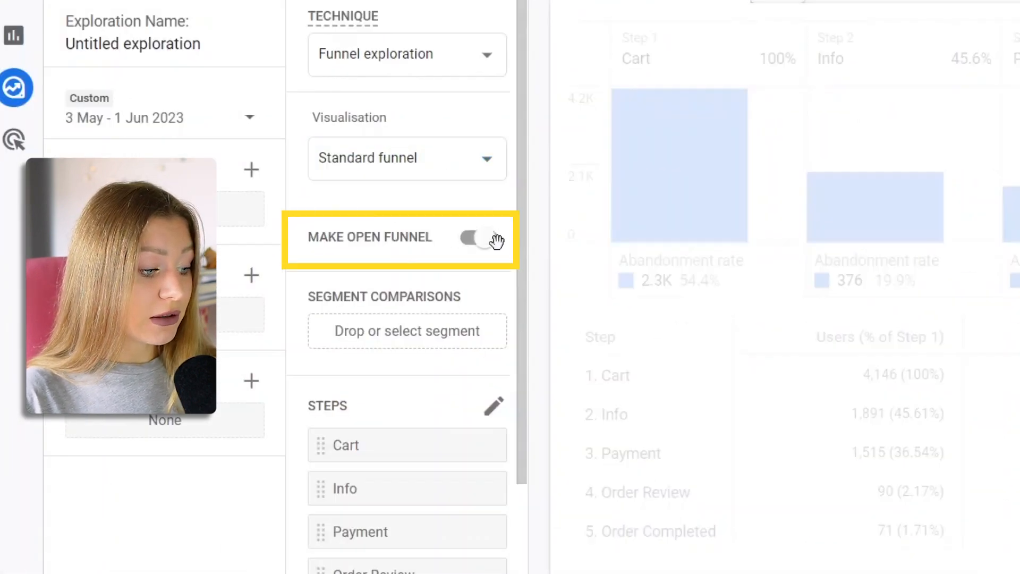
click(478, 237)
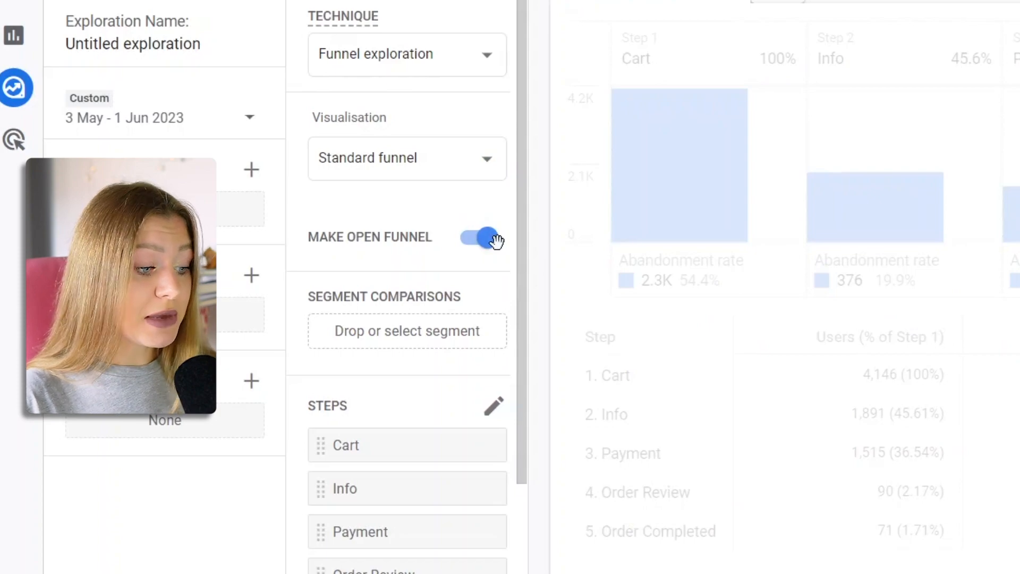
click(481, 238)
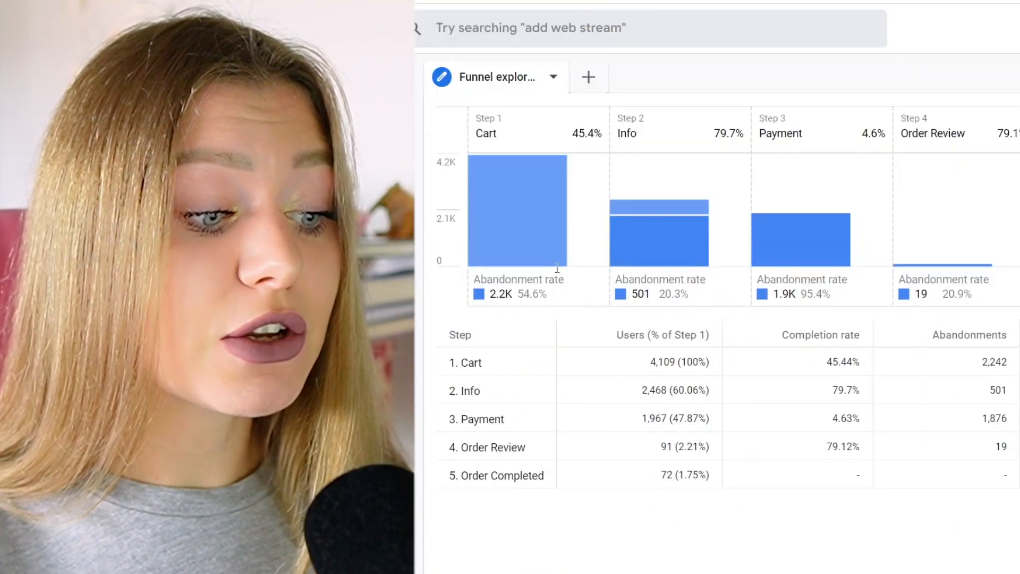
mouse_move(533, 246)
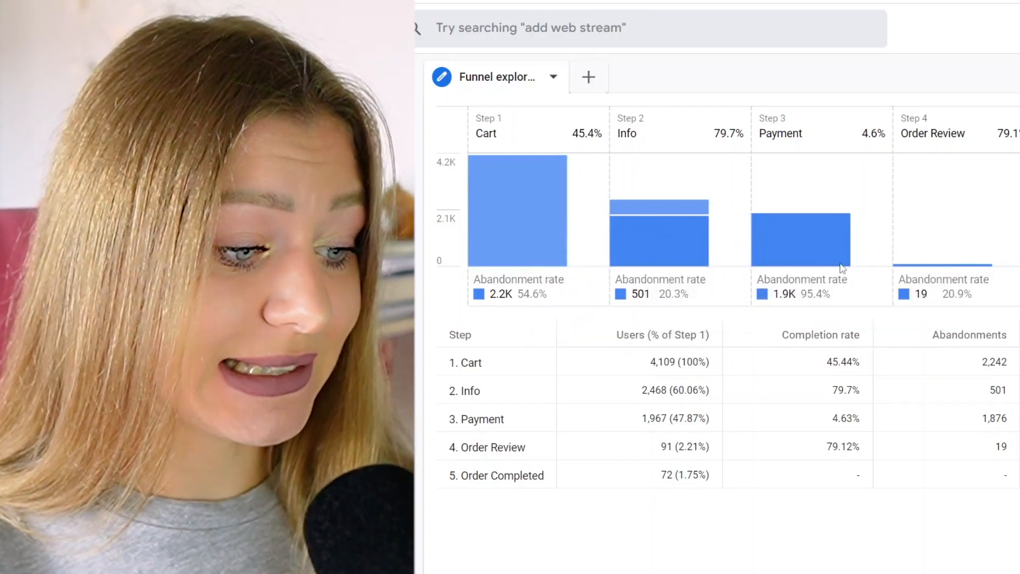
click(473, 237)
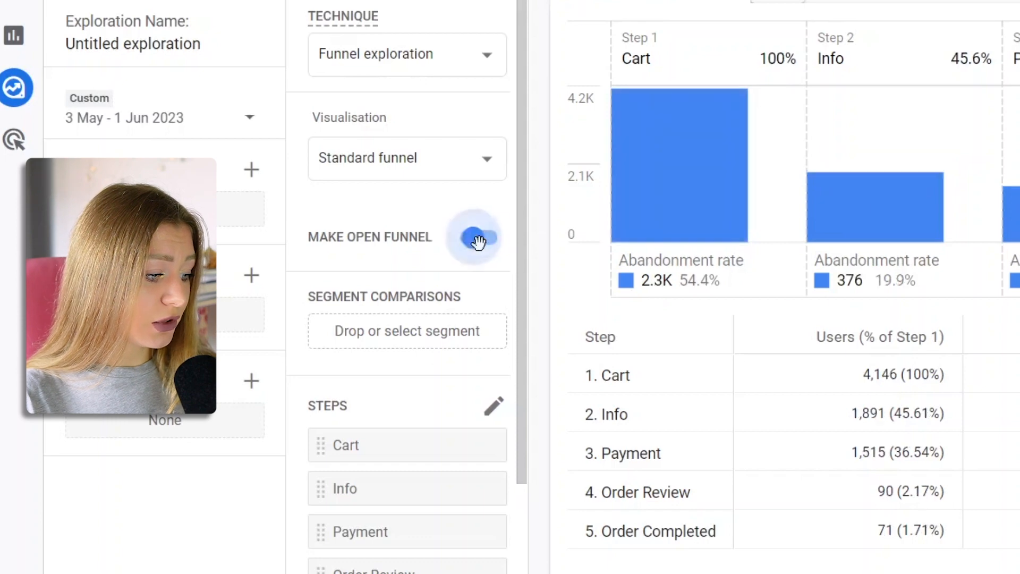
click(478, 237)
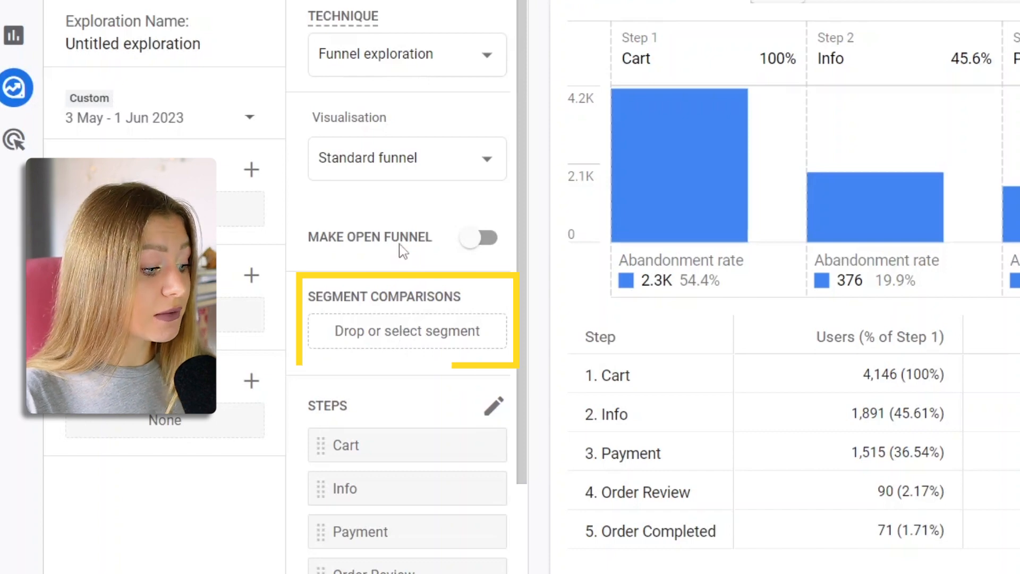
scroll(down, 3)
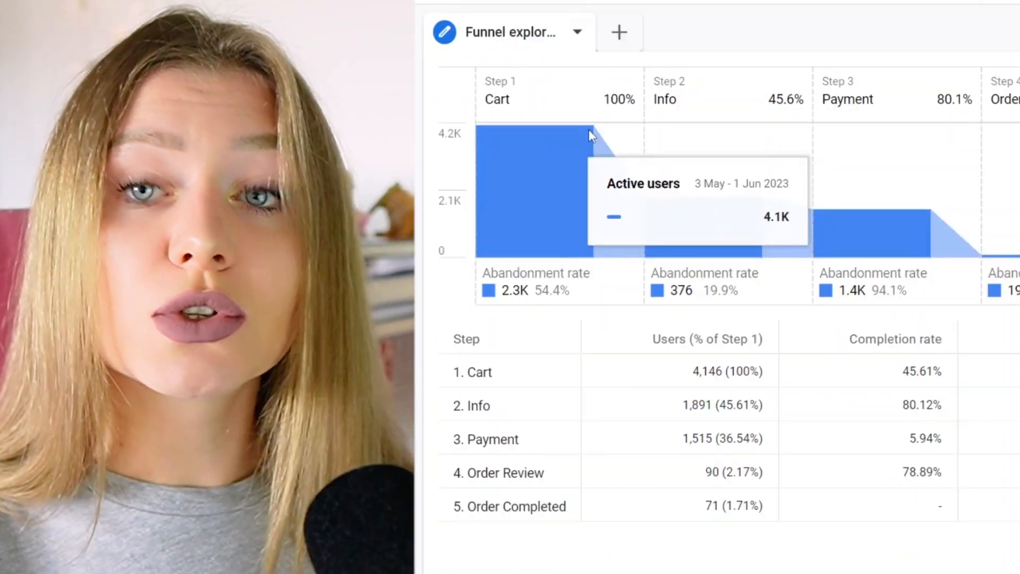
mouse_move(589, 135)
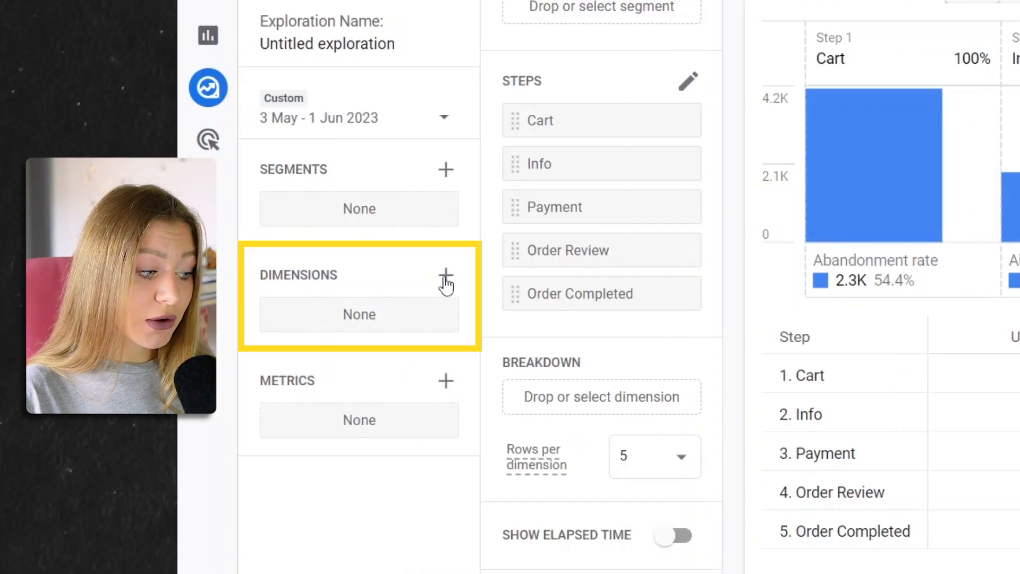
Import the Browser dimension, break the funnel down by it, then remove that breakdown.
click(446, 275)
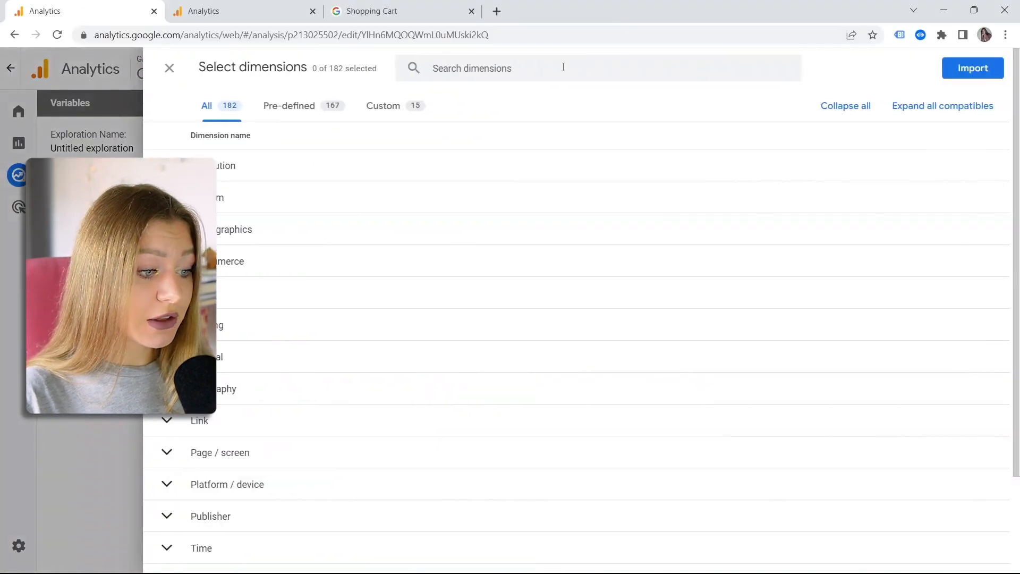
text(bro)
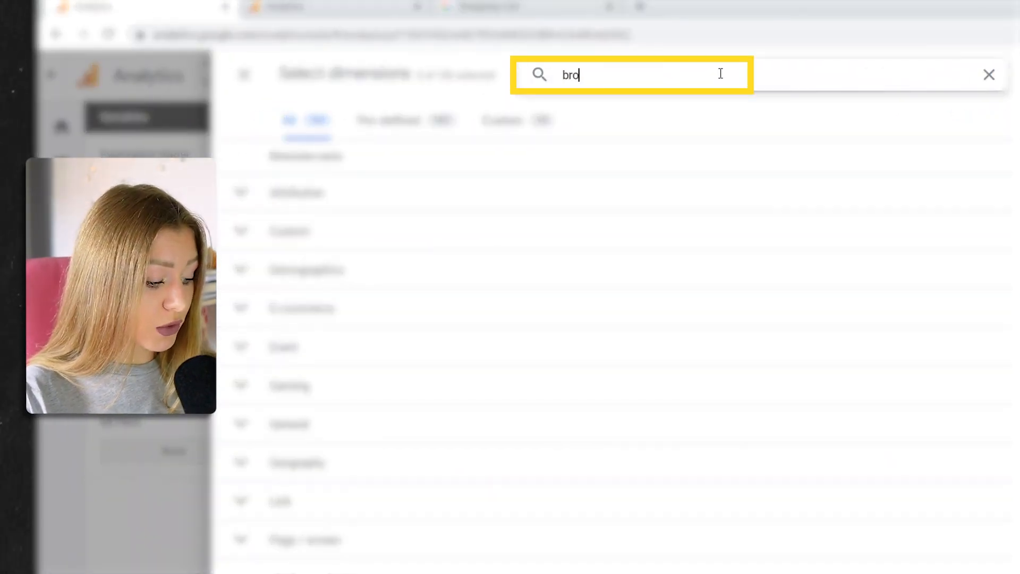
text(w)
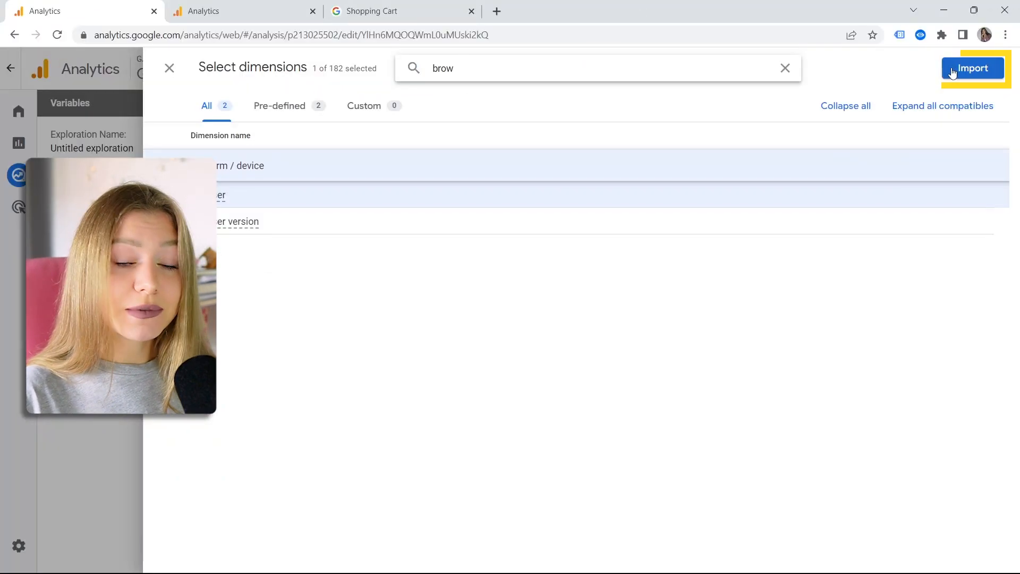
click(972, 68)
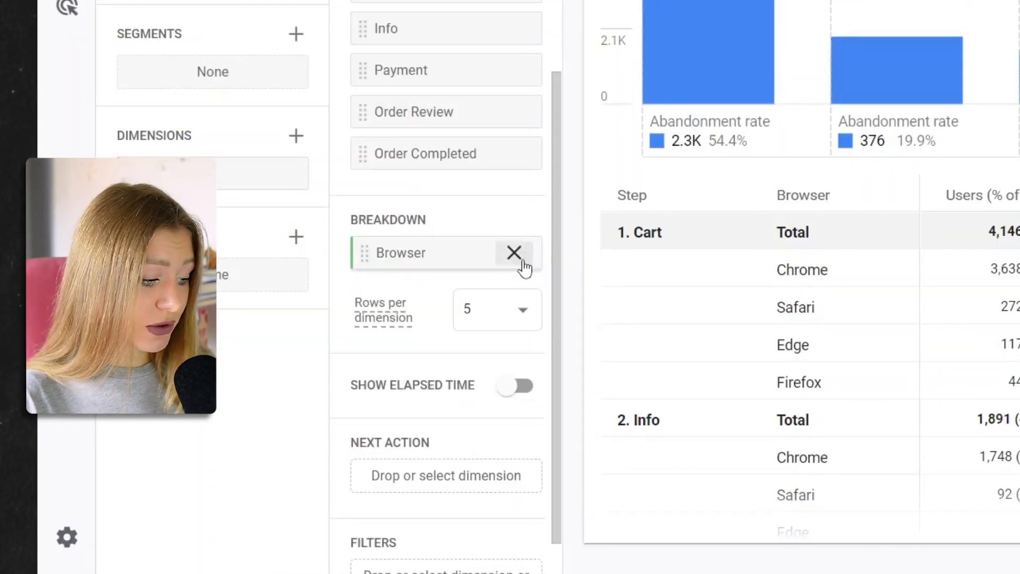
click(513, 252)
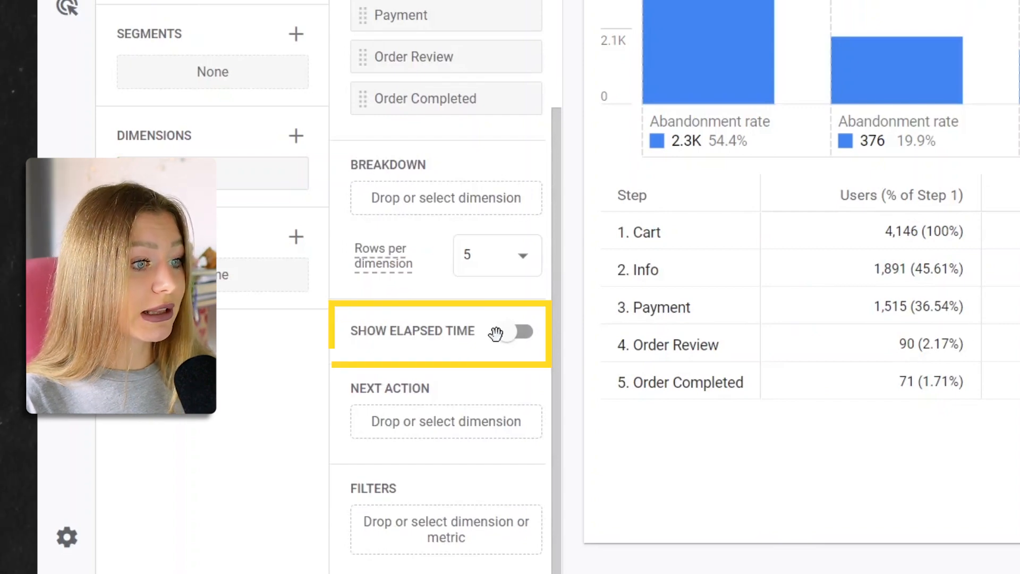
click(519, 333)
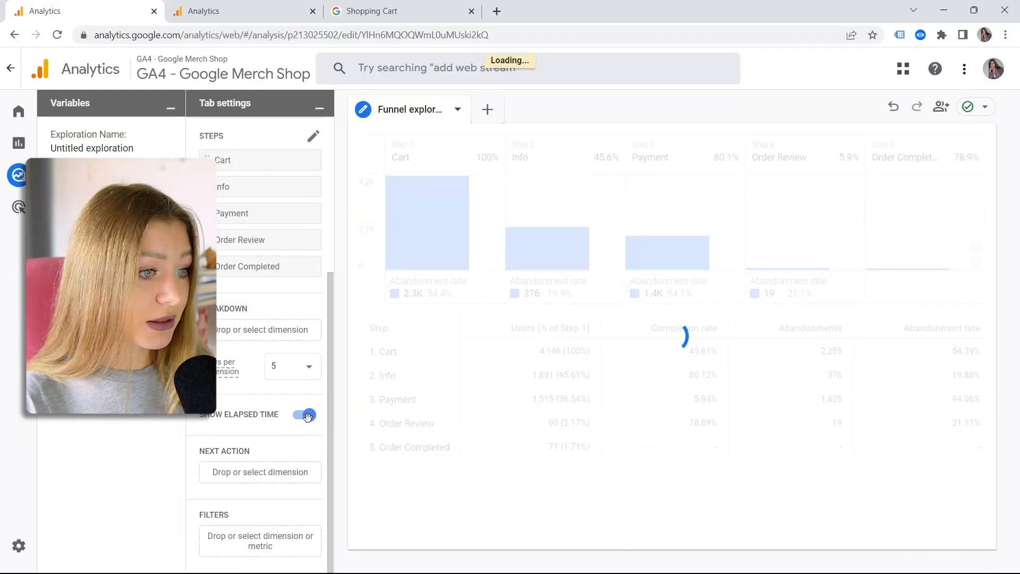
click(304, 415)
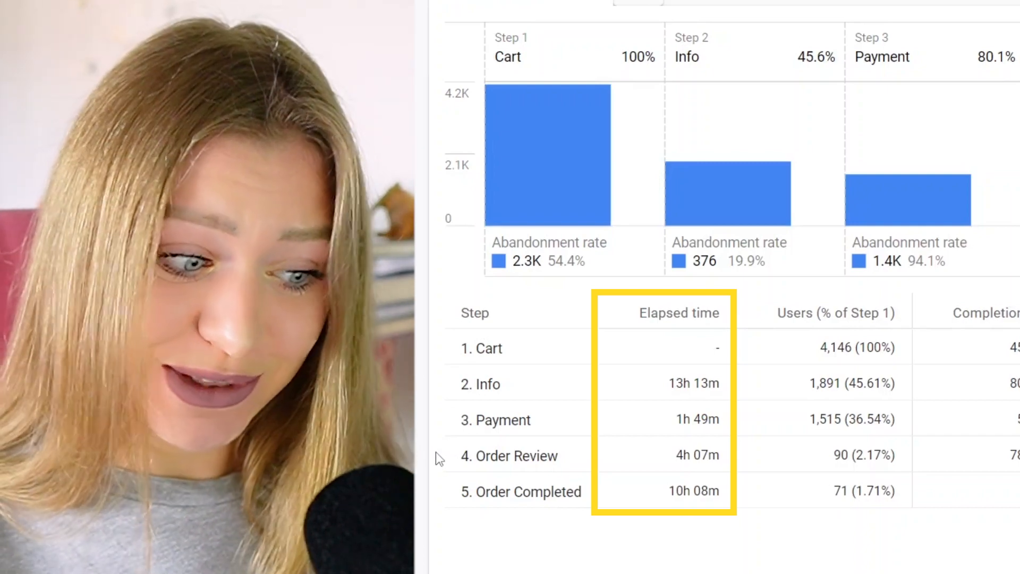
mouse_move(688, 397)
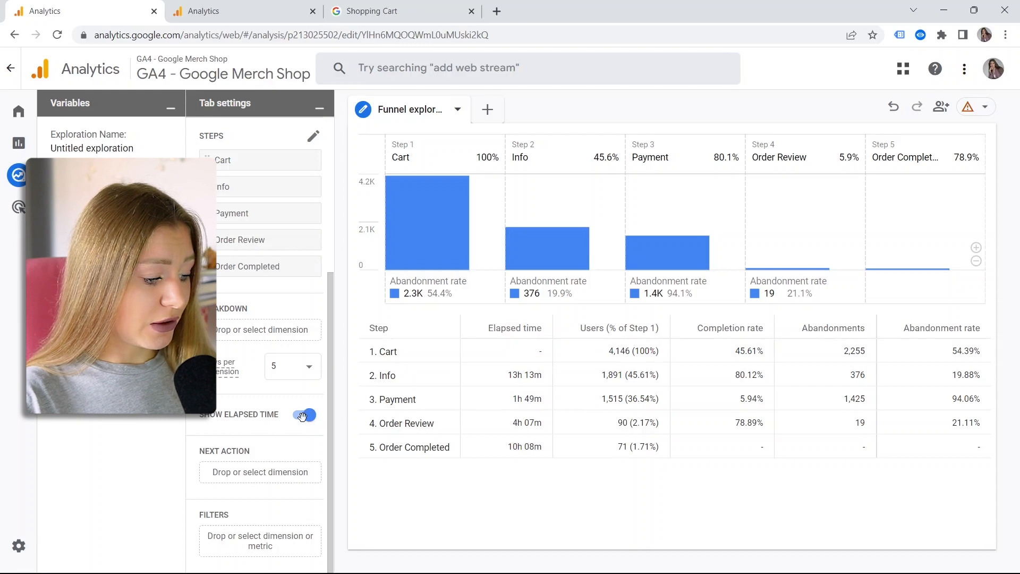
click(304, 414)
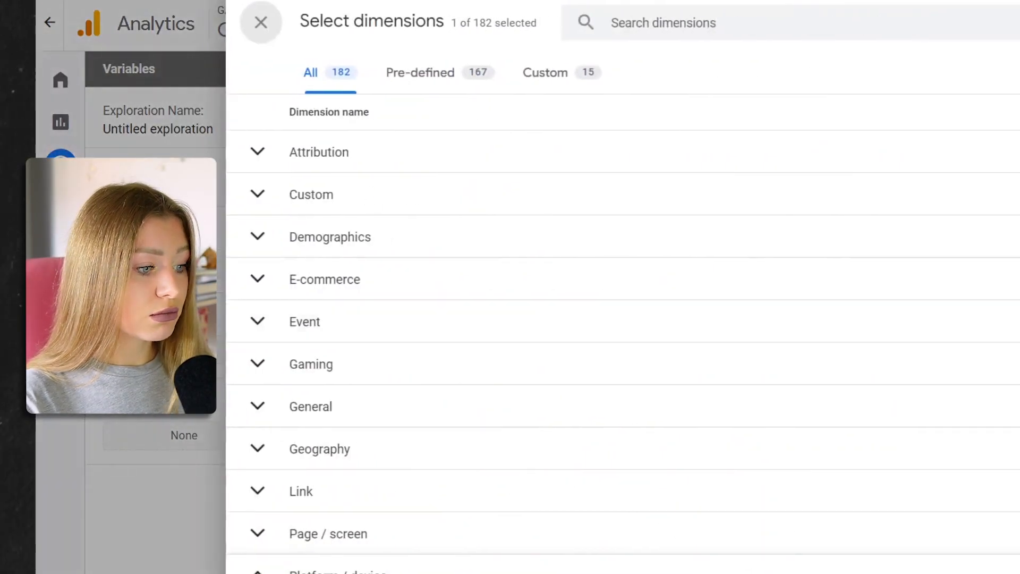
Search the dimensions list for 'event' to find the Event name dimension.
text(eve)
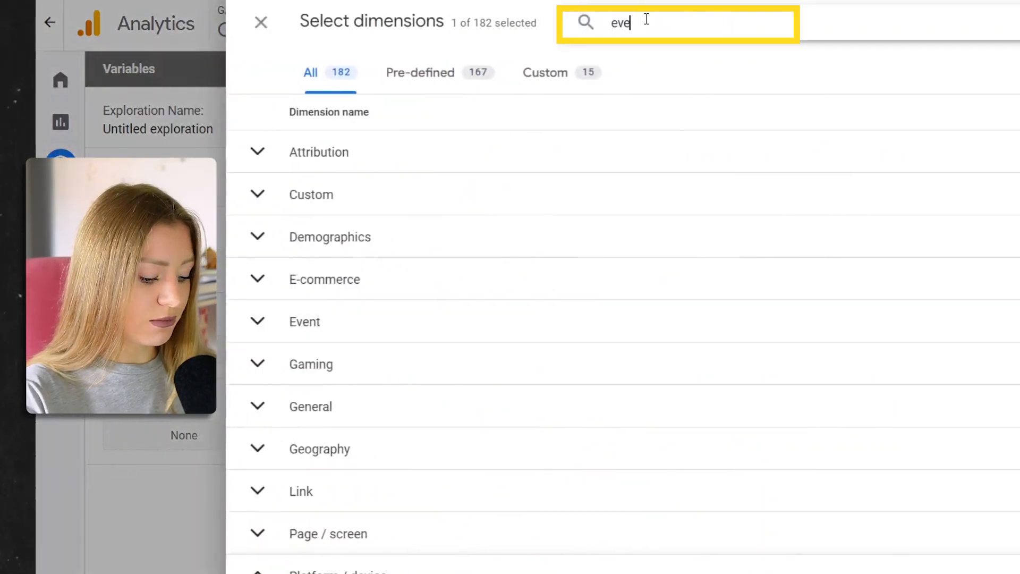
text(nt)
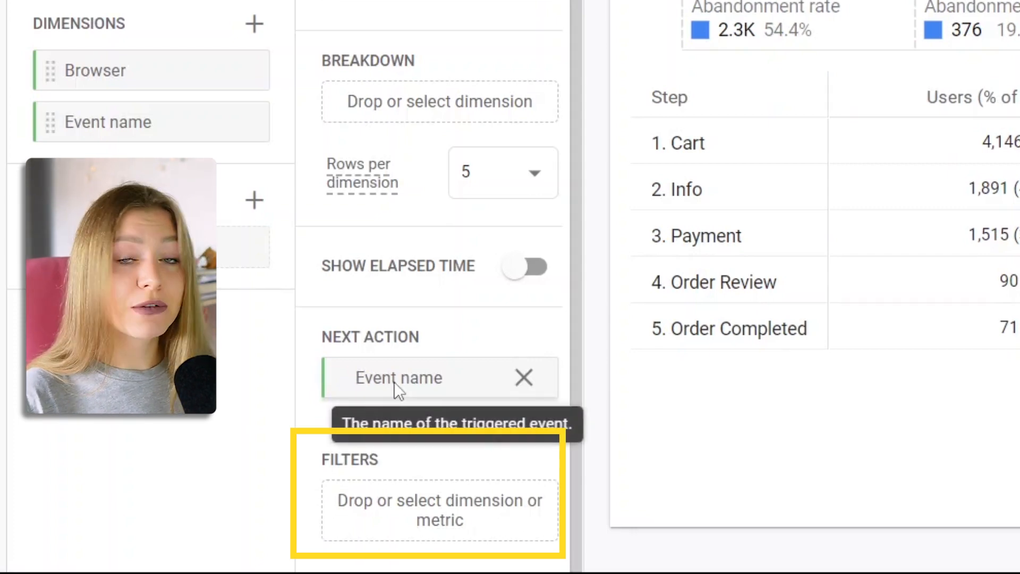
mouse_move(403, 288)
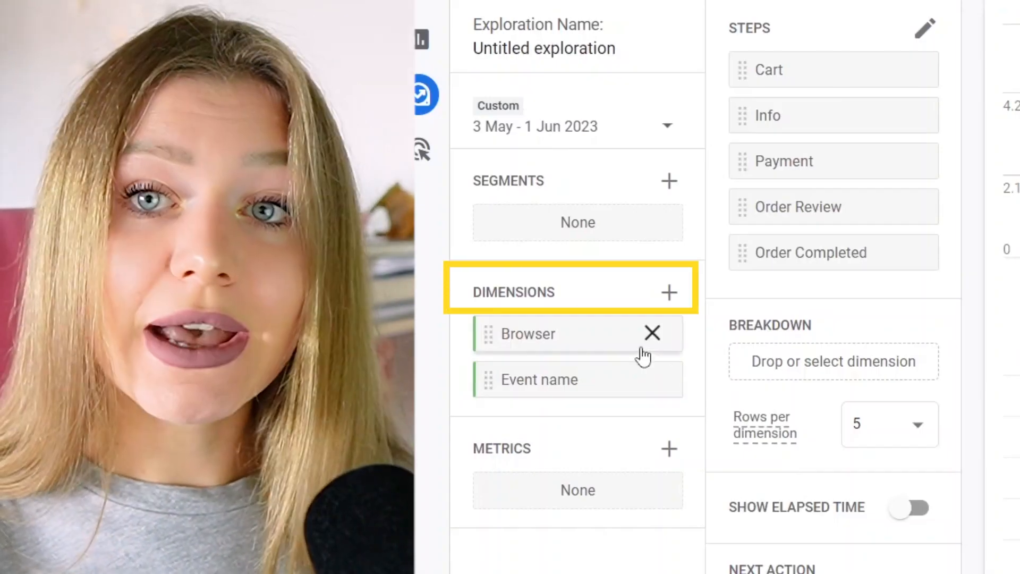
mouse_move(595, 296)
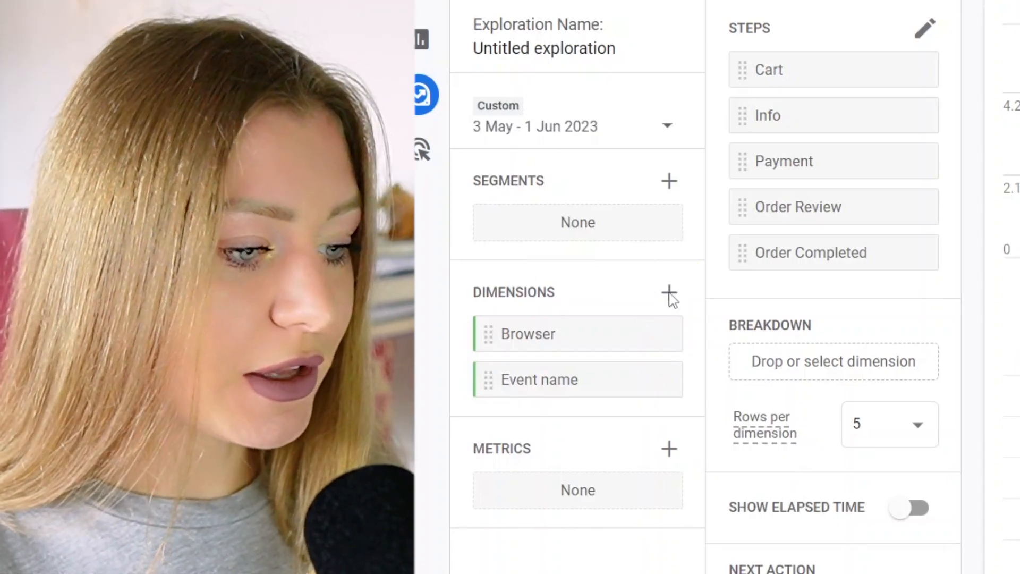
click(669, 292)
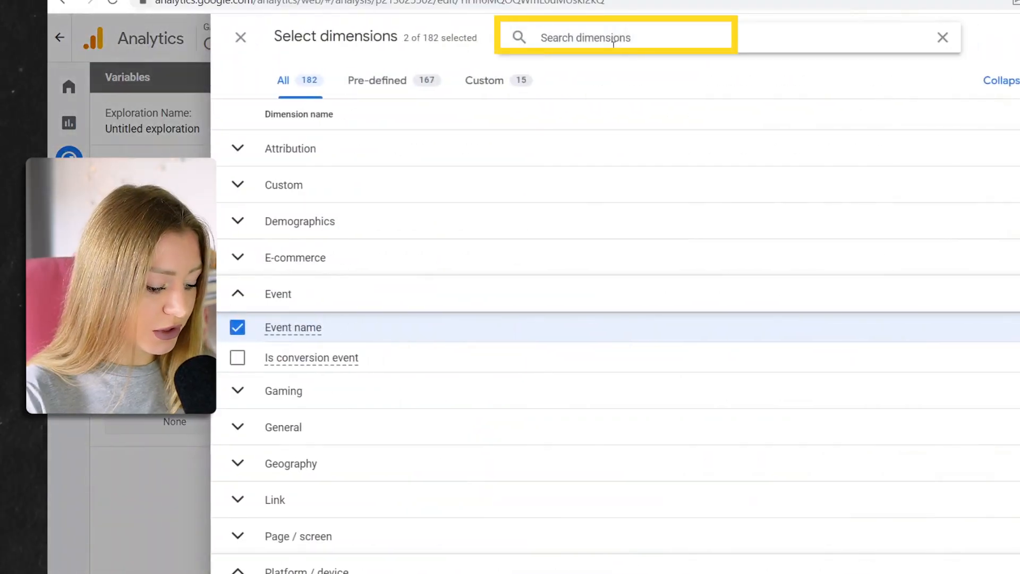
text(coun)
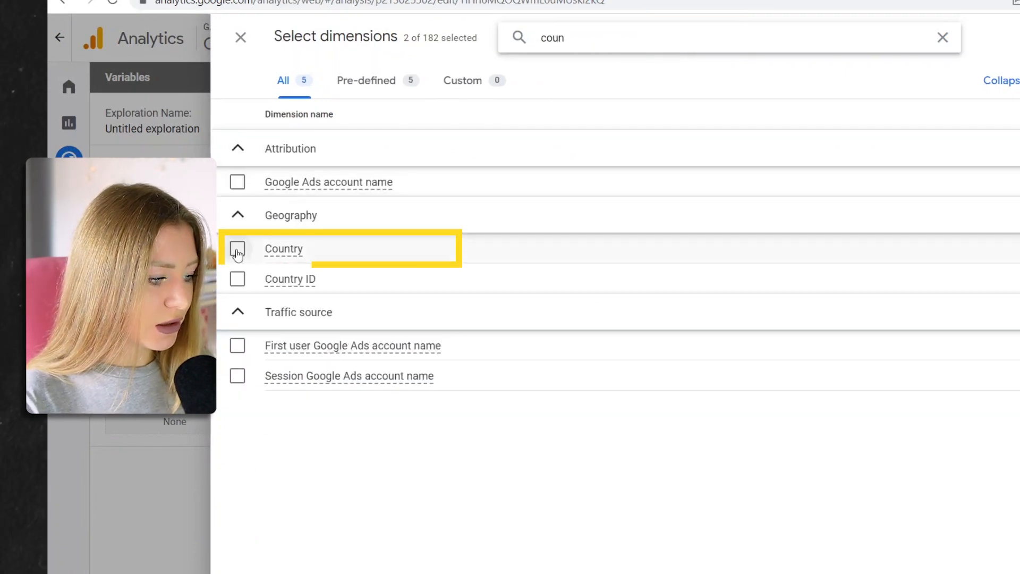
click(237, 248)
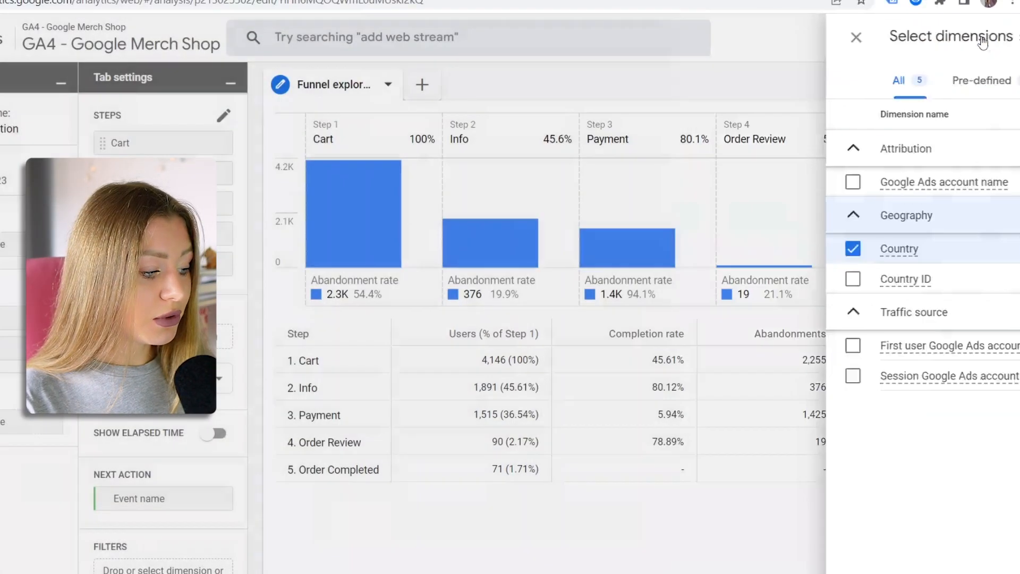
click(856, 37)
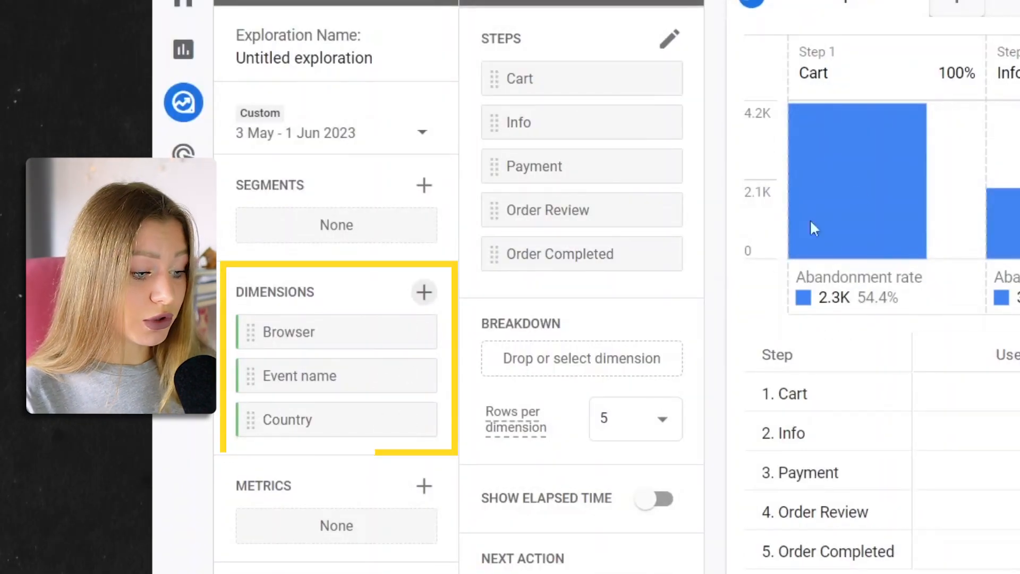
mouse_move(731, 435)
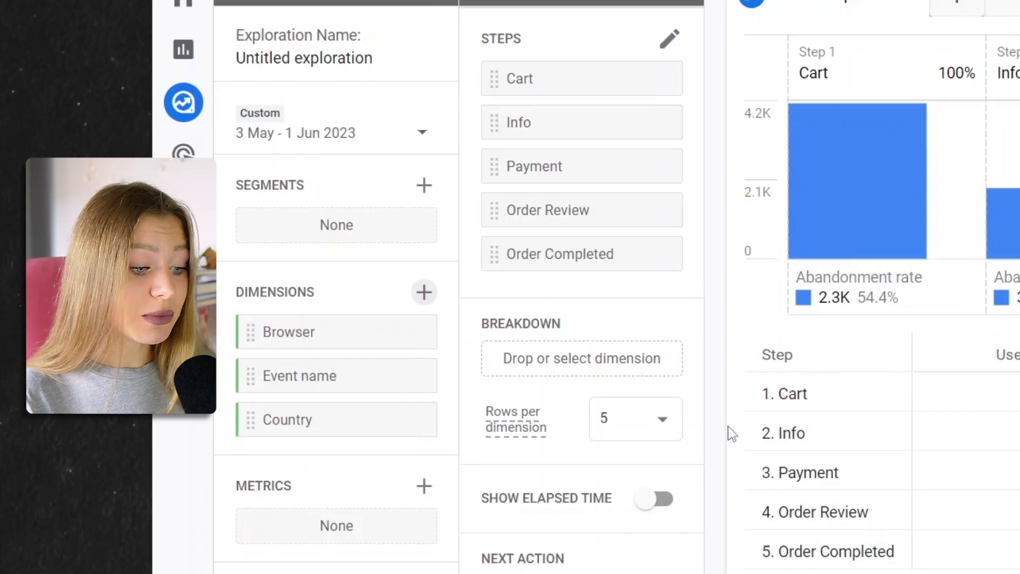
Filter the funnel to Country exactly matching Canada, leaving 285 Cart users.
scroll(down, 3)
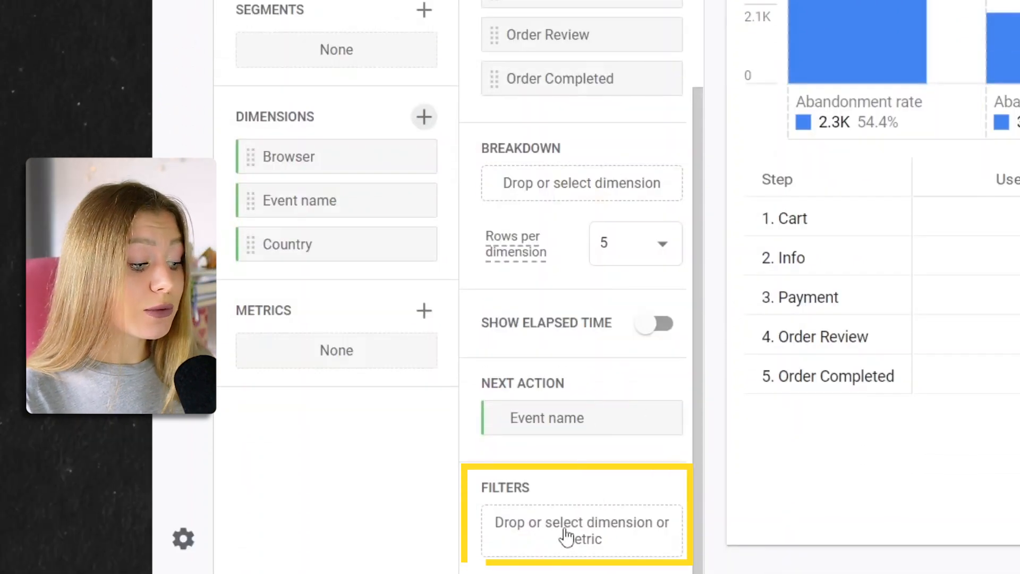
click(581, 530)
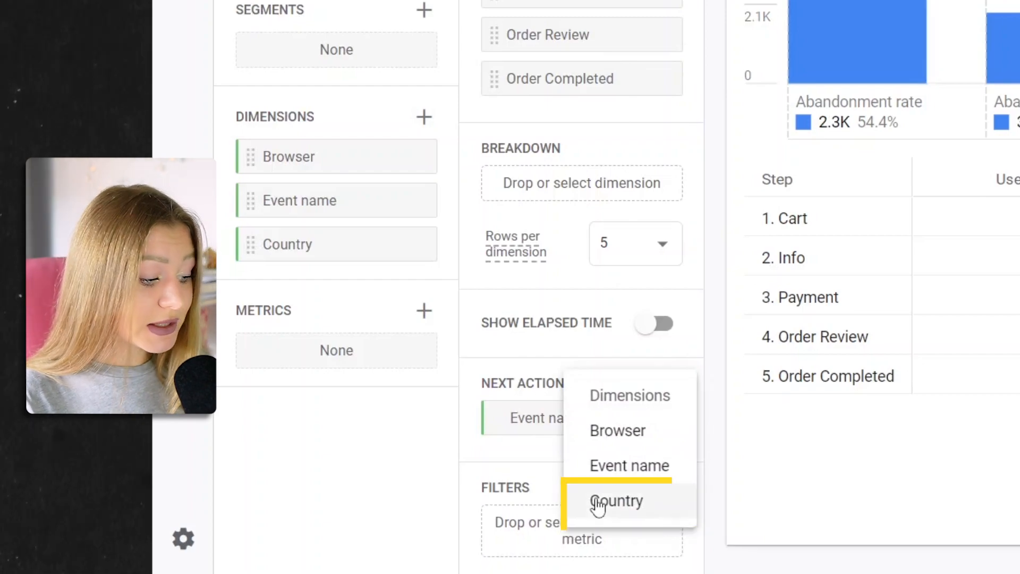
click(615, 501)
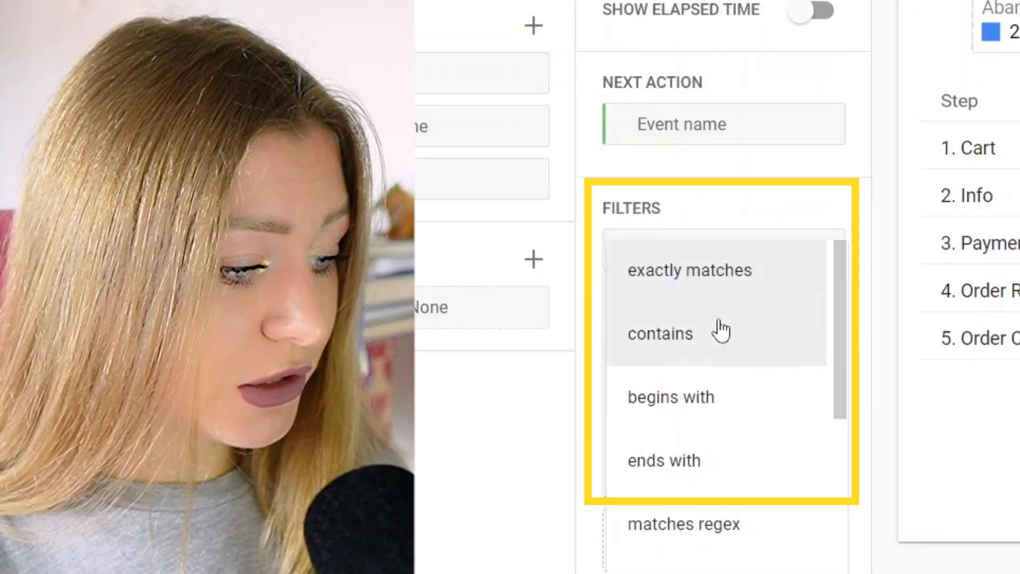
click(689, 270)
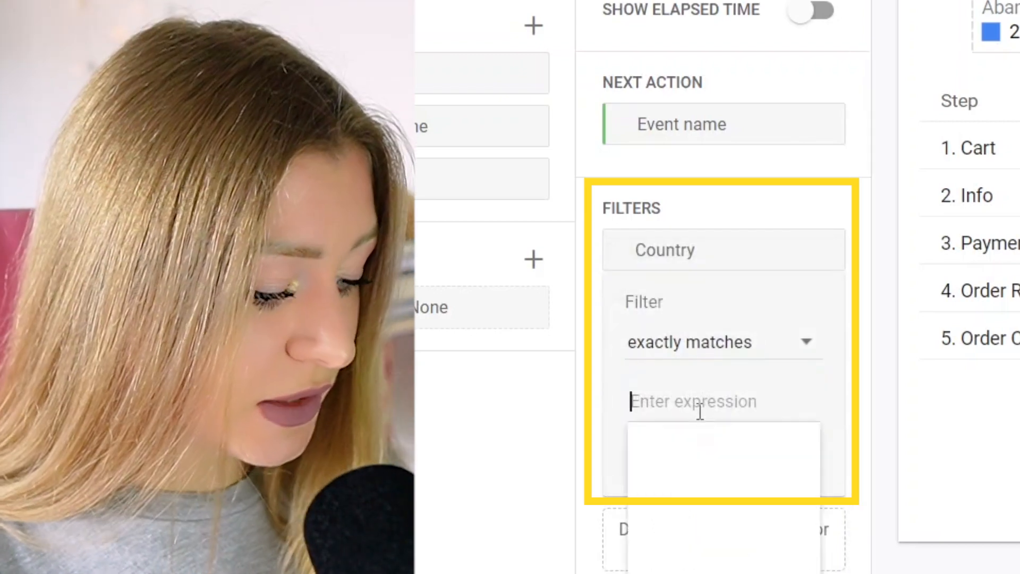
text(ca)
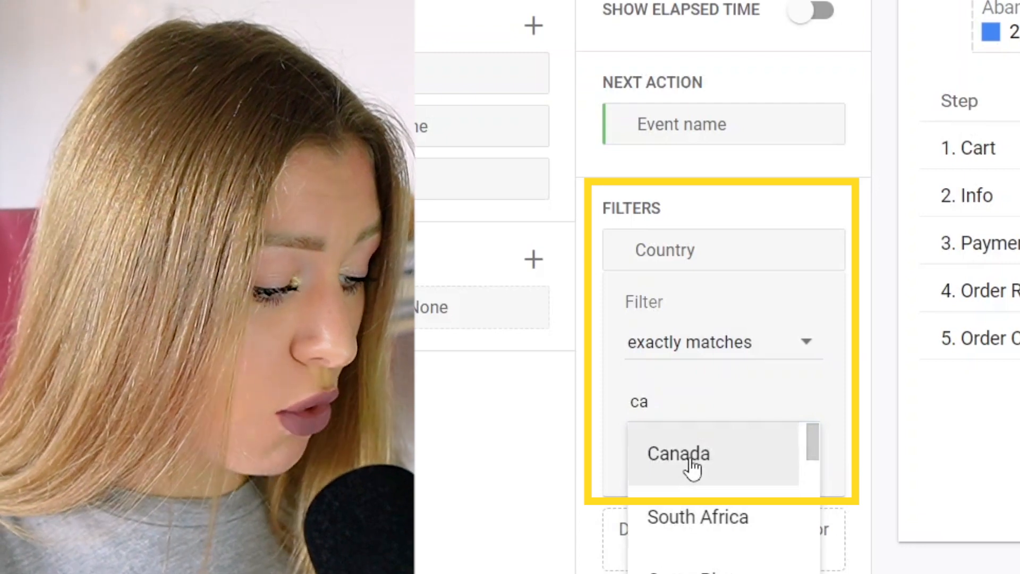
click(677, 453)
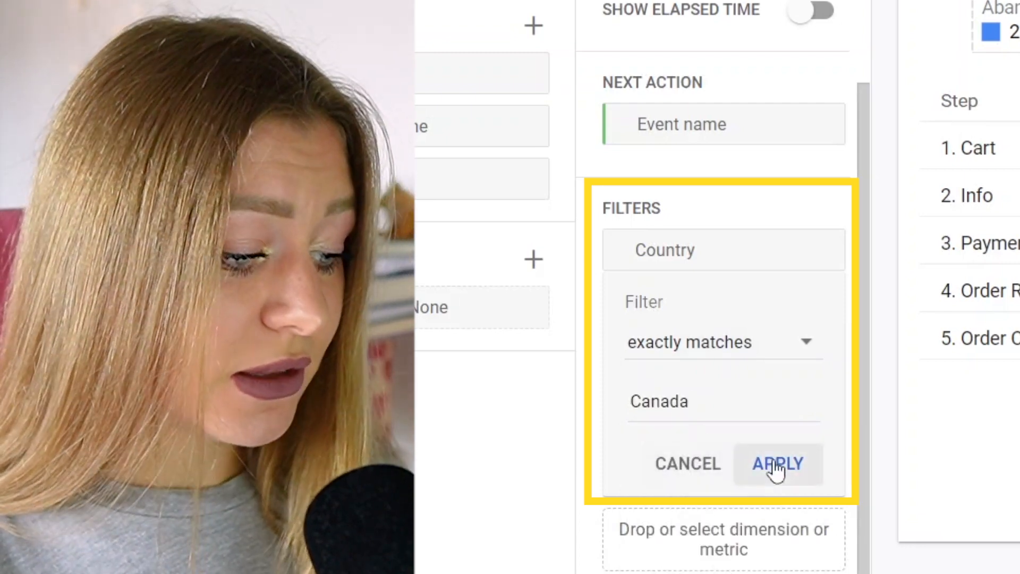
click(778, 463)
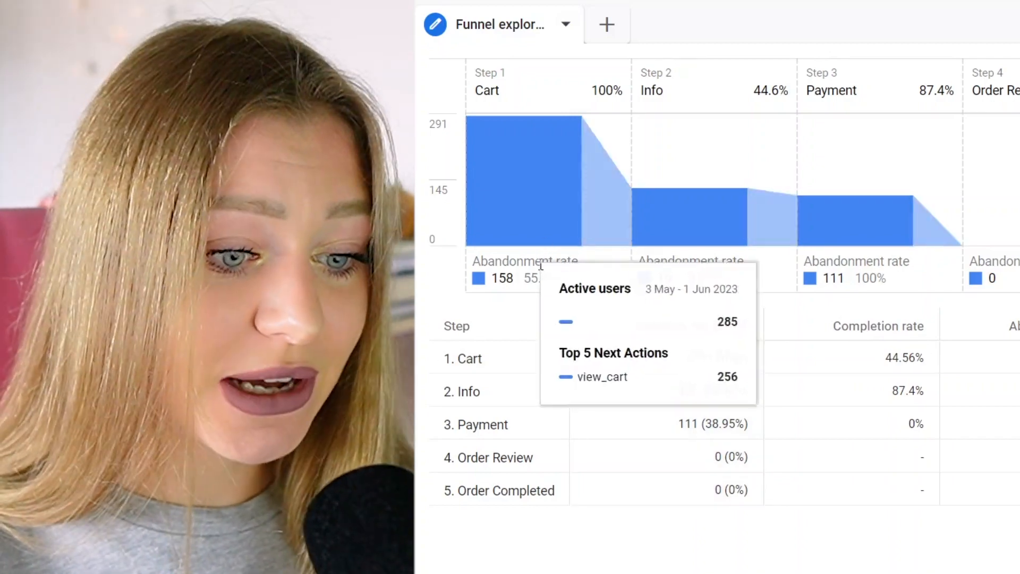
mouse_move(541, 292)
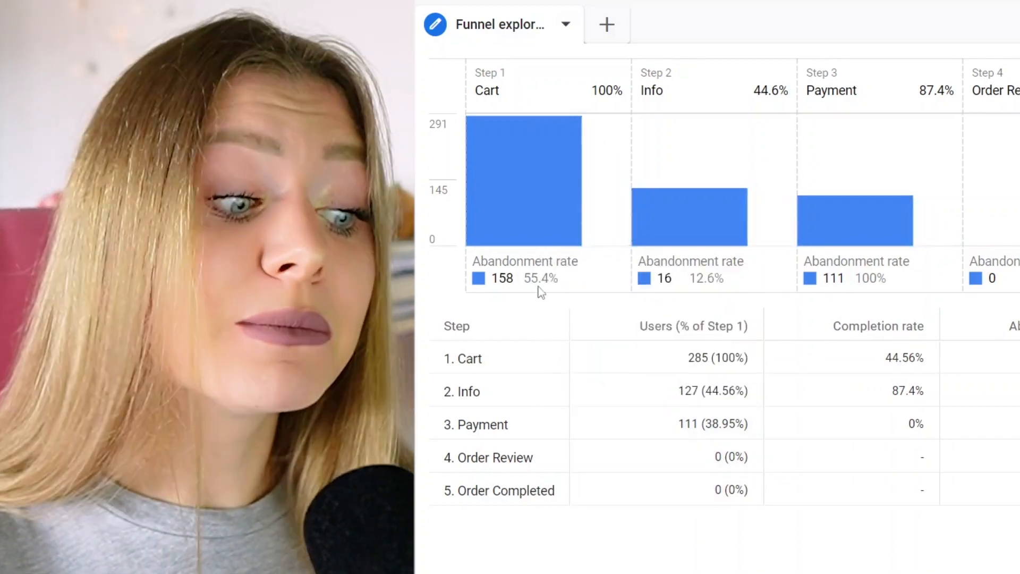
mouse_move(768, 203)
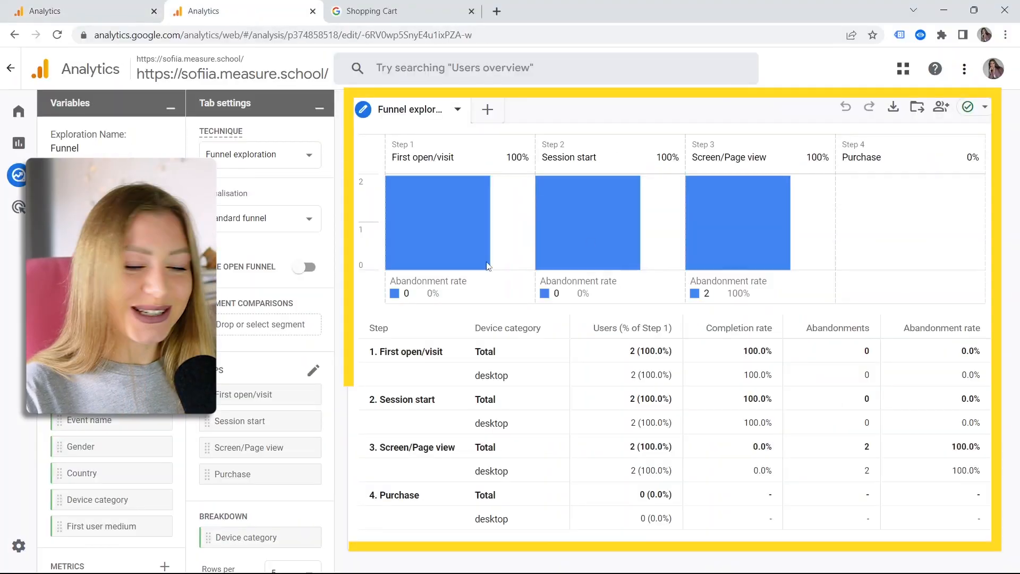
mouse_move(488, 266)
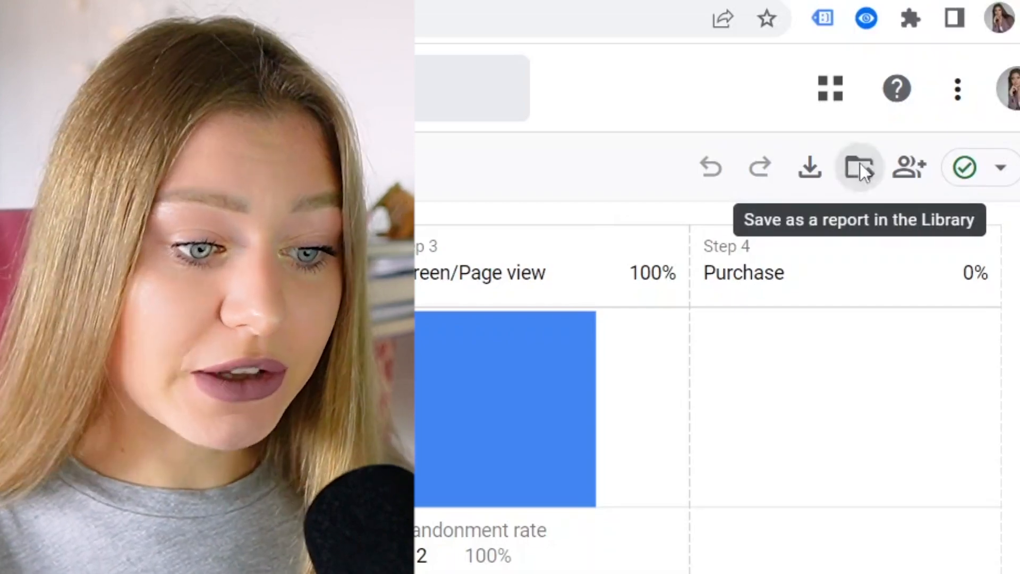
Save the exploration as a Library report named 'My Ecom Funnel' with description 'TEST'.
click(858, 167)
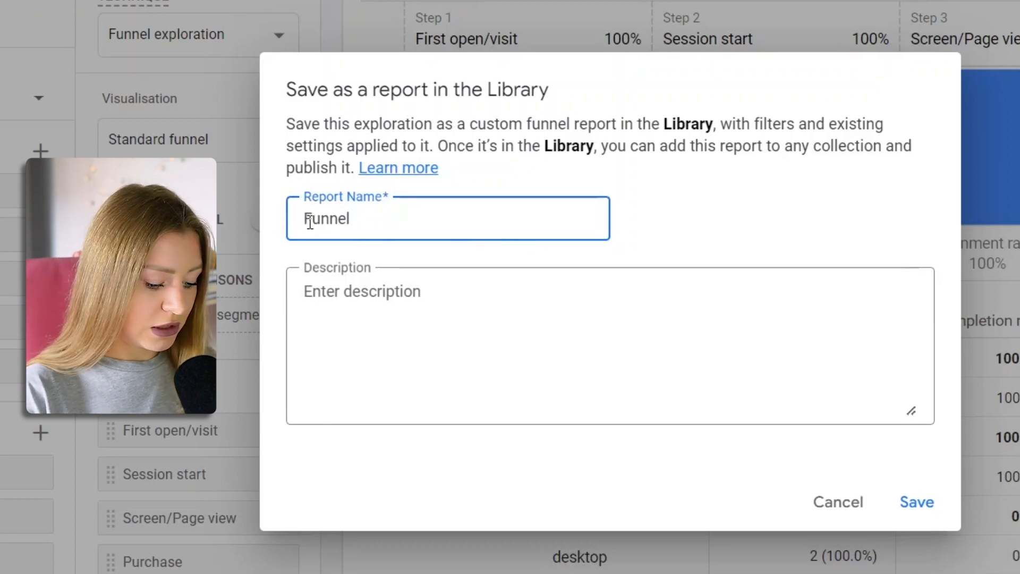
text(My)
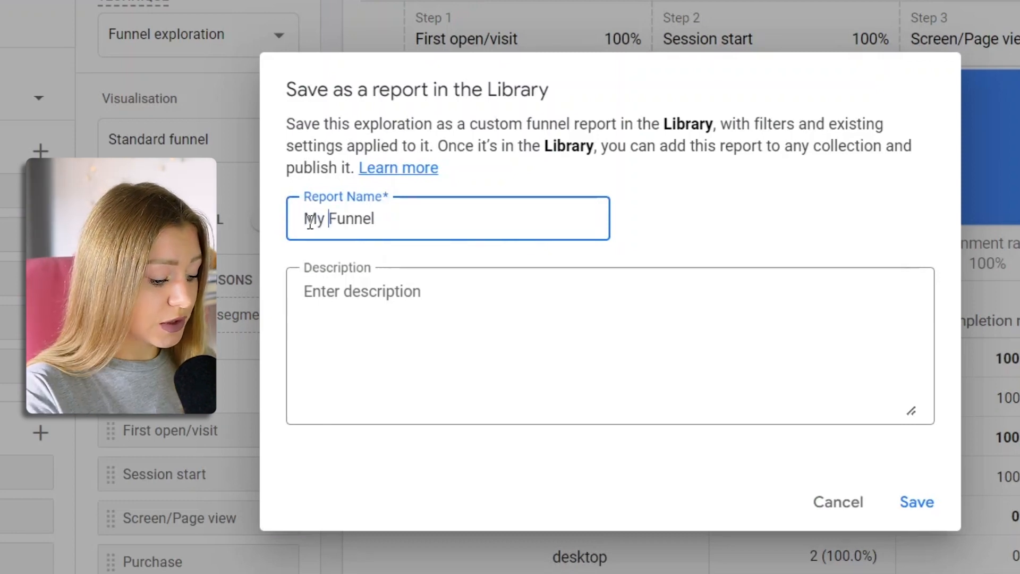
text(Ecom)
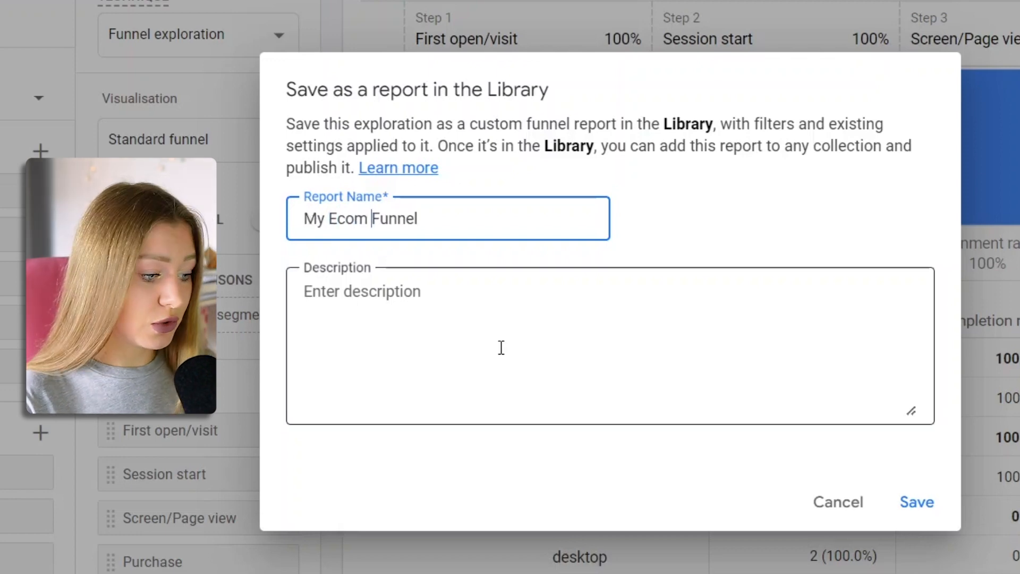
text(TES)
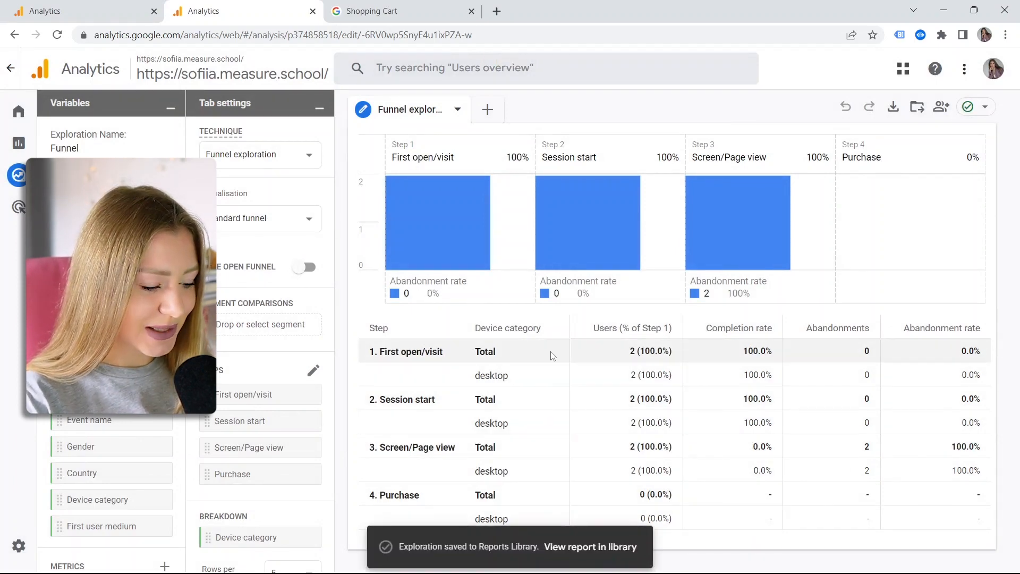
mouse_move(472, 264)
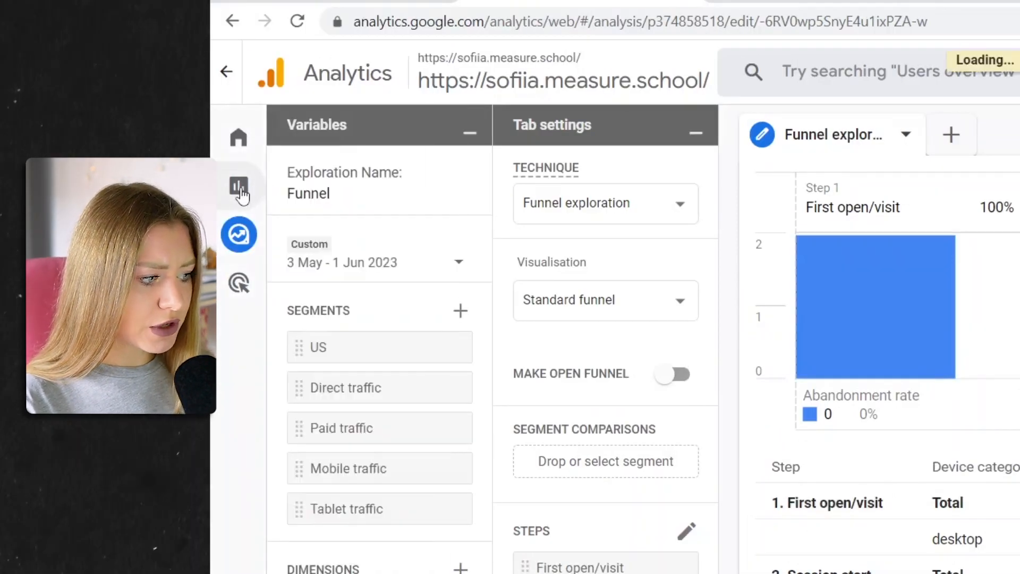
Open the Reports Library and browse its collections and reports, finding My Ecom Funnel.
click(238, 186)
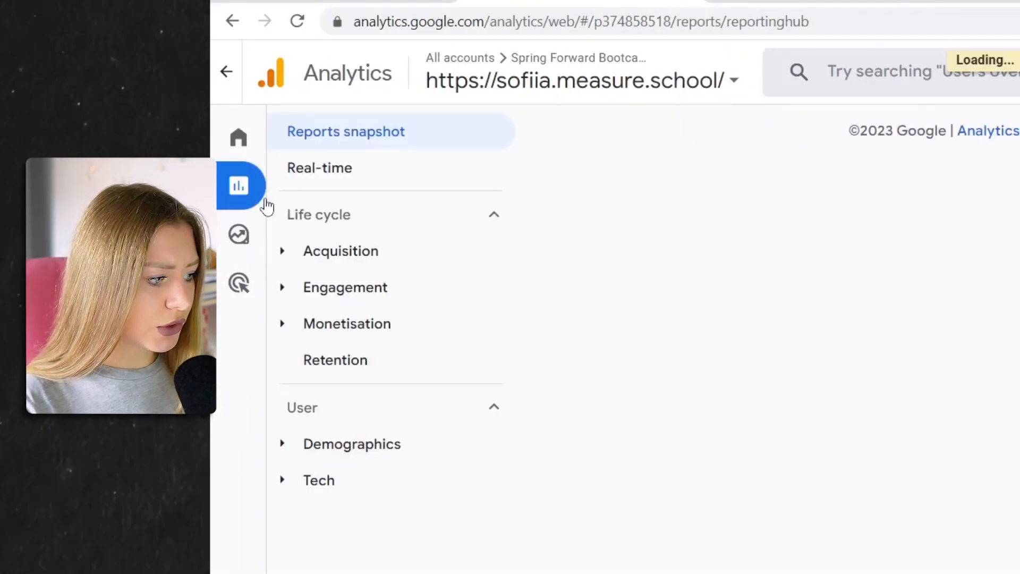
click(347, 324)
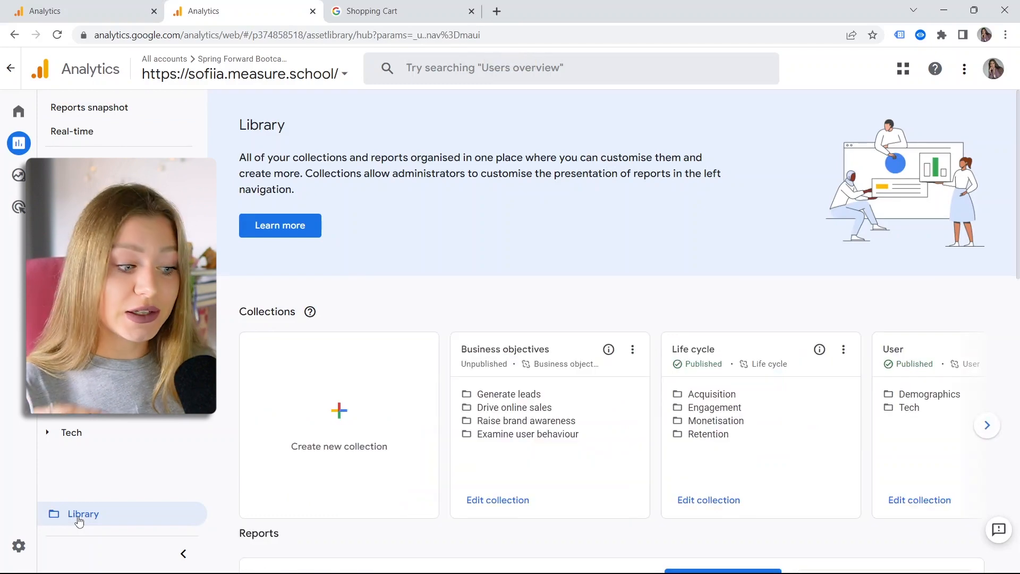
scroll(down, 3)
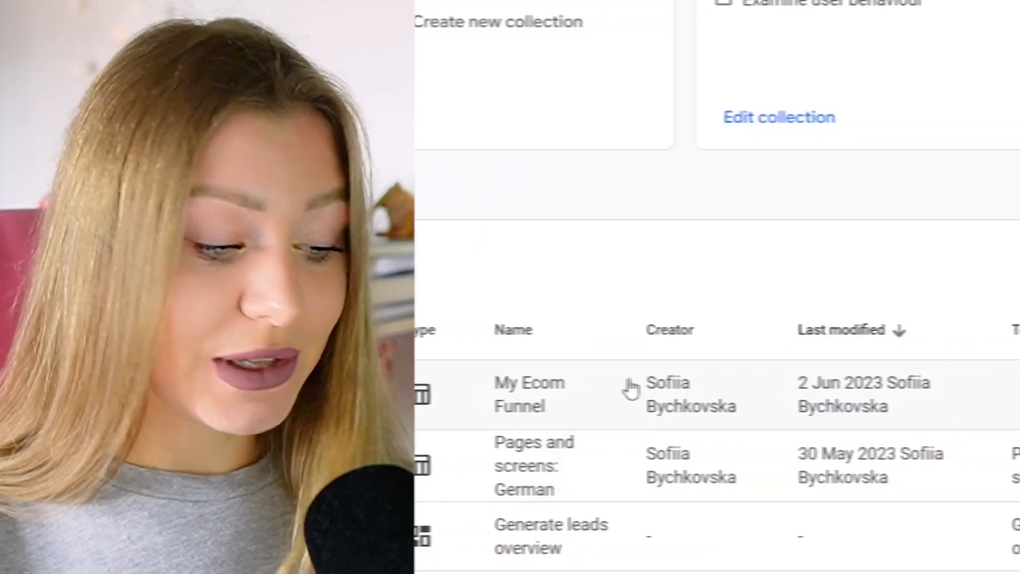
scroll(right, 3)
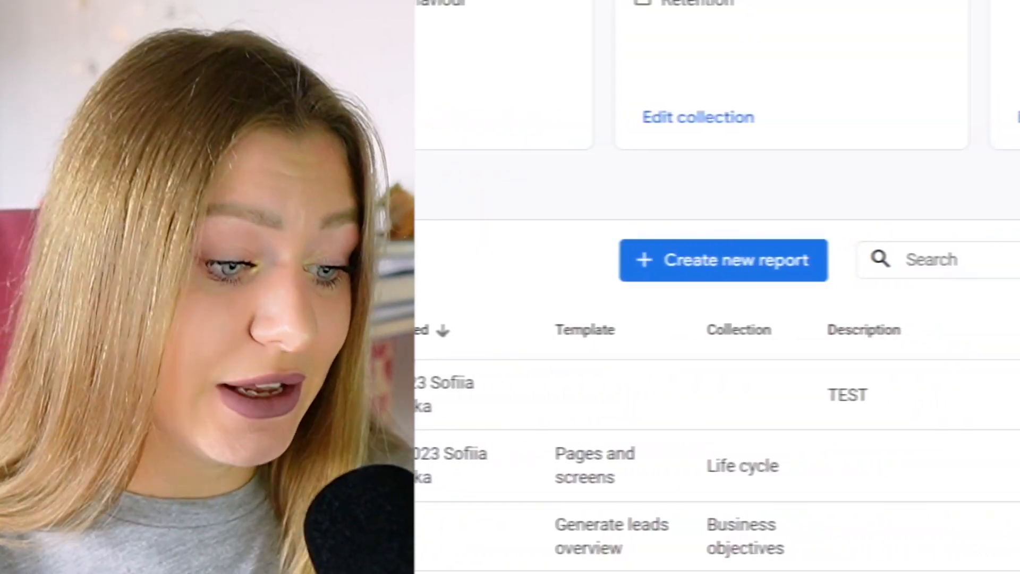
scroll(up, 3)
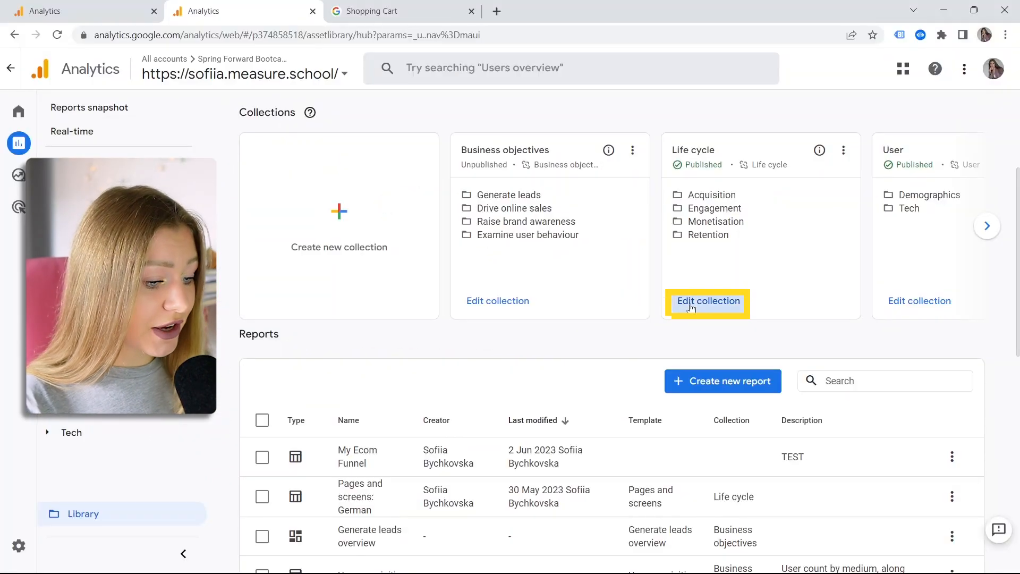
Place My Ecom Funnel under Monetisation in the Life cycle collection, then go back.
click(708, 301)
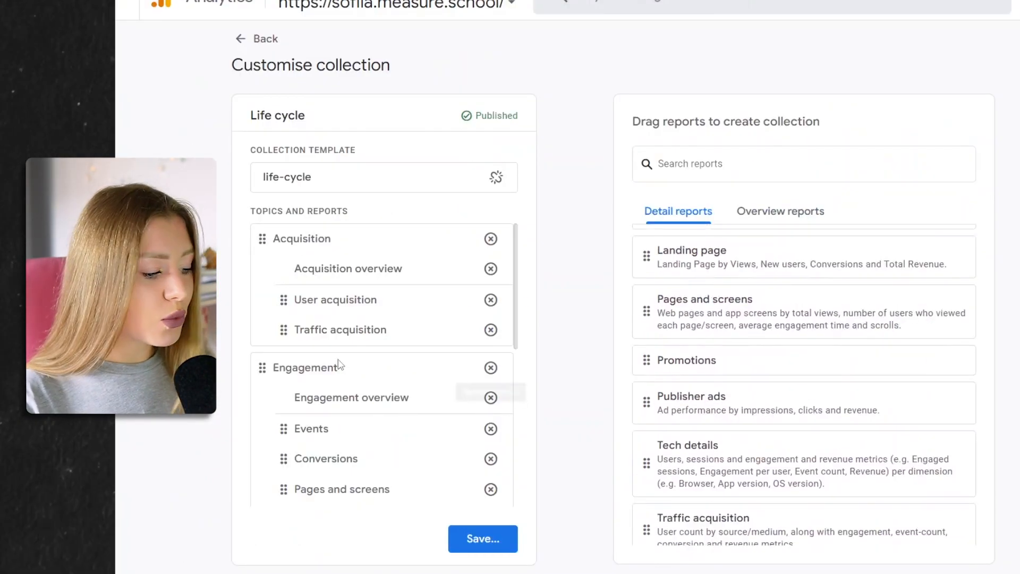
scroll(down, 3)
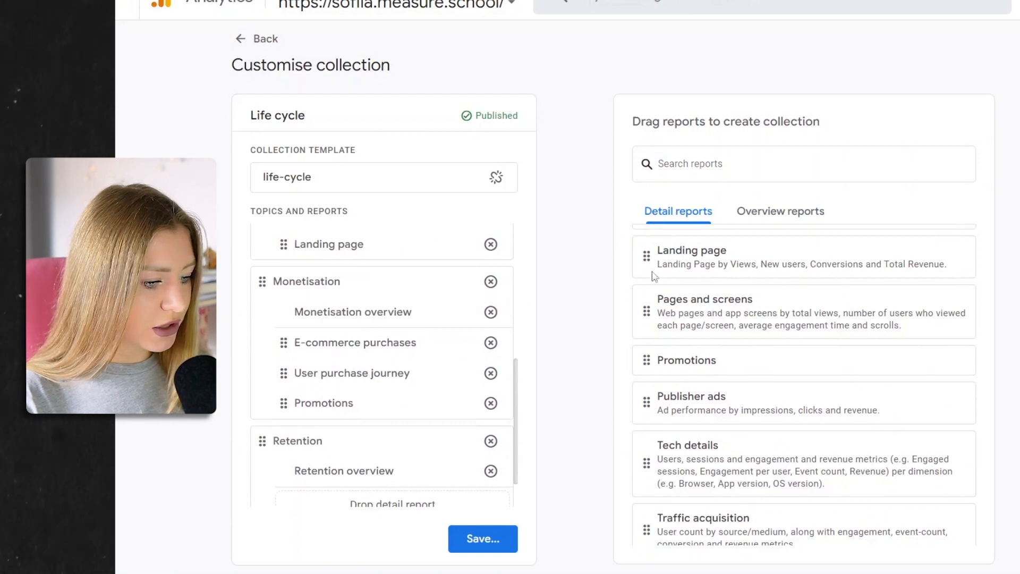
scroll(down, 3)
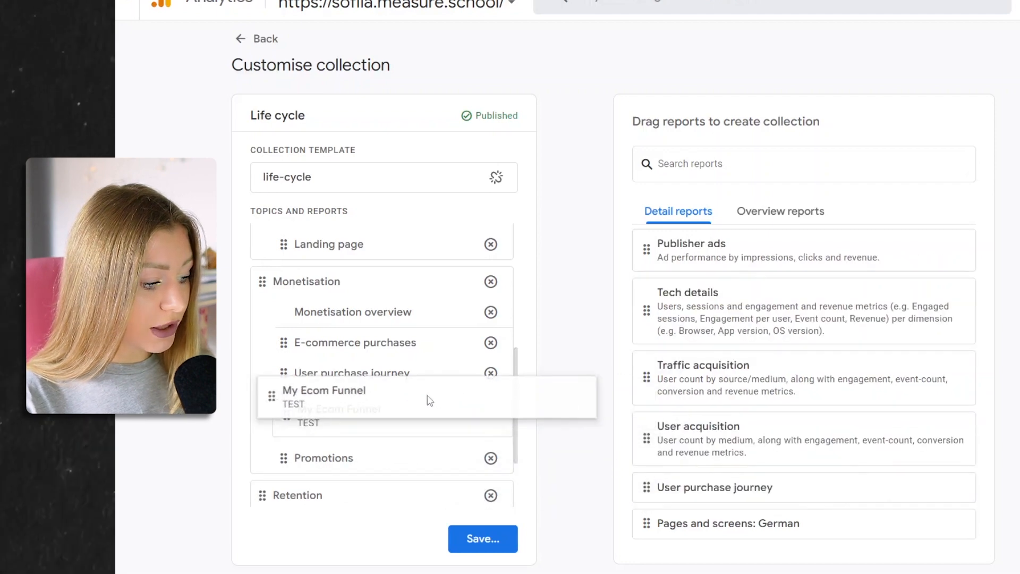
click(482, 539)
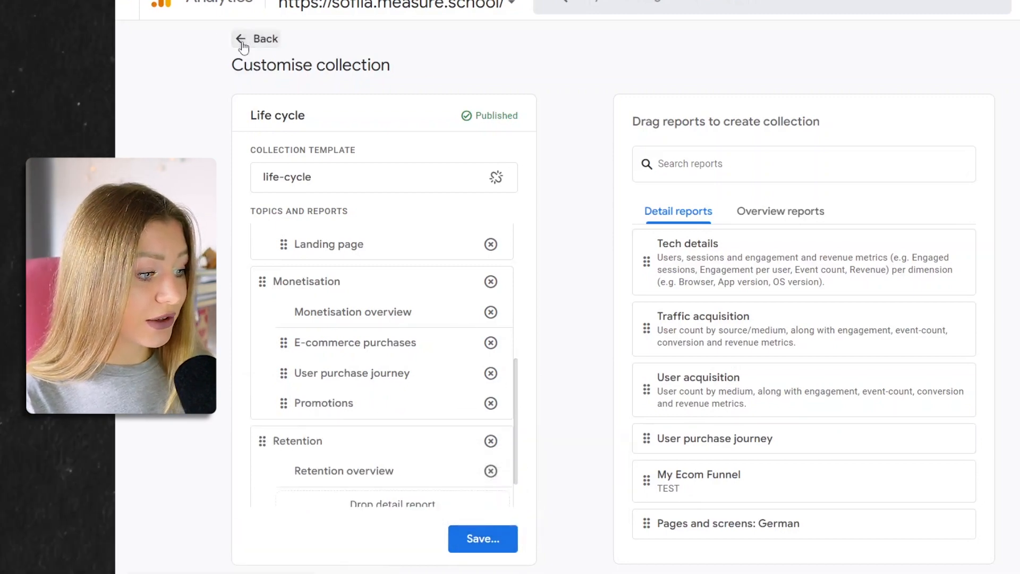
click(256, 39)
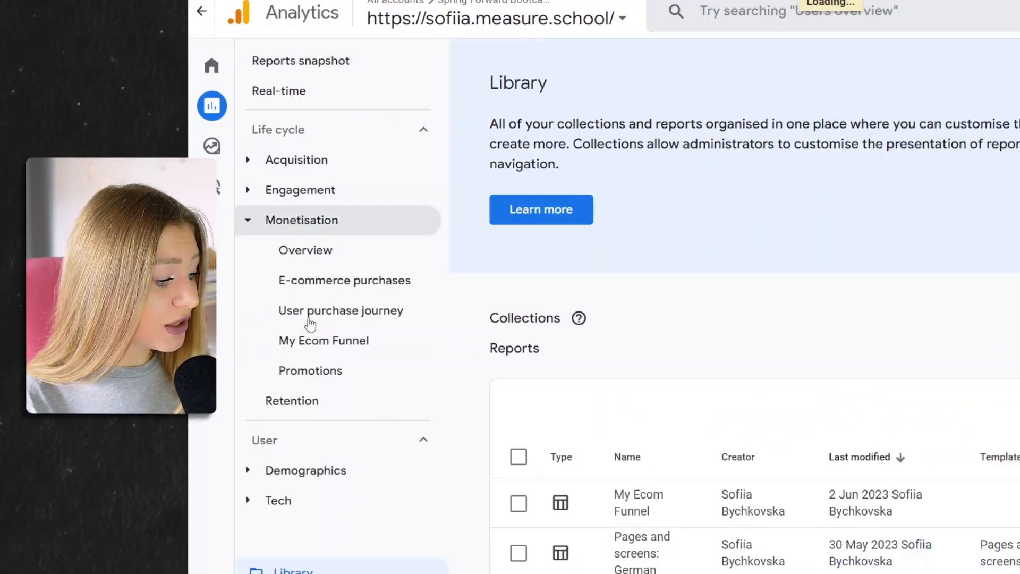
mouse_move(324, 340)
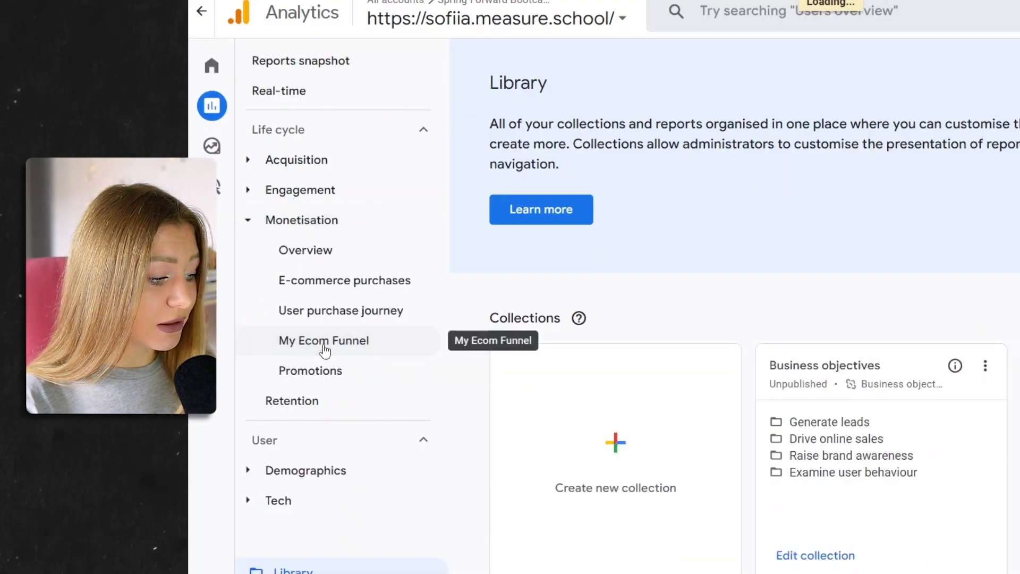
Open My Ecom Funnel from Life cycle > Monetisation in the left navigation.
click(324, 340)
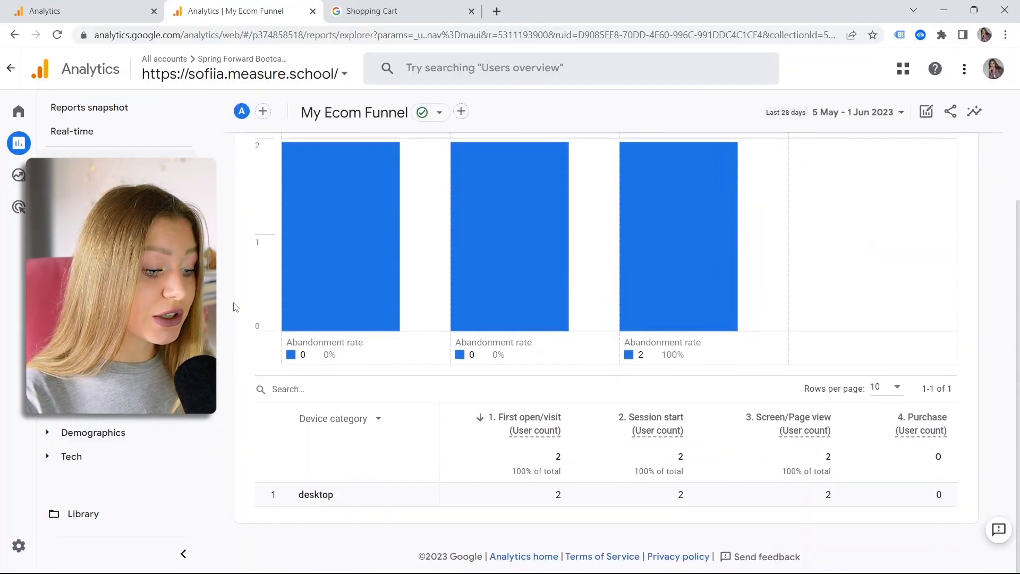